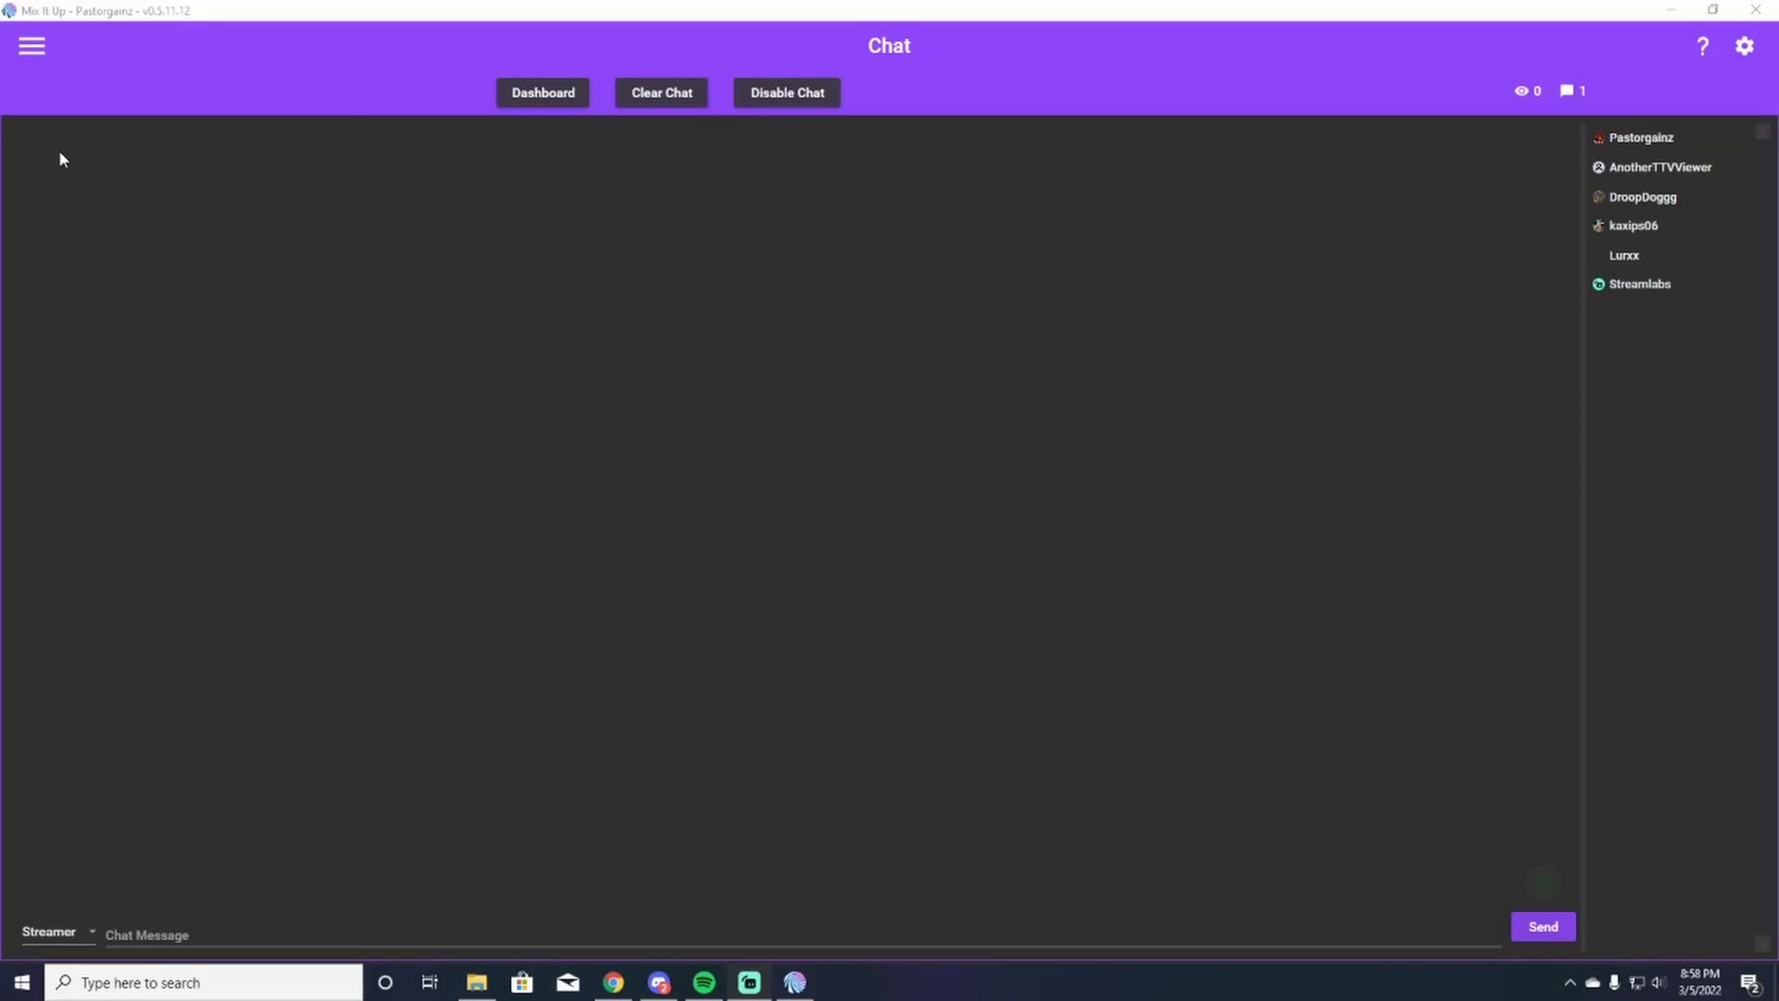
- Reveal Mix It Up's navigation list of sections over the chat page
left_click(31, 44)
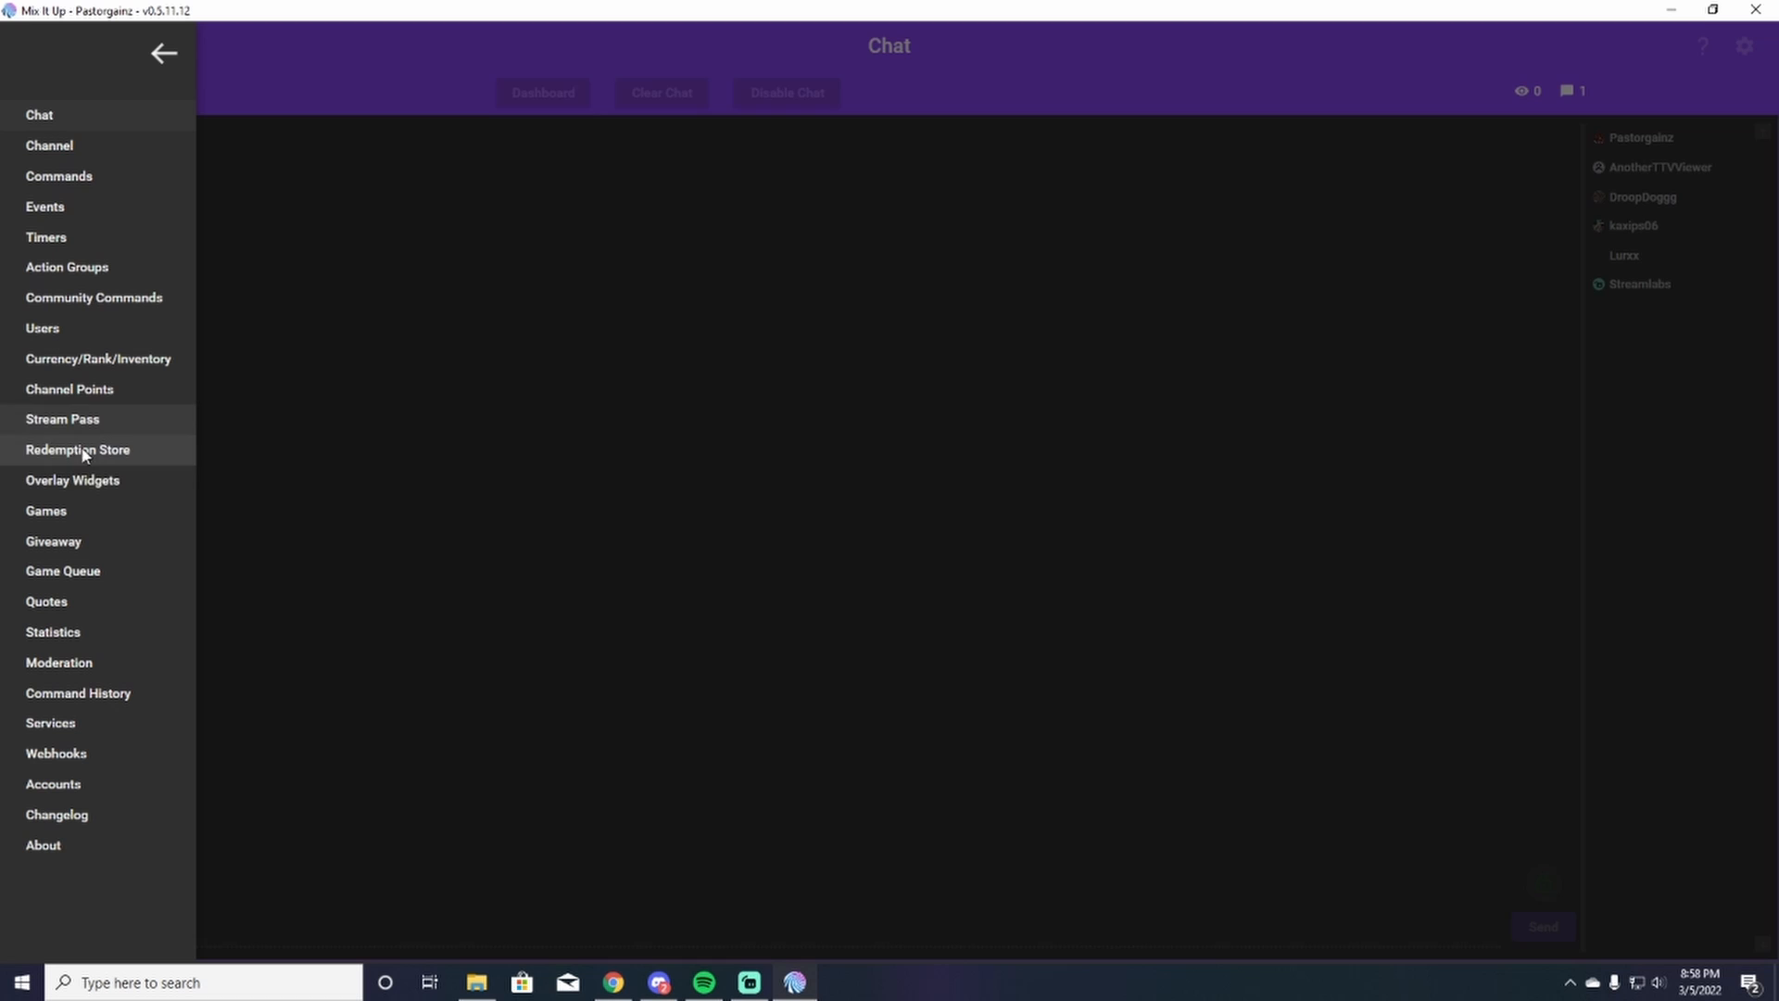
- Go to the Channel Points page listing Hydrate!, Posture Check, Stretch and the other rewards
left_click(68, 389)
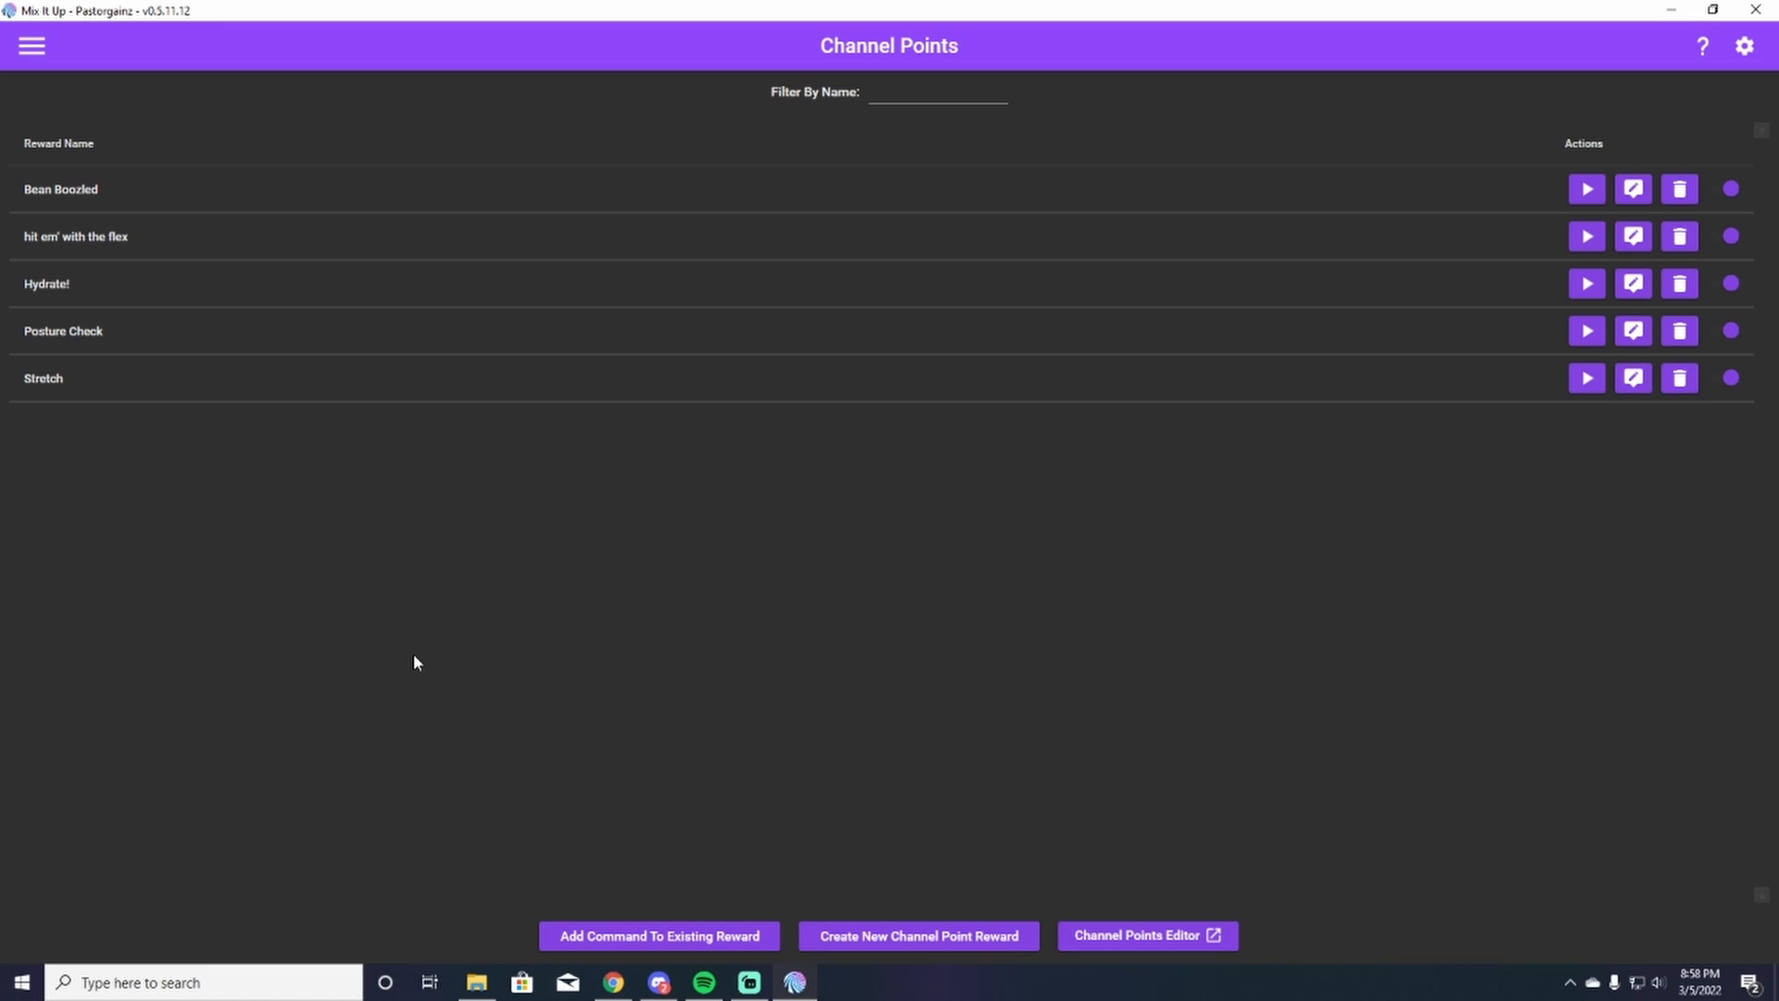
mouse_move(431, 624)
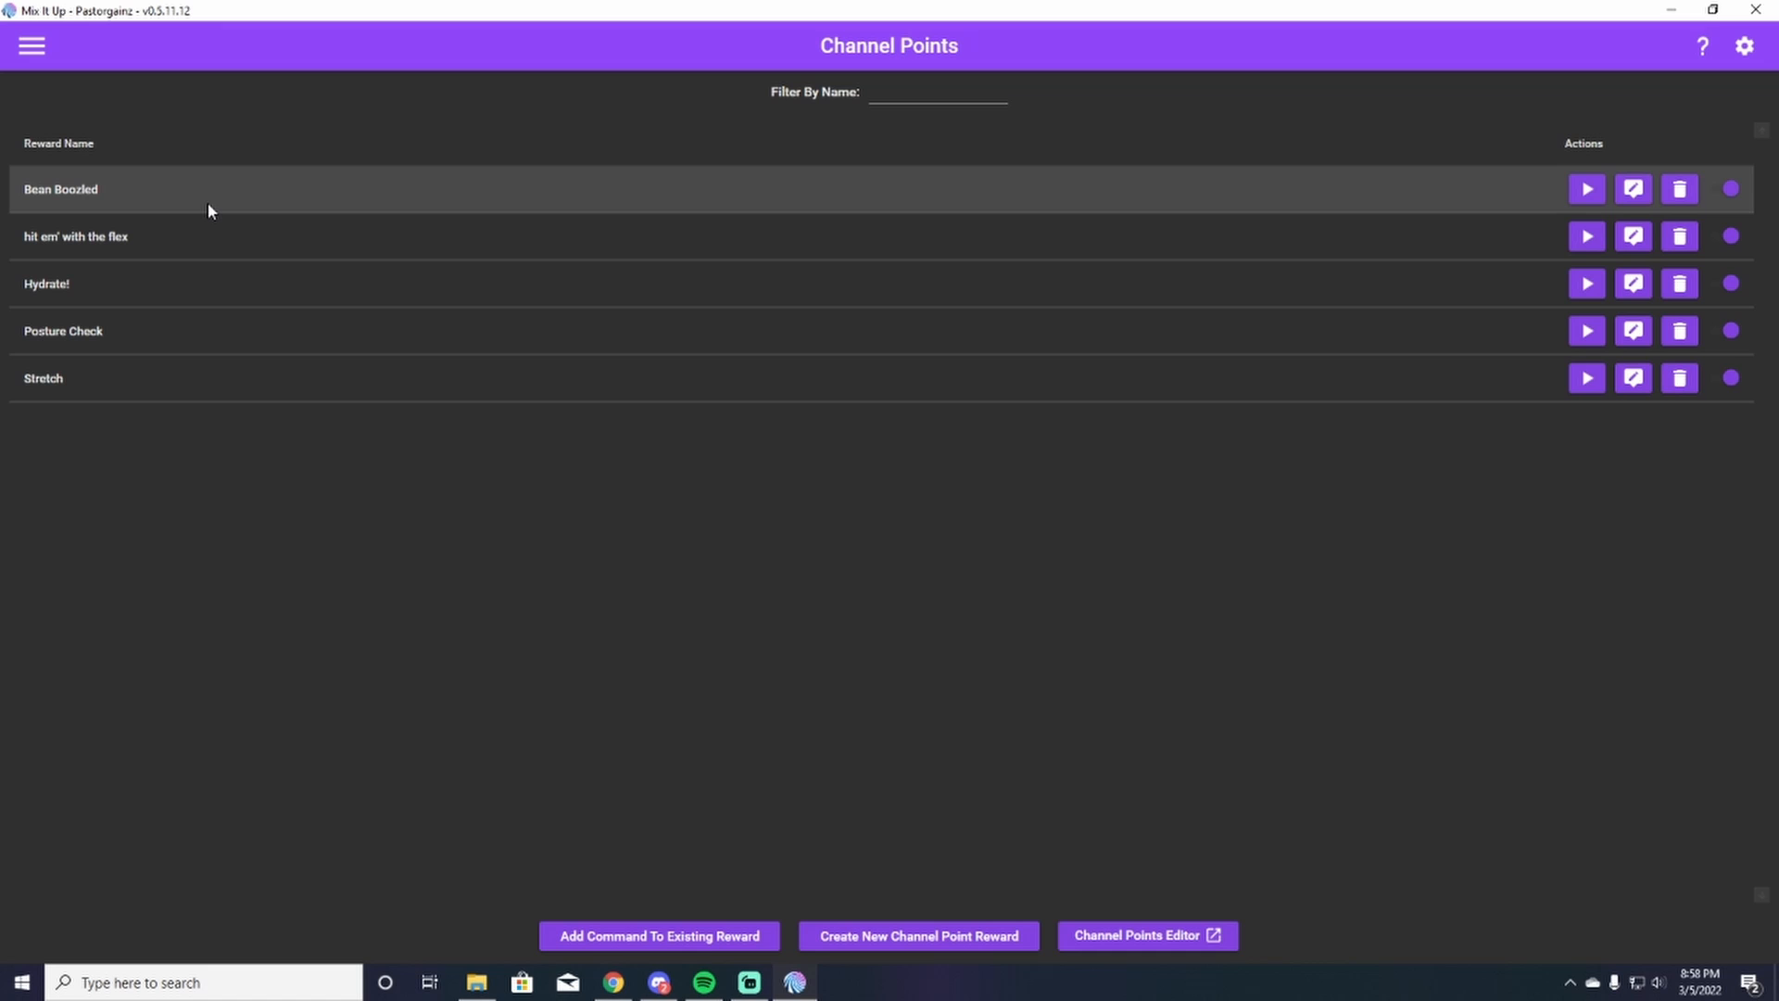
mouse_move(428, 210)
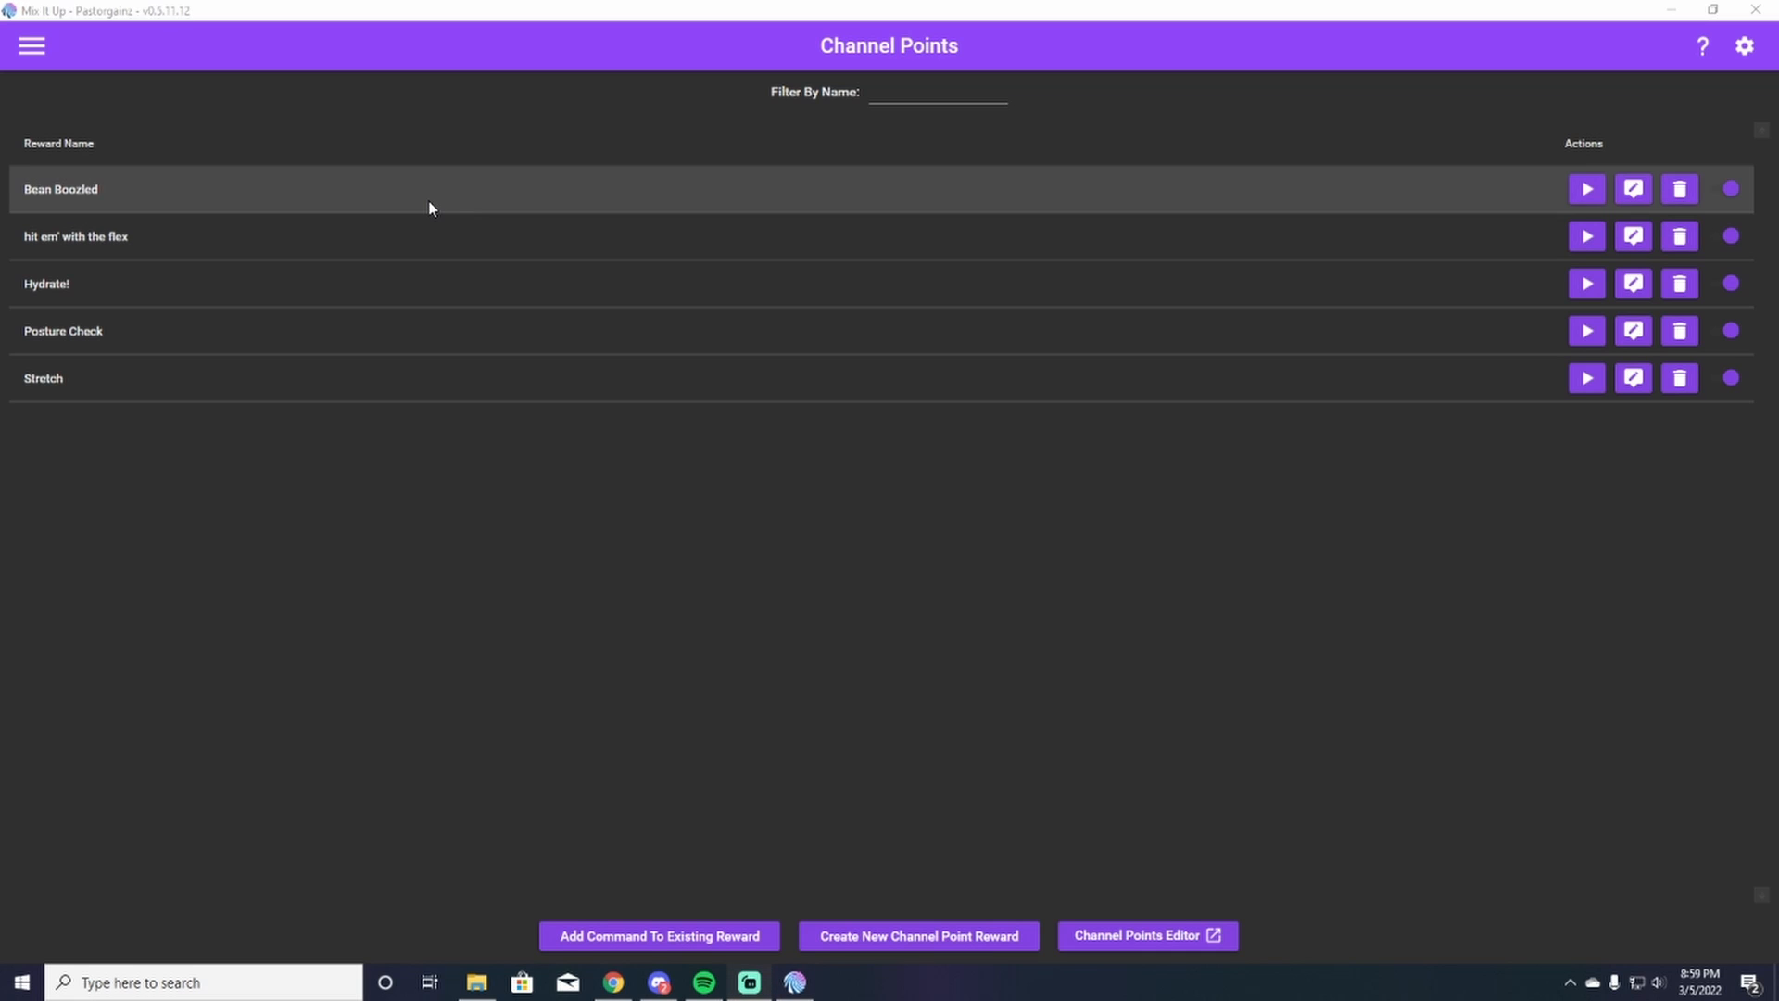
mouse_move(185, 300)
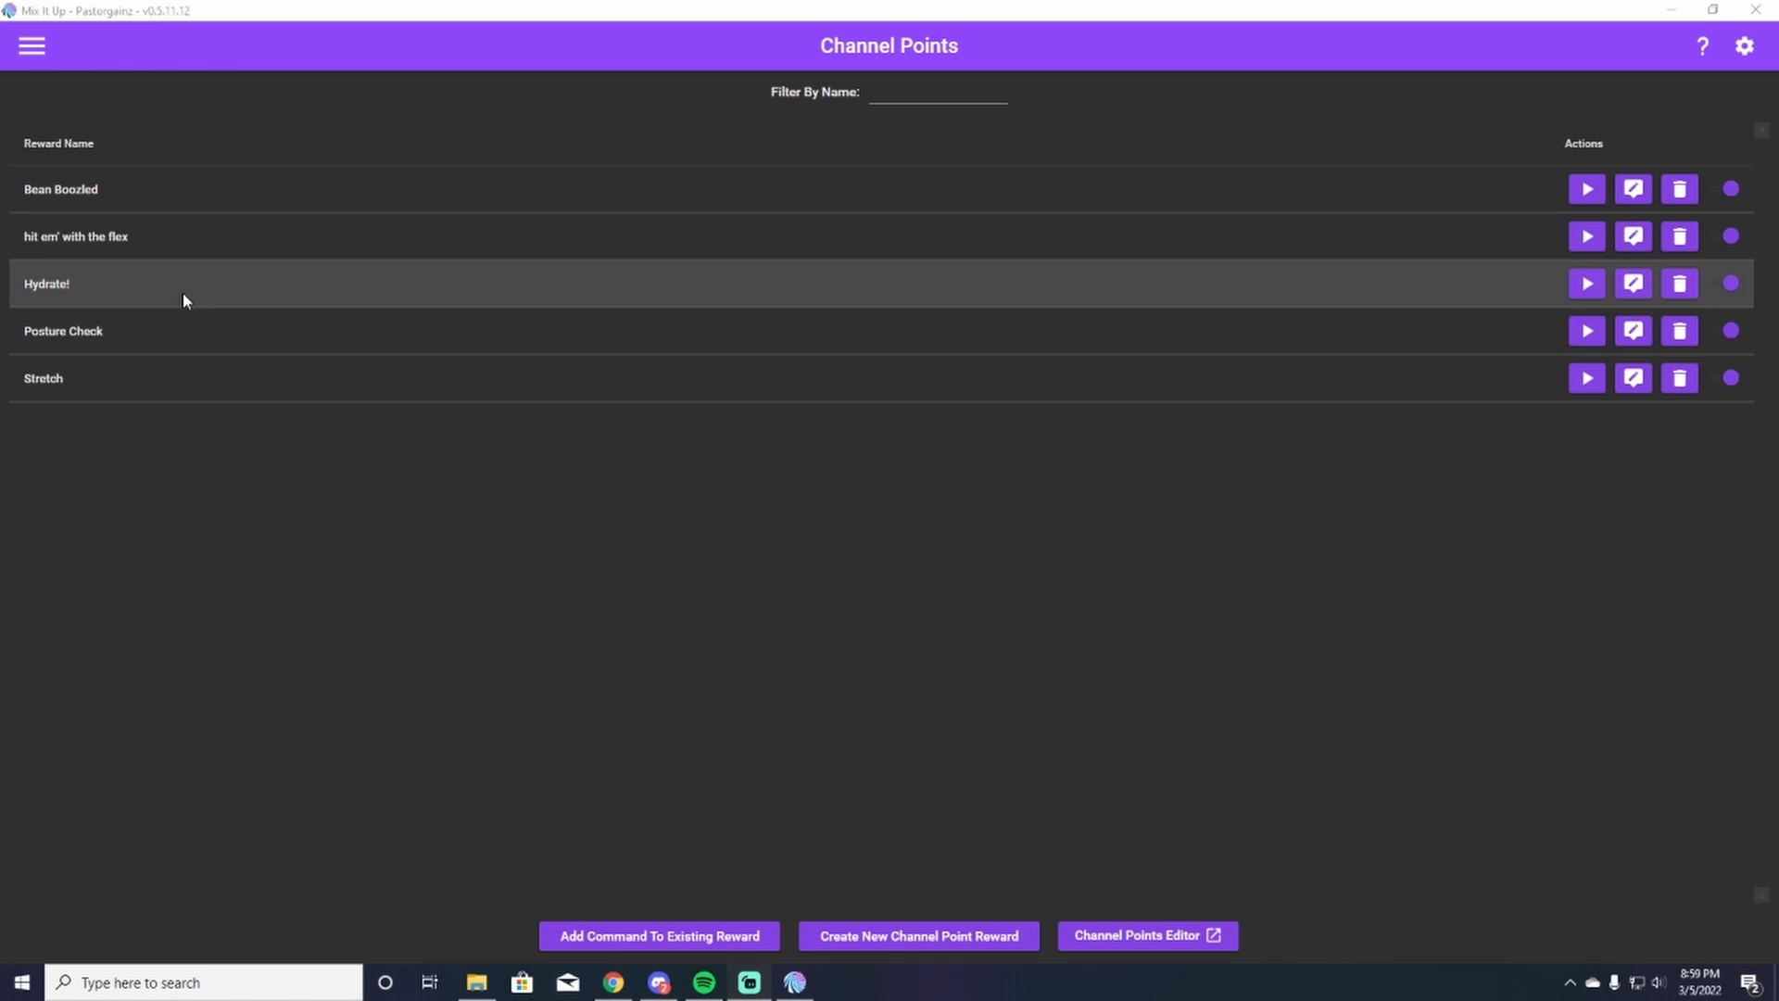
mouse_move(212, 376)
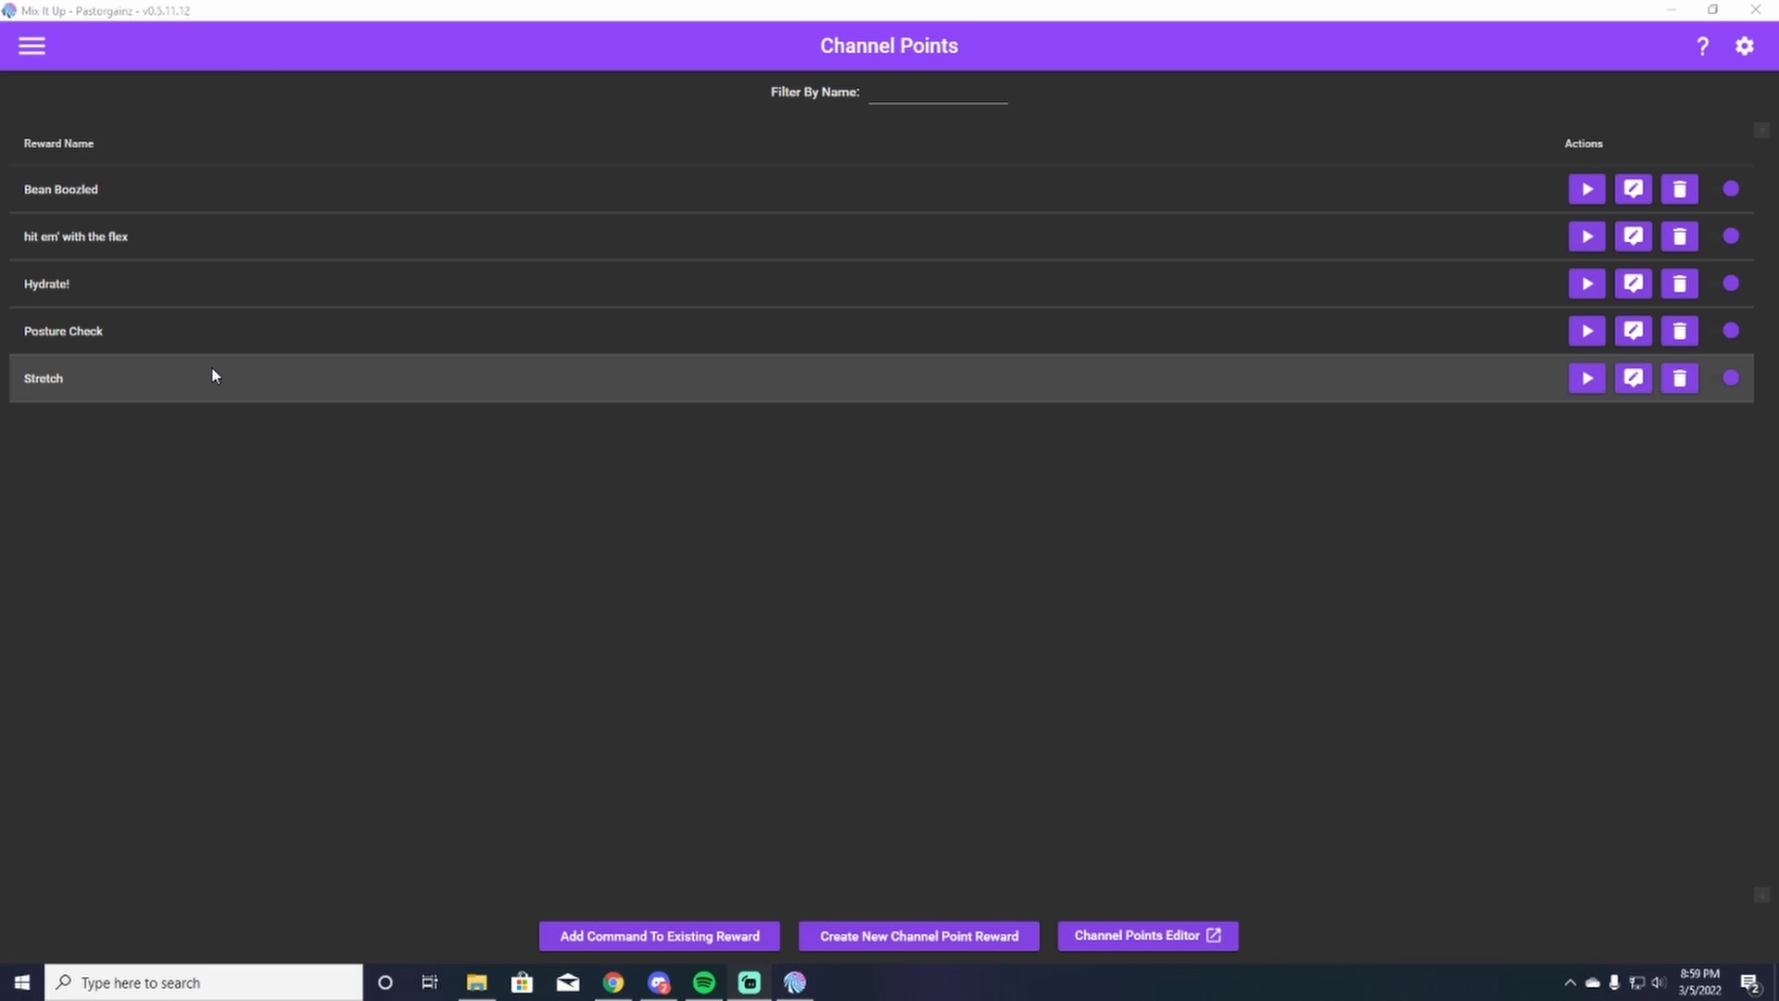
mouse_move(317, 284)
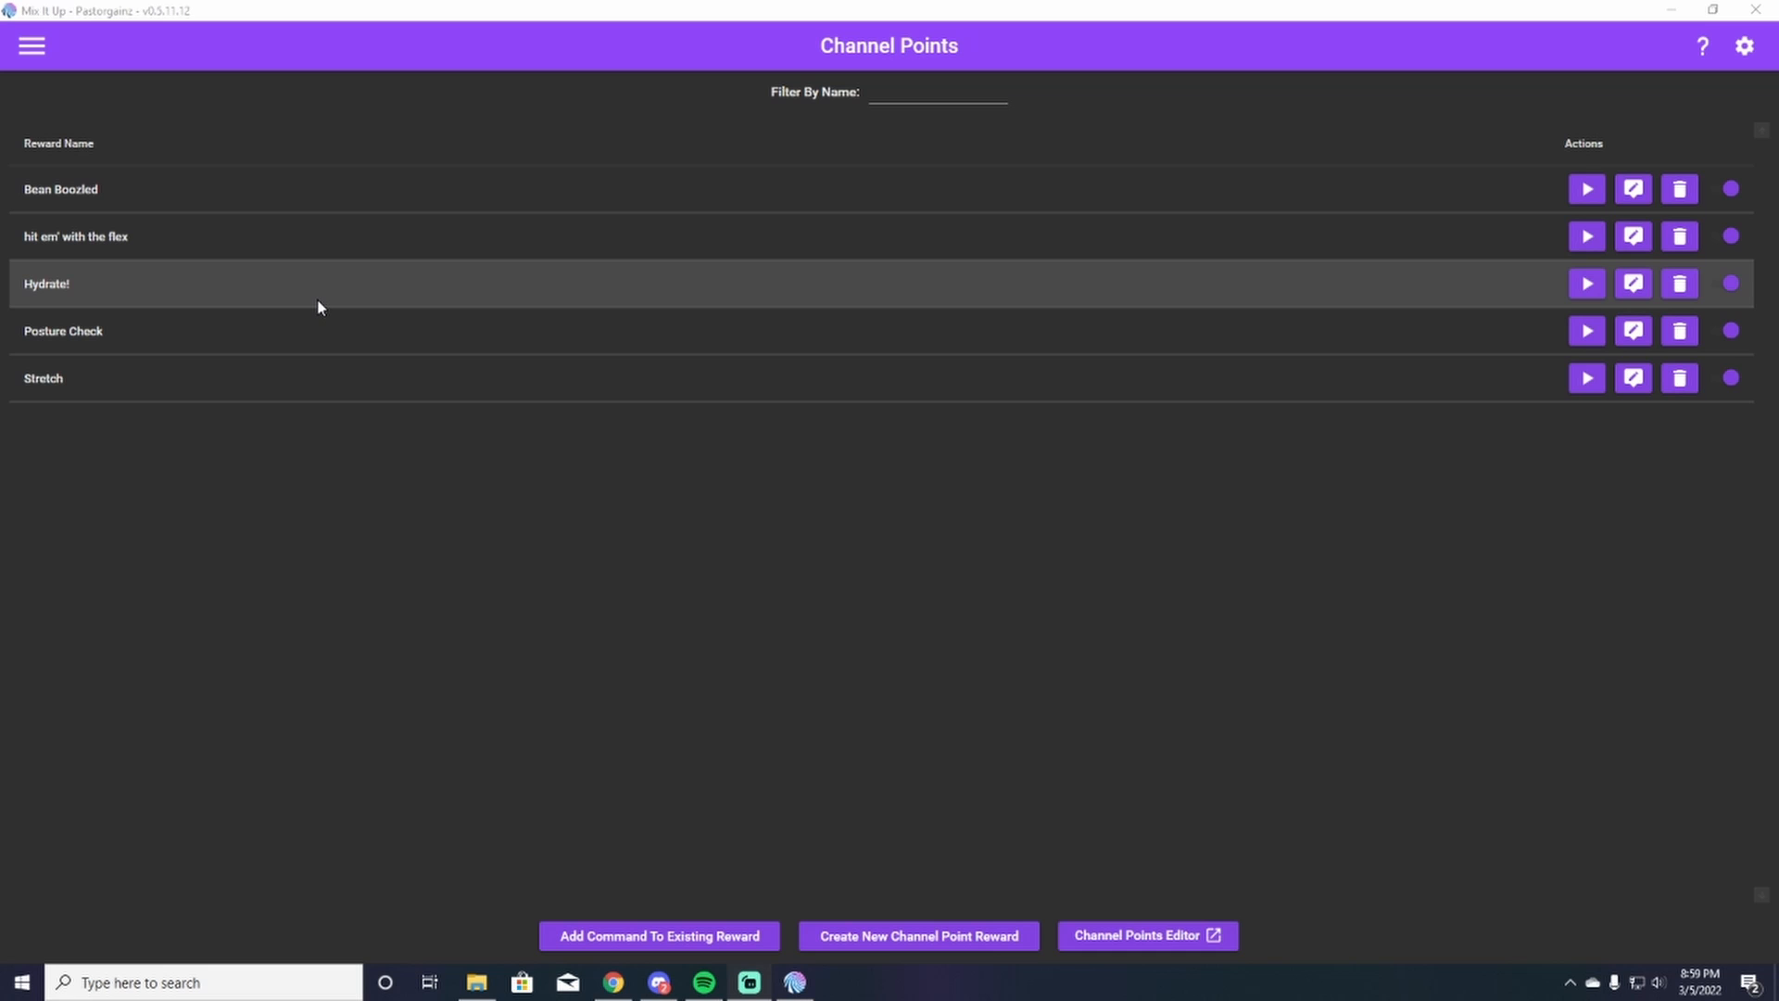
mouse_move(155, 982)
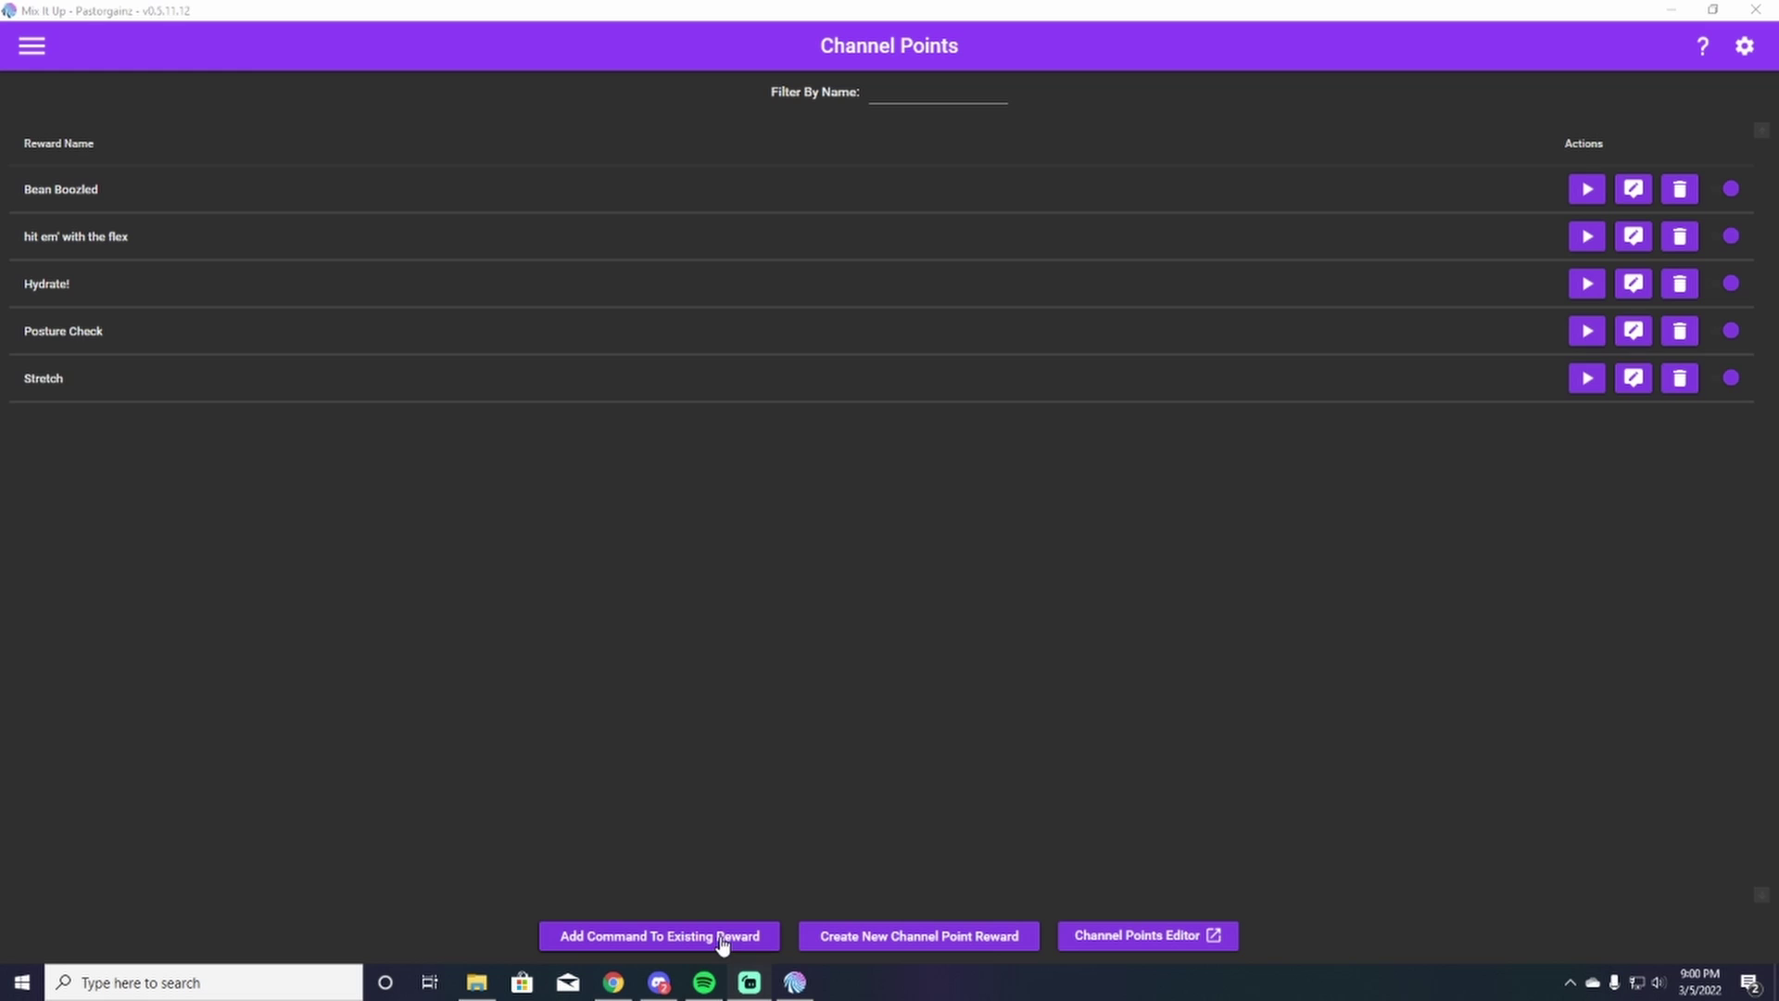
mouse_move(1649, 285)
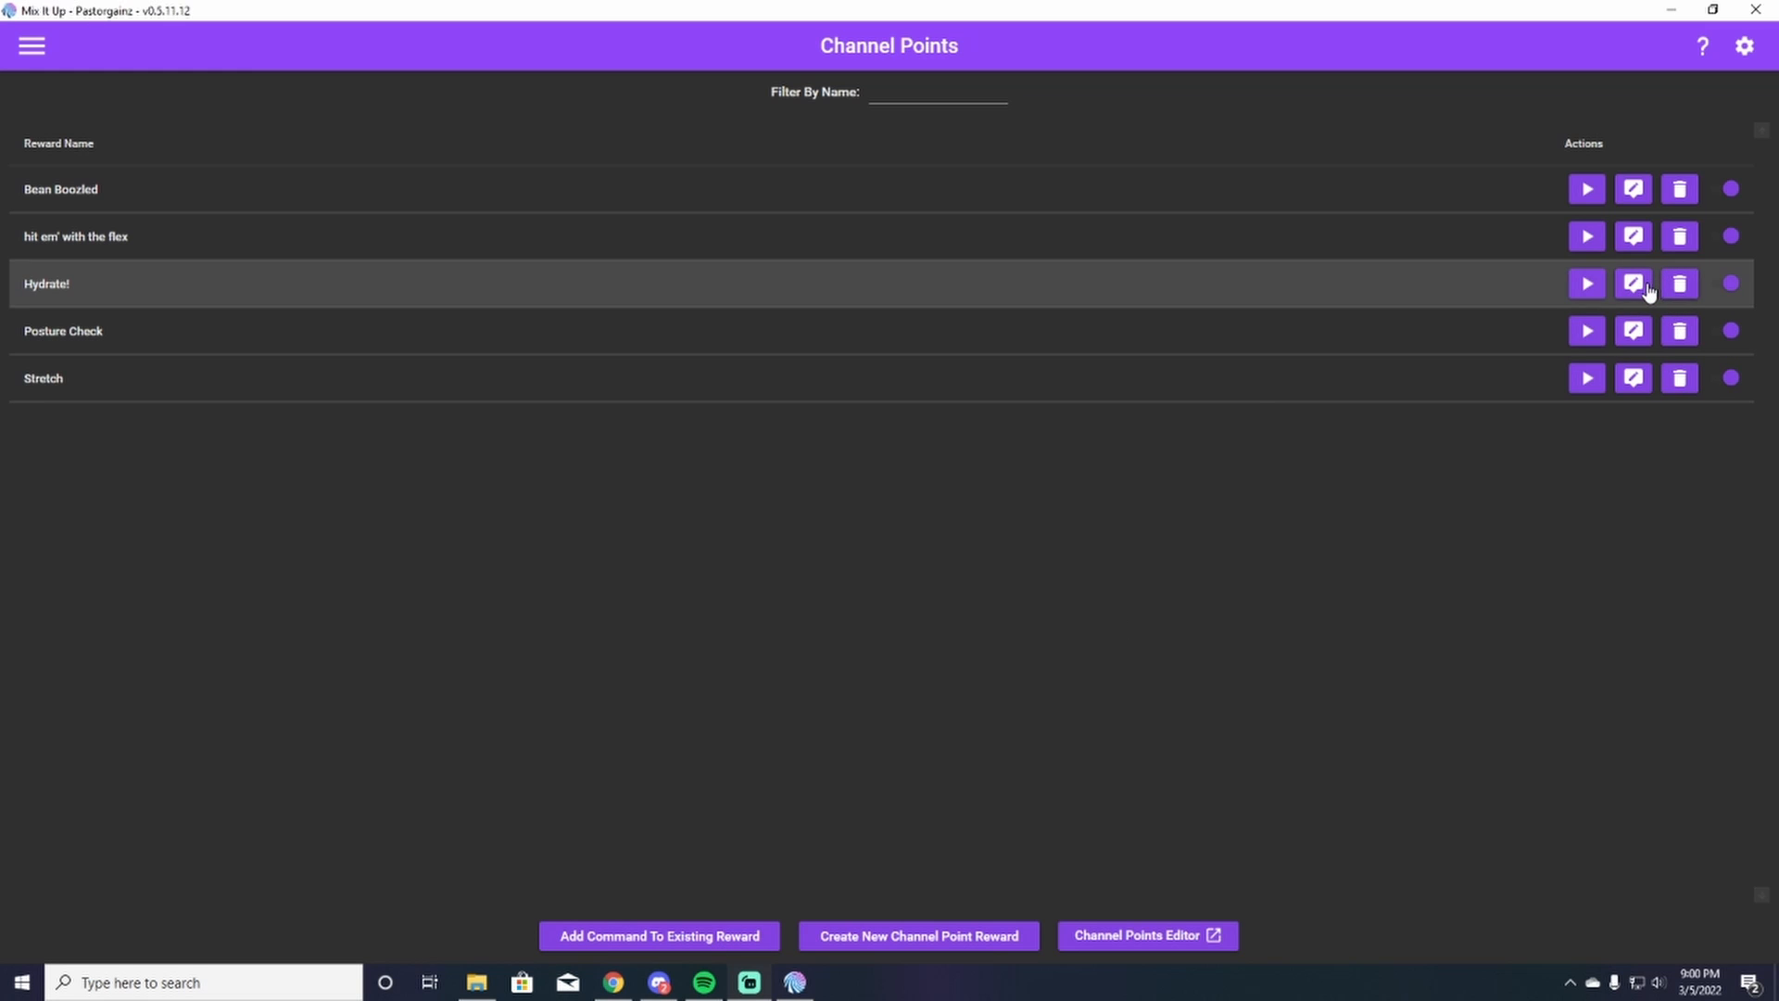
- Edit the Hydrate! reward's command and show the available action types
left_click(1632, 283)
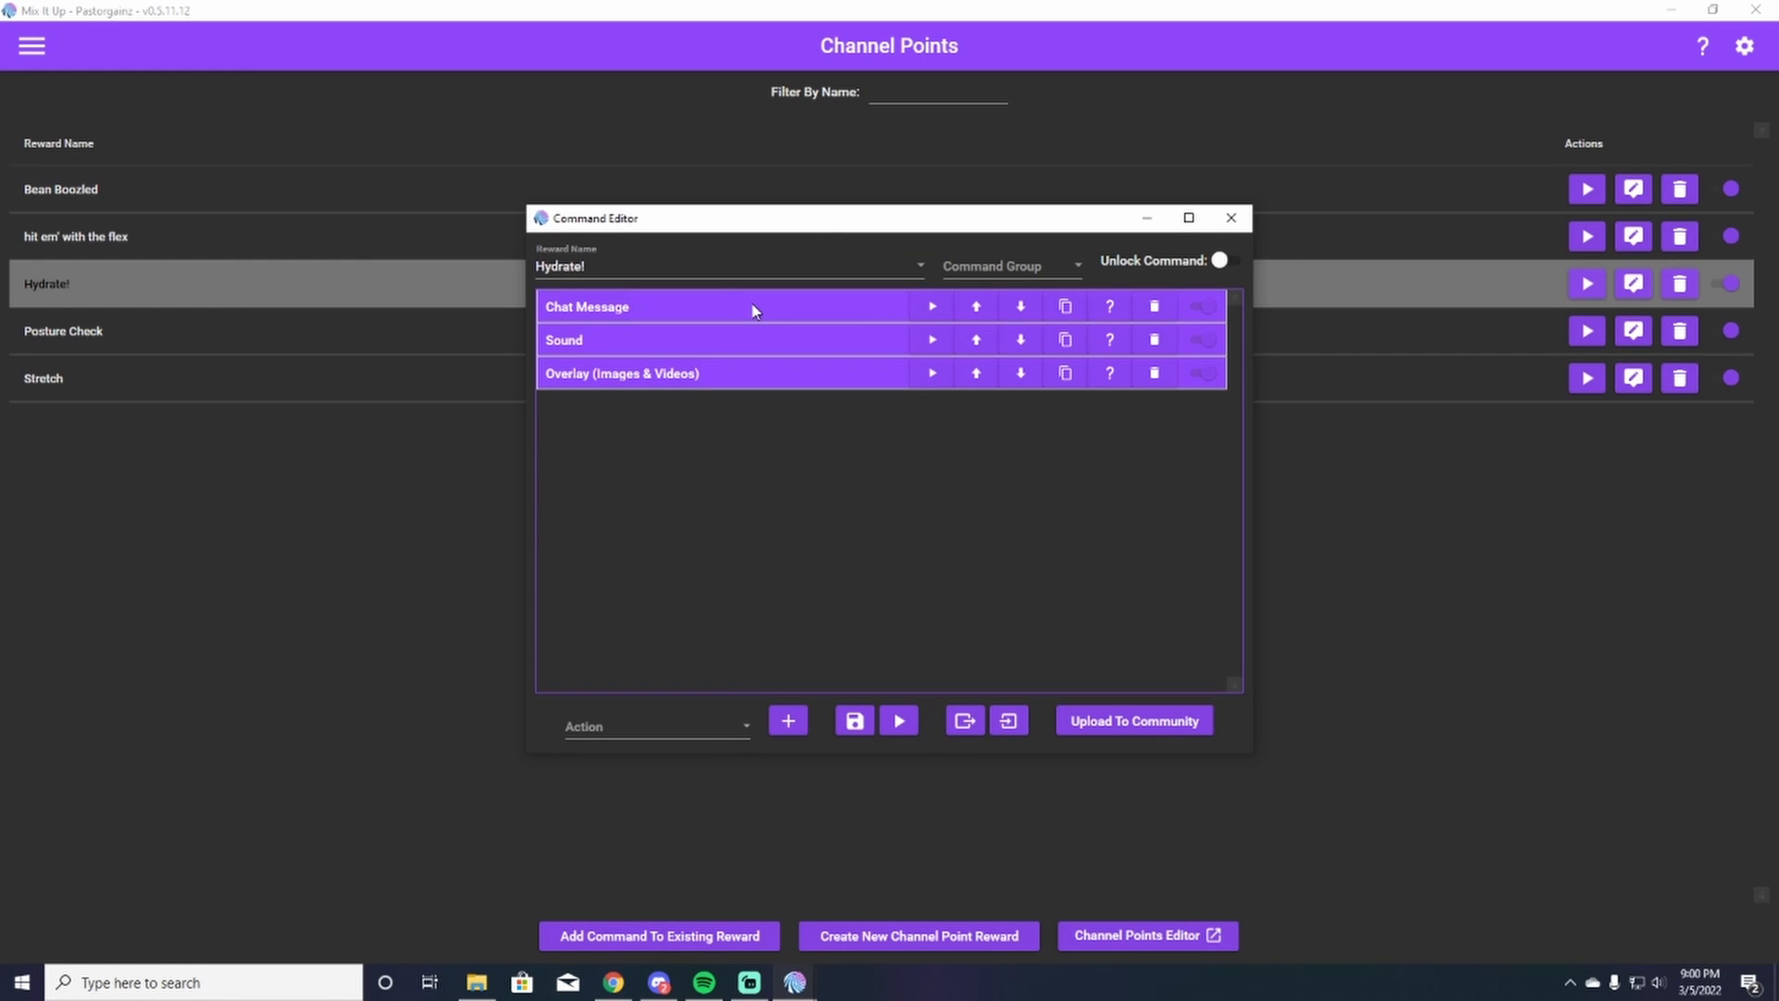
mouse_move(833, 802)
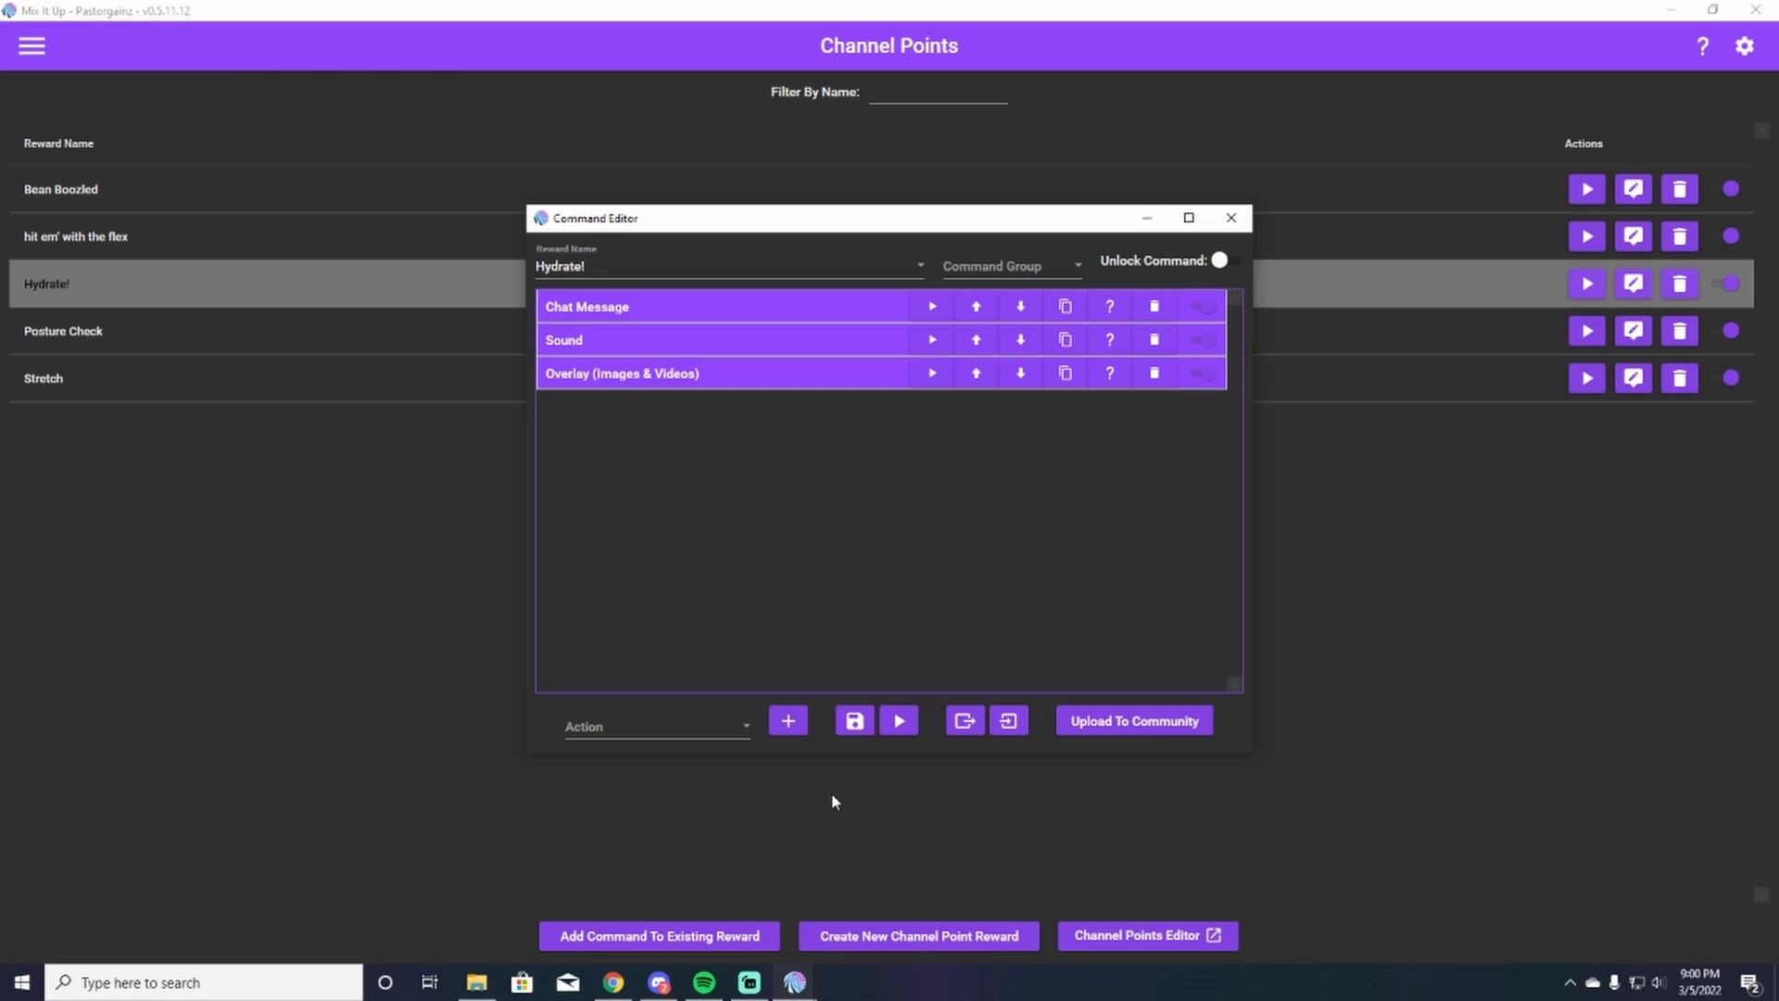
left_click(656, 726)
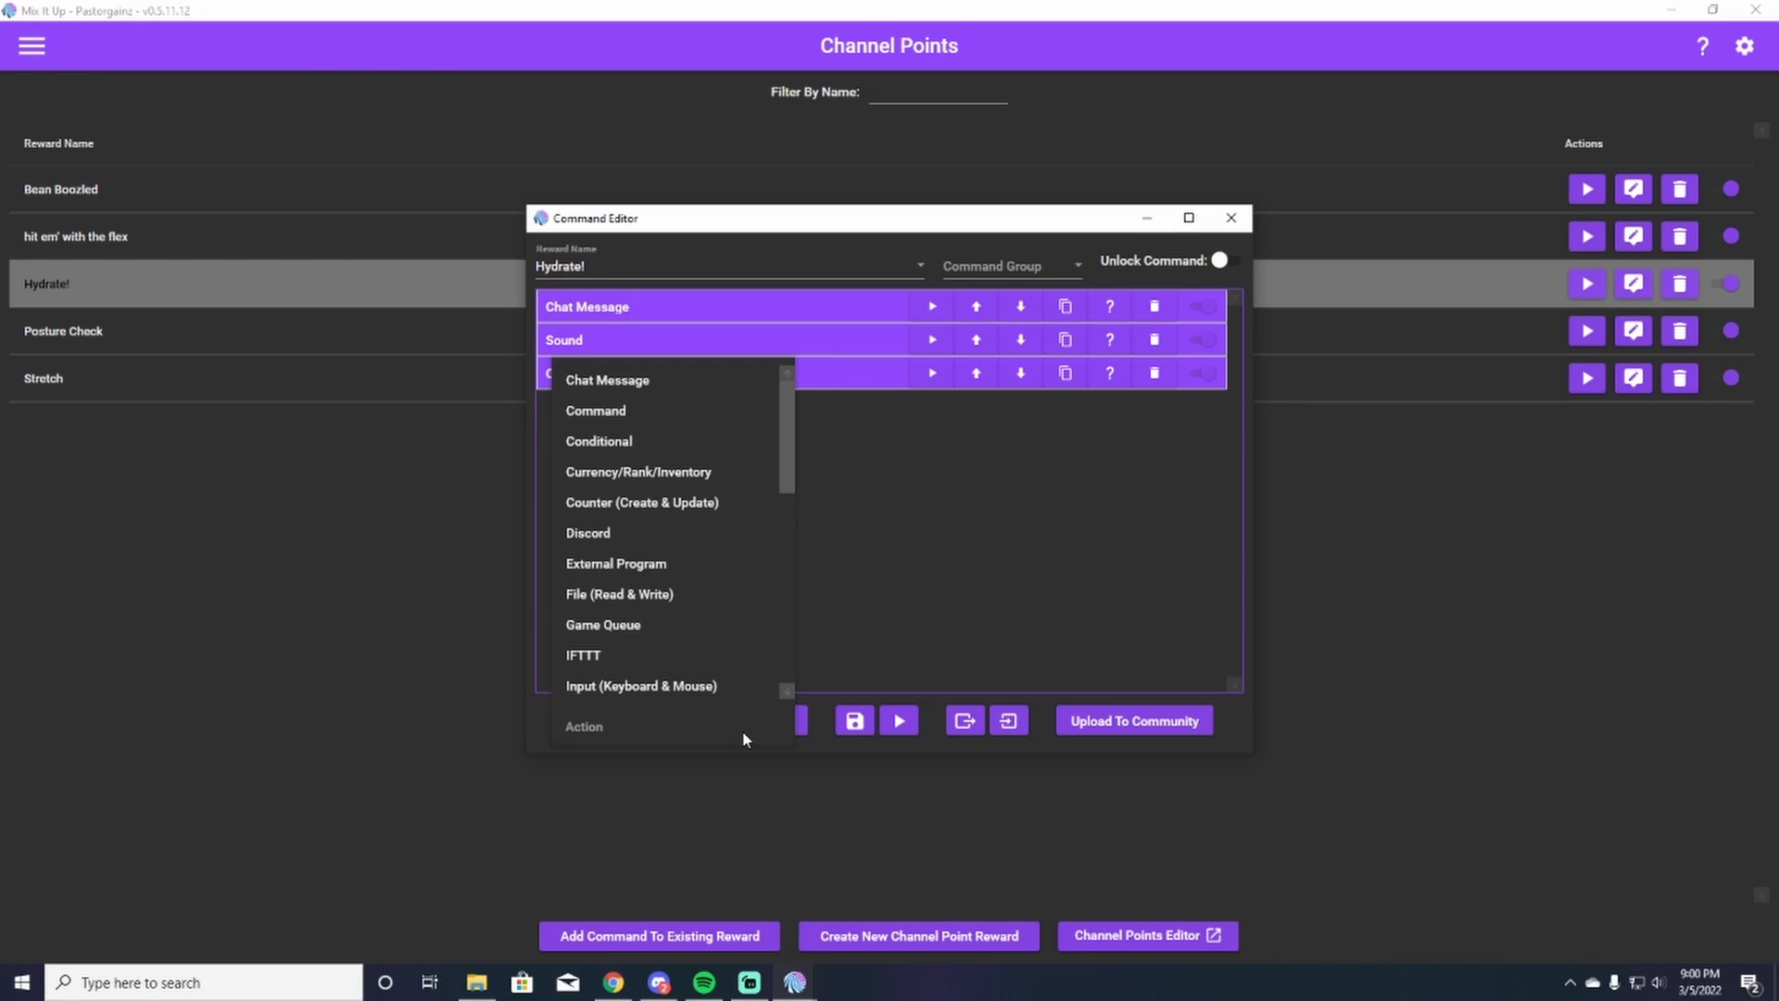
mouse_move(686, 402)
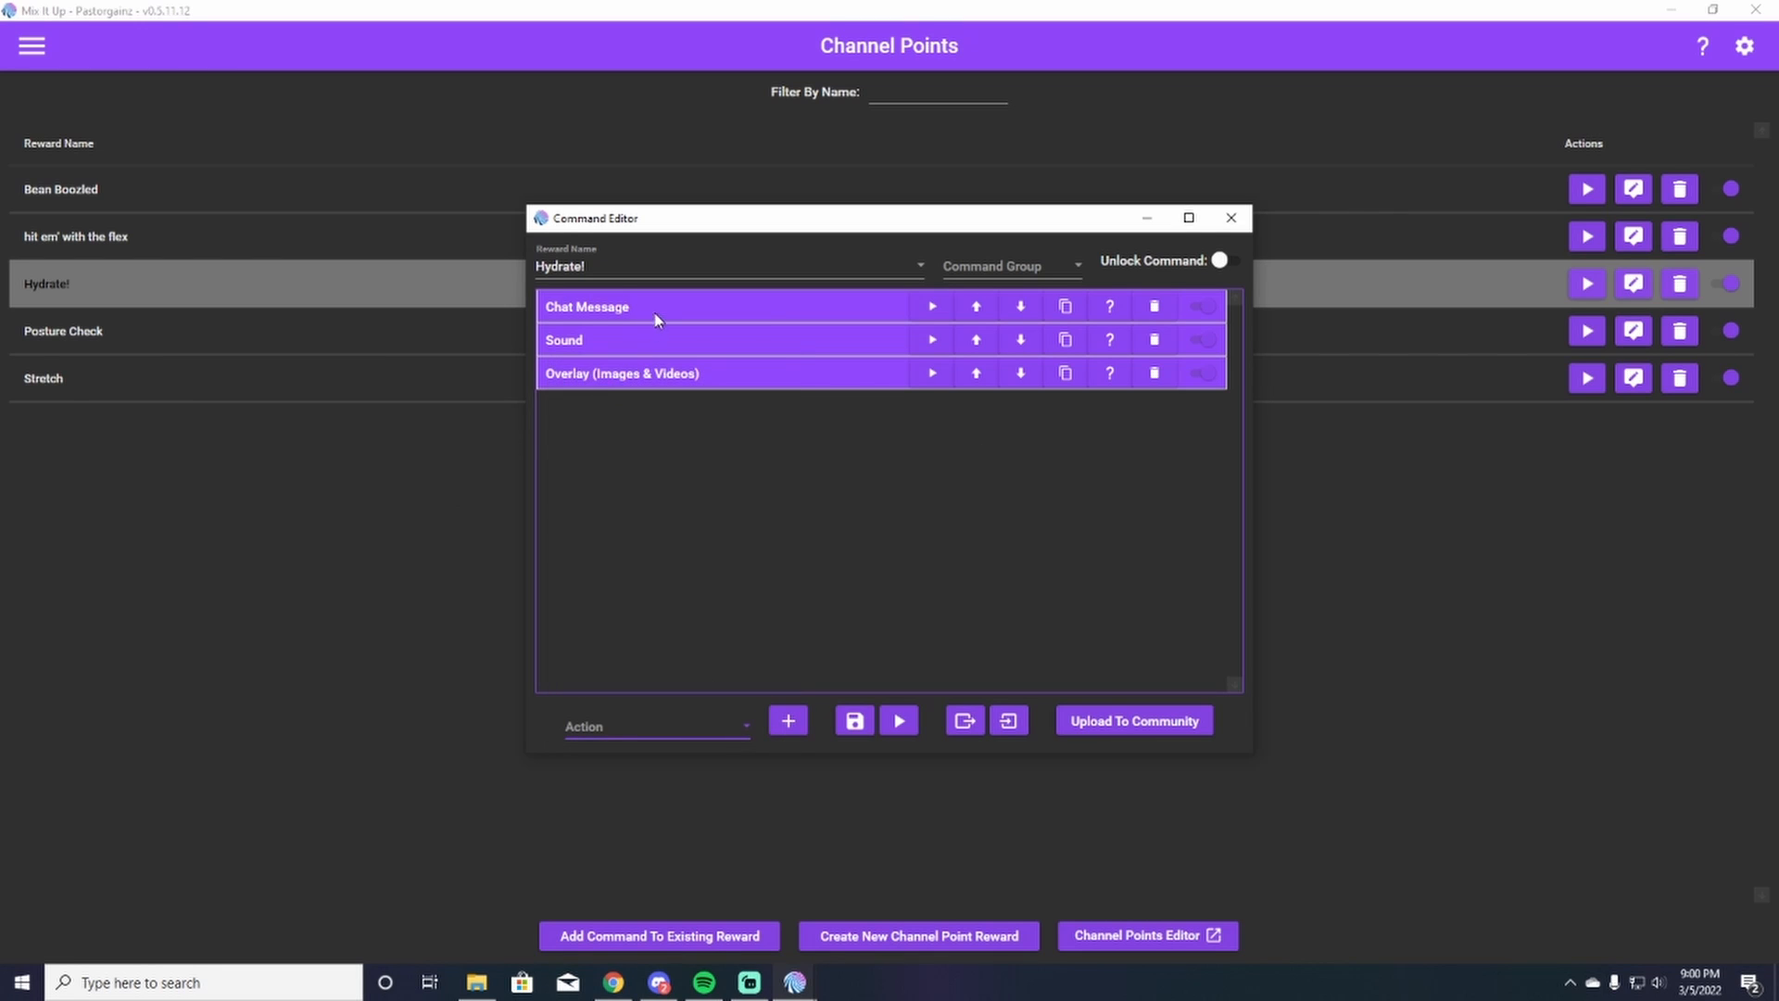
- Expand the Chat Message action and focus its "Chug Chug Chug Chug!" text
left_click(587, 308)
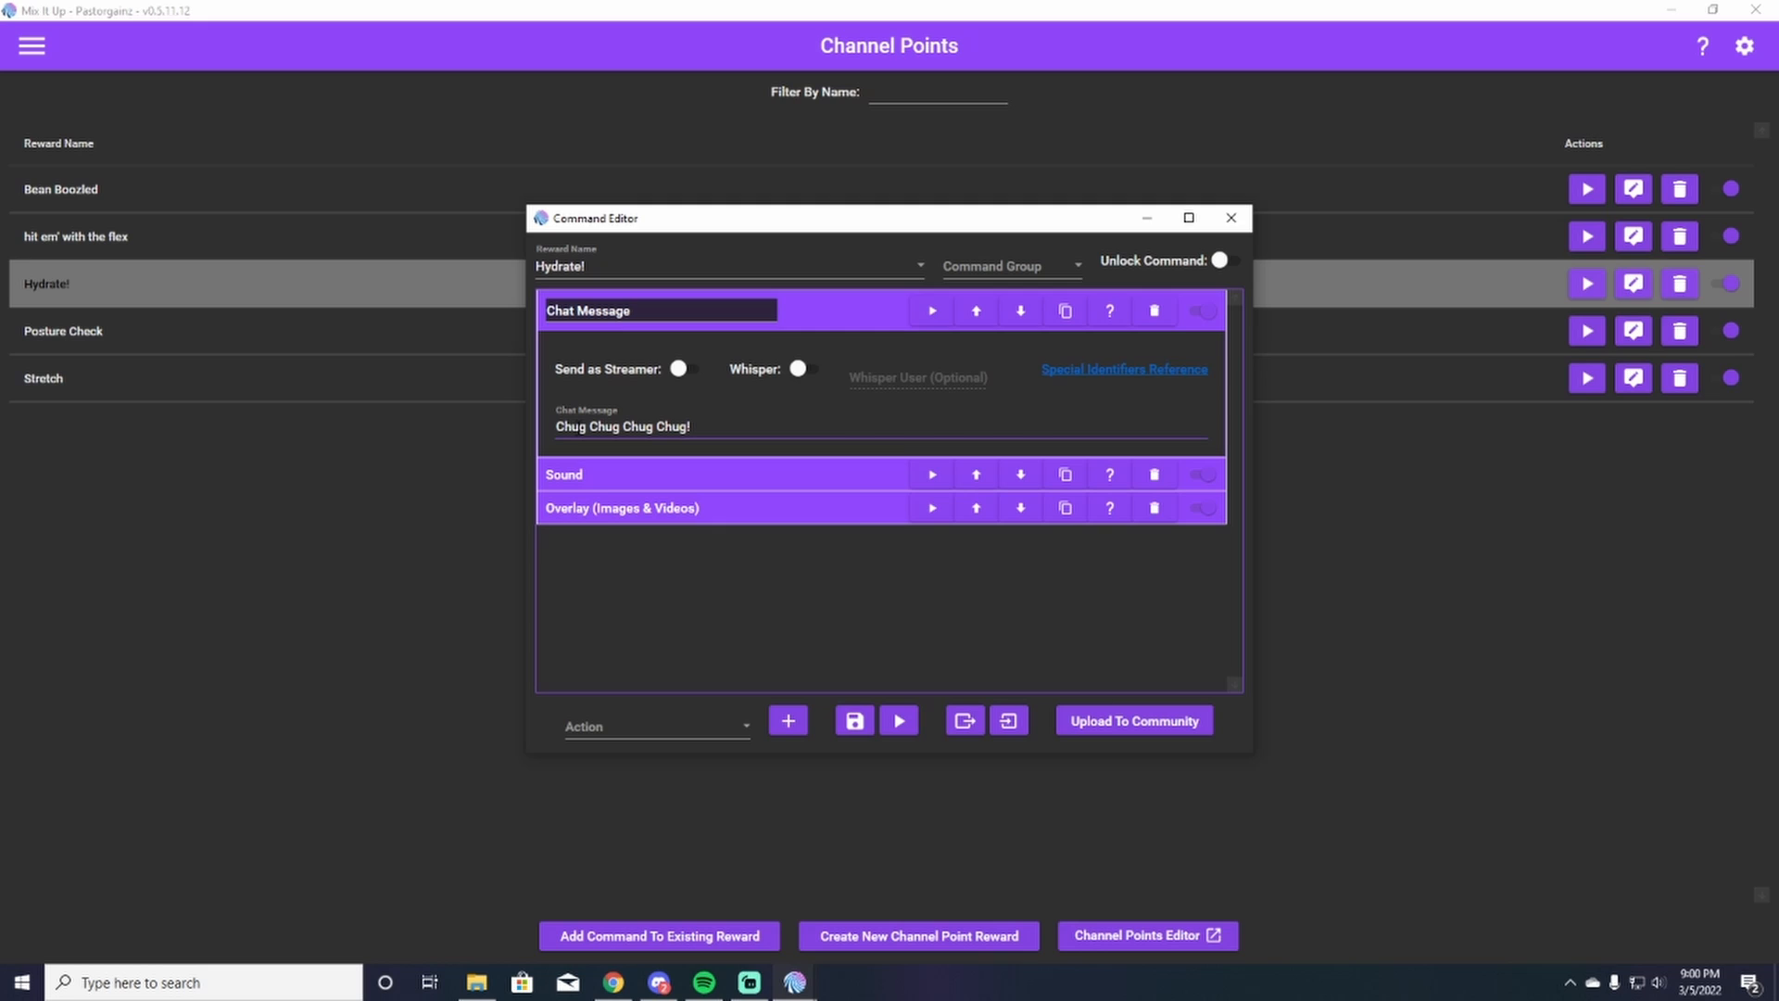
left_click(852, 426)
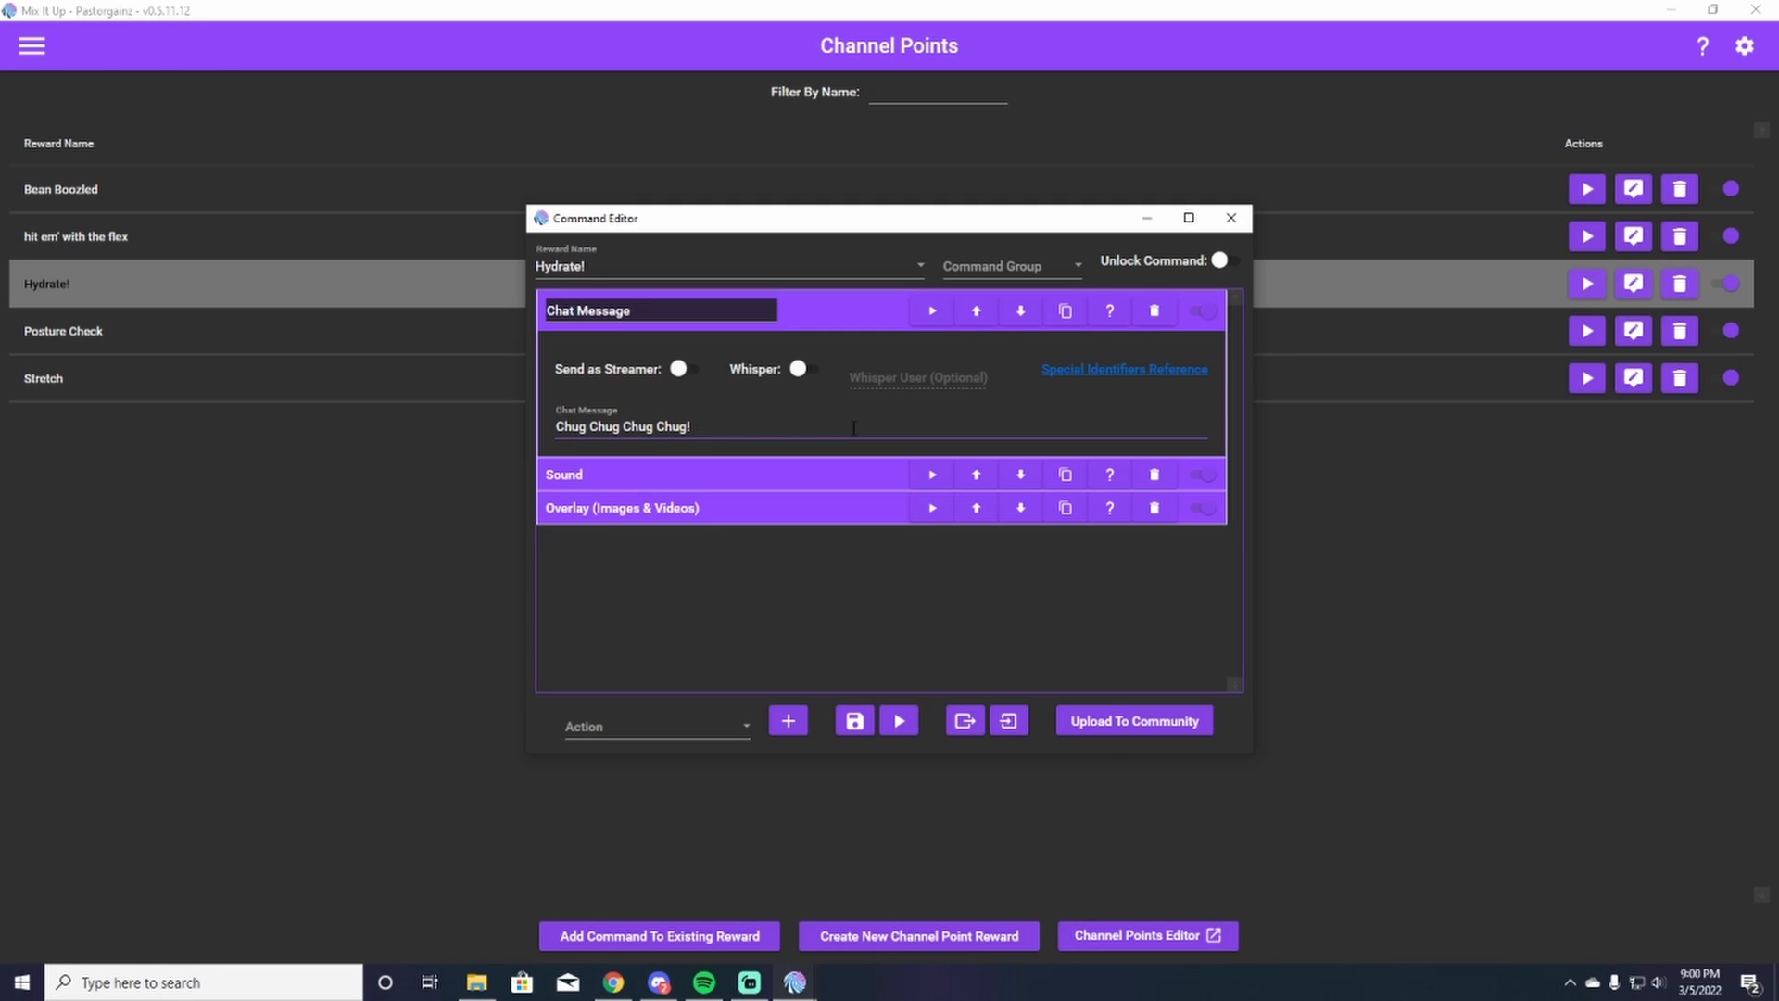
mouse_move(706, 421)
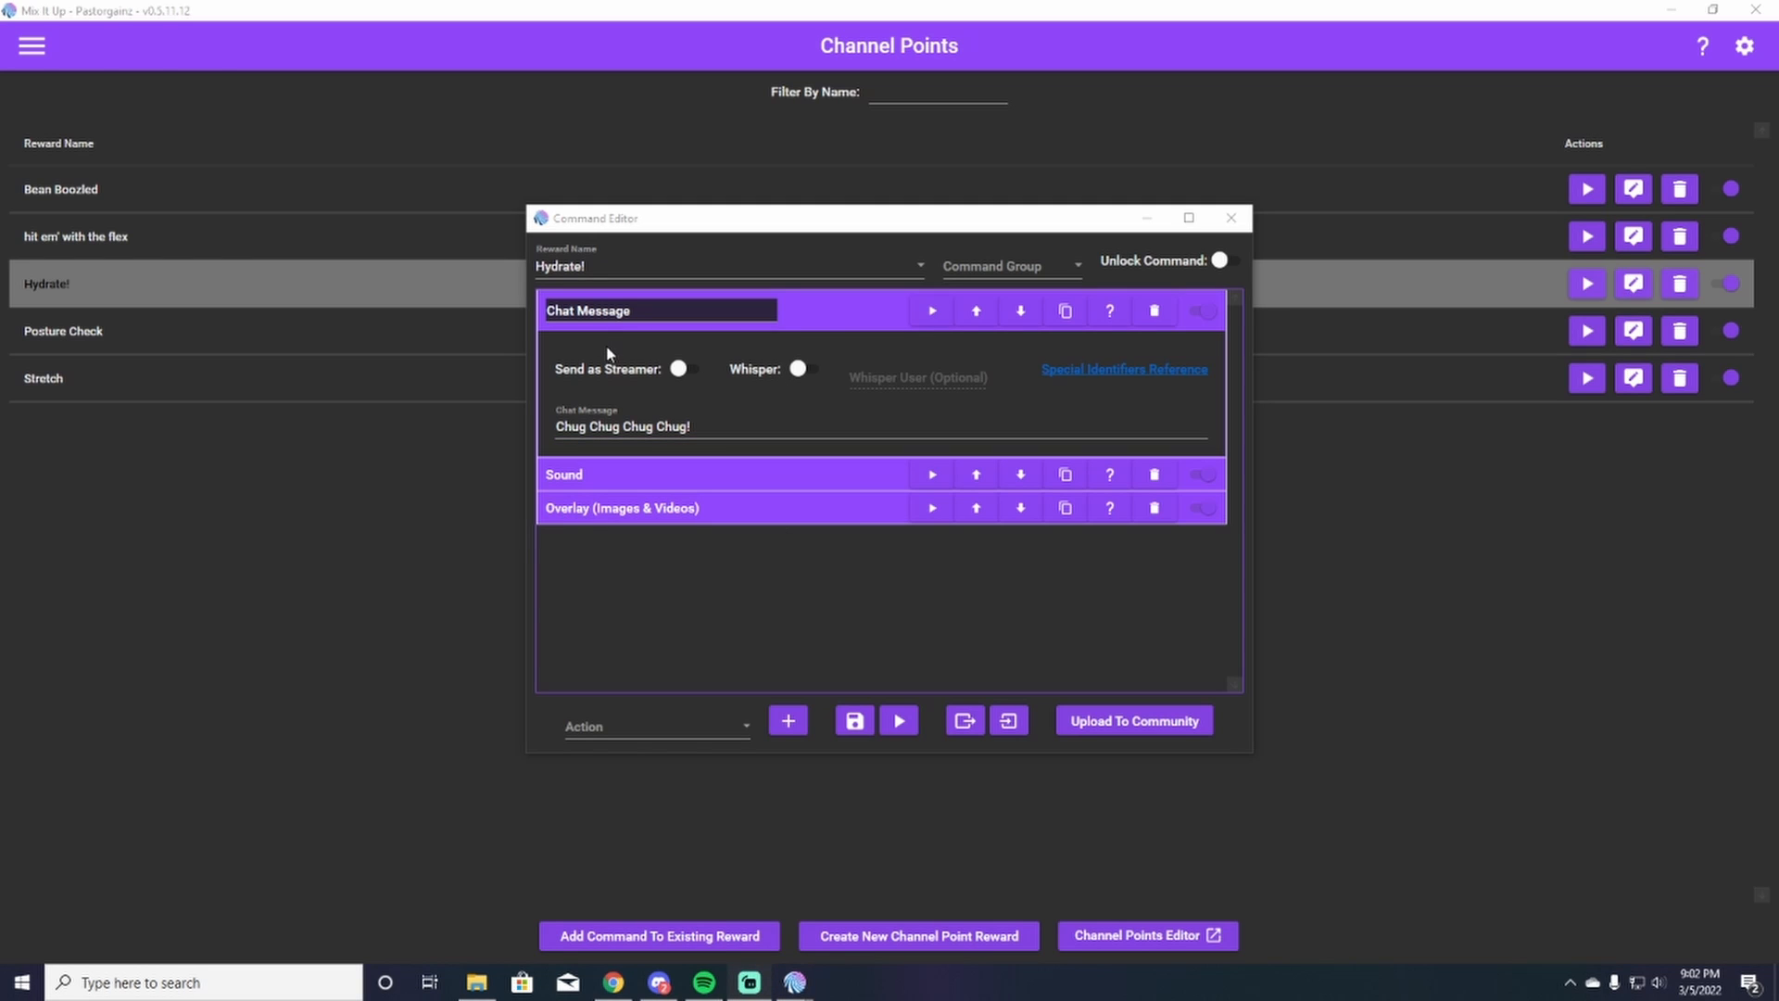
mouse_move(726, 452)
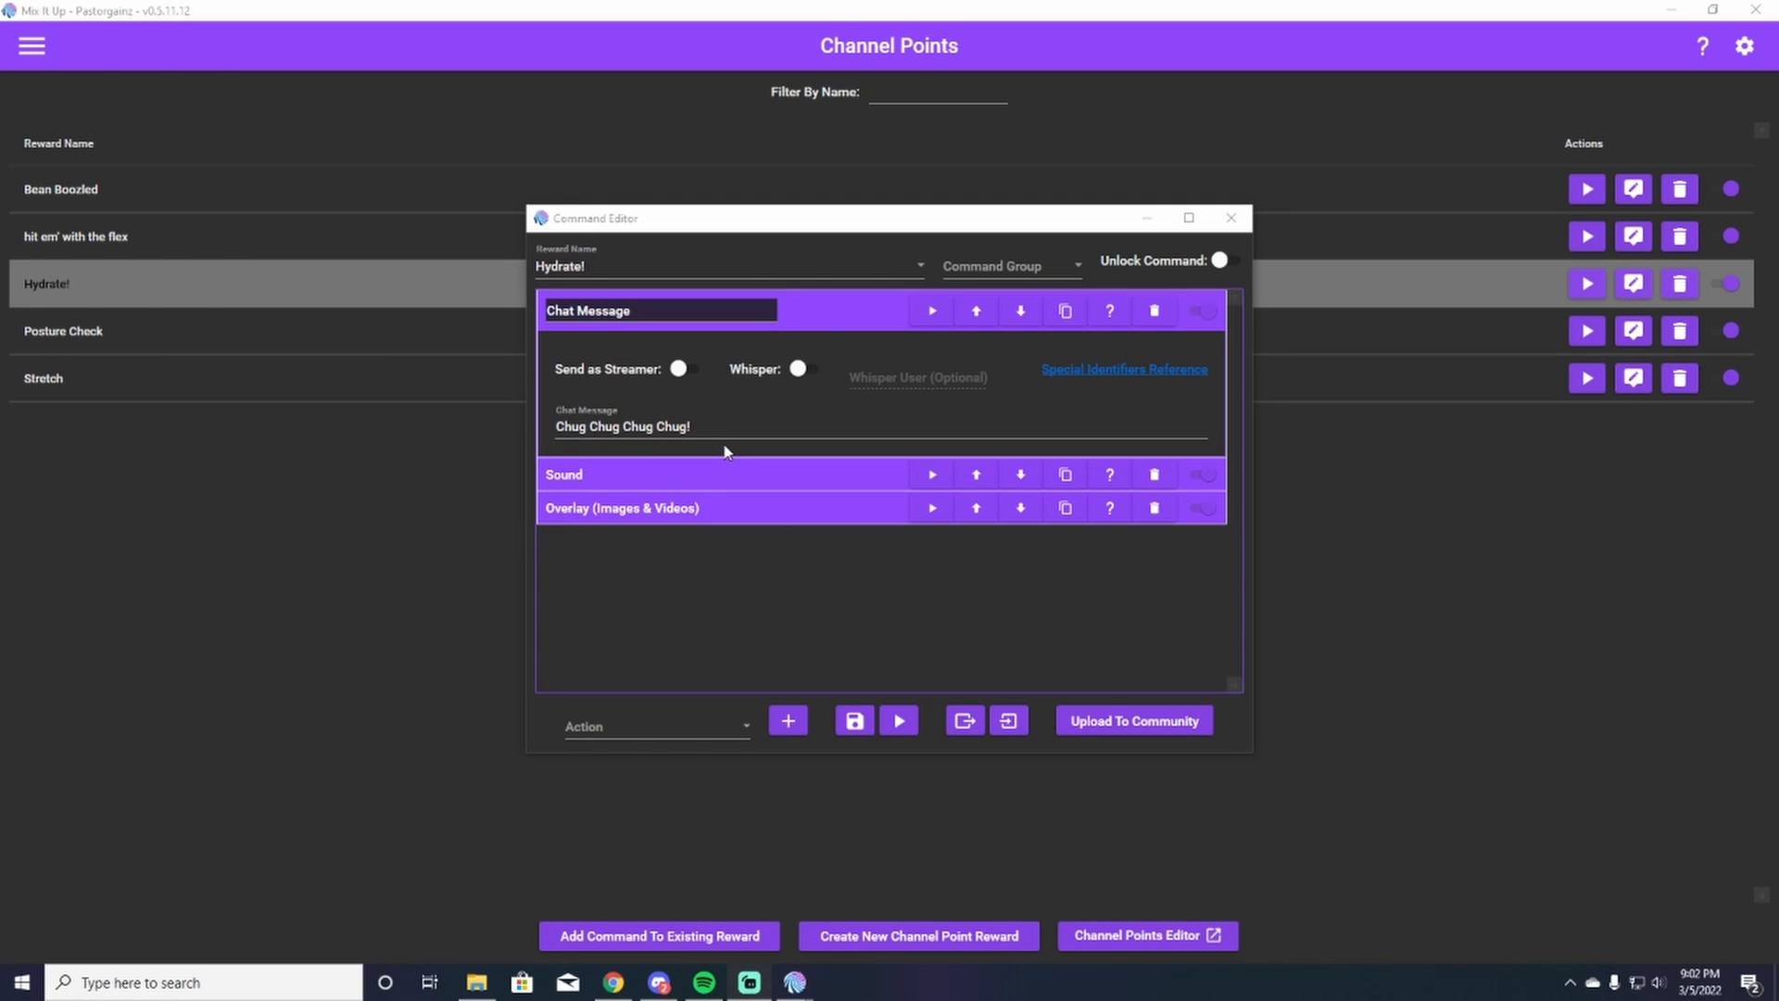
mouse_move(873, 658)
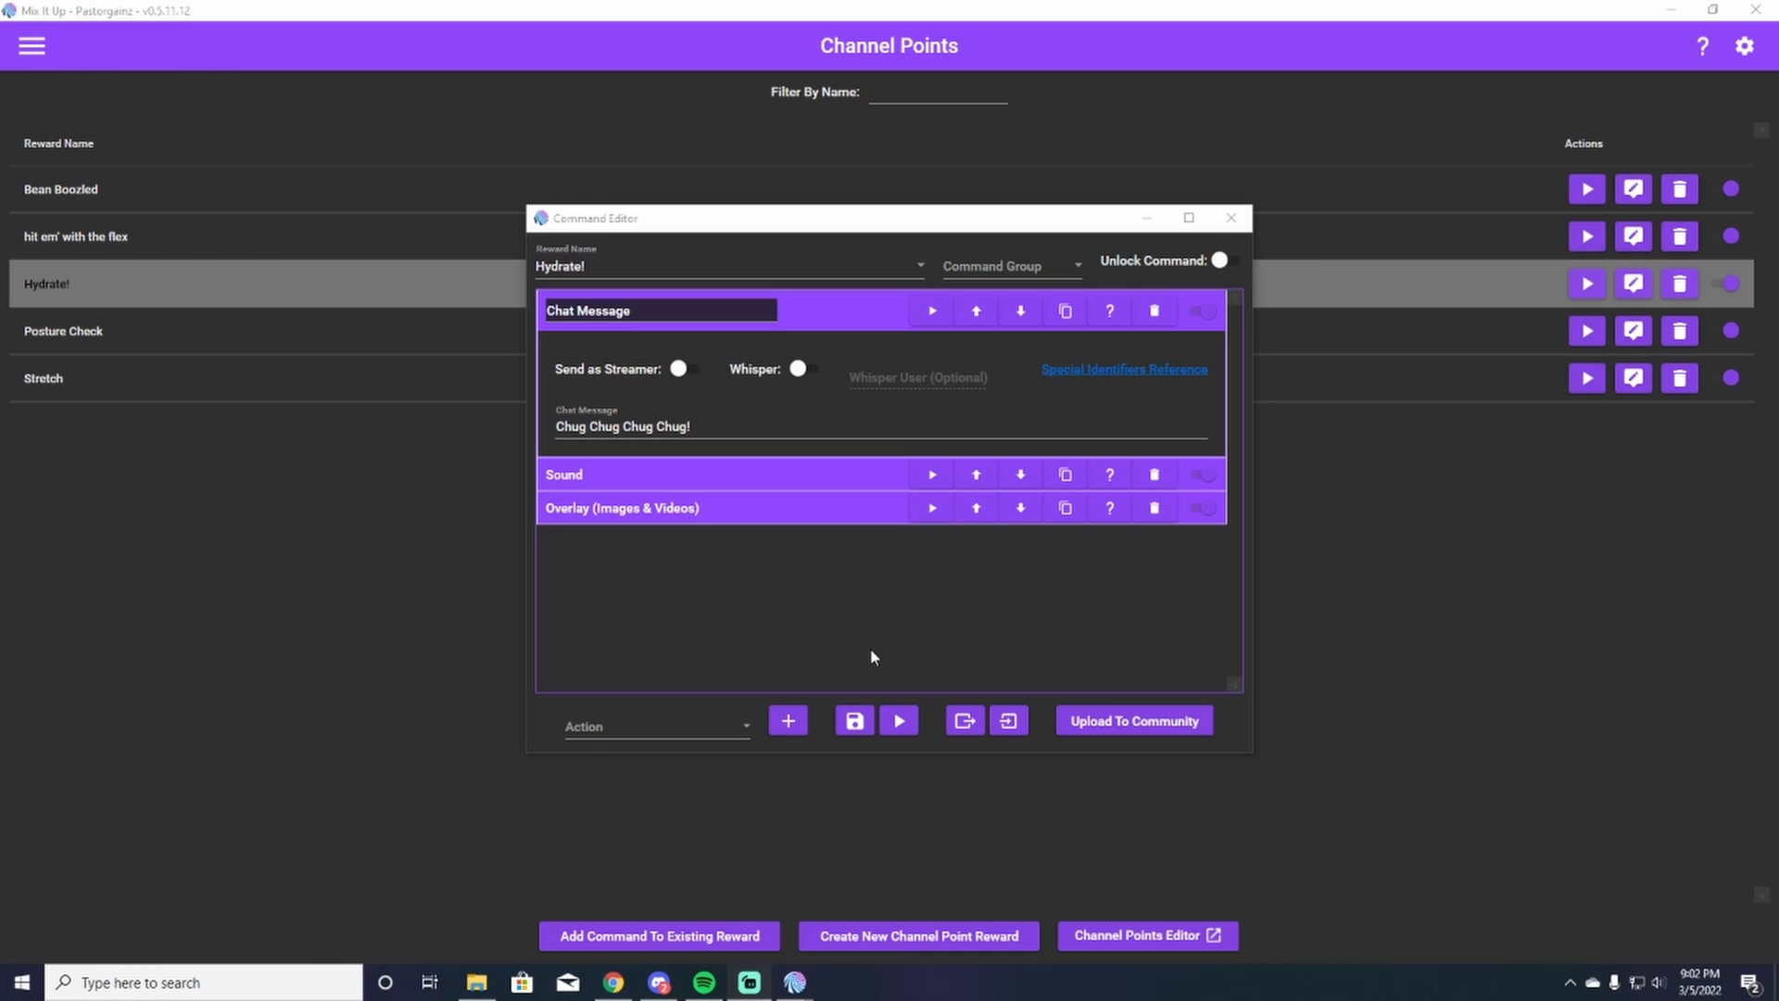
mouse_move(1311, 384)
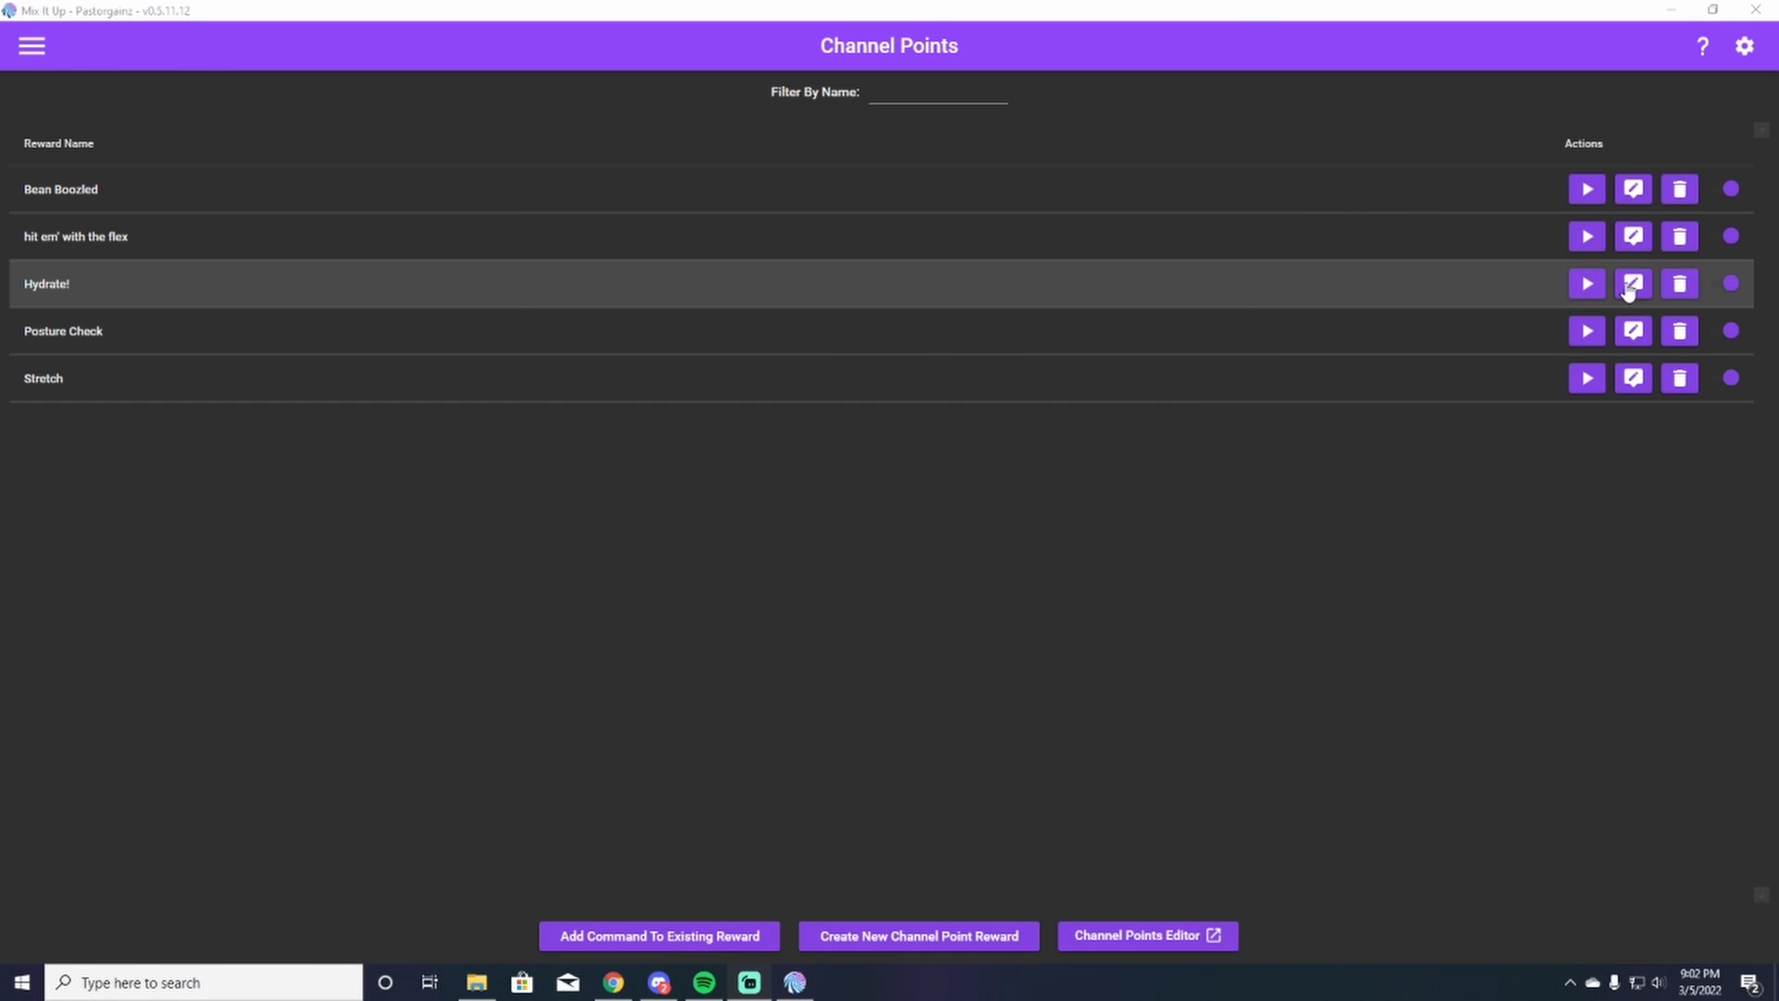
- Reopen the Hydrate! reward's command editor from its row
left_click(1631, 284)
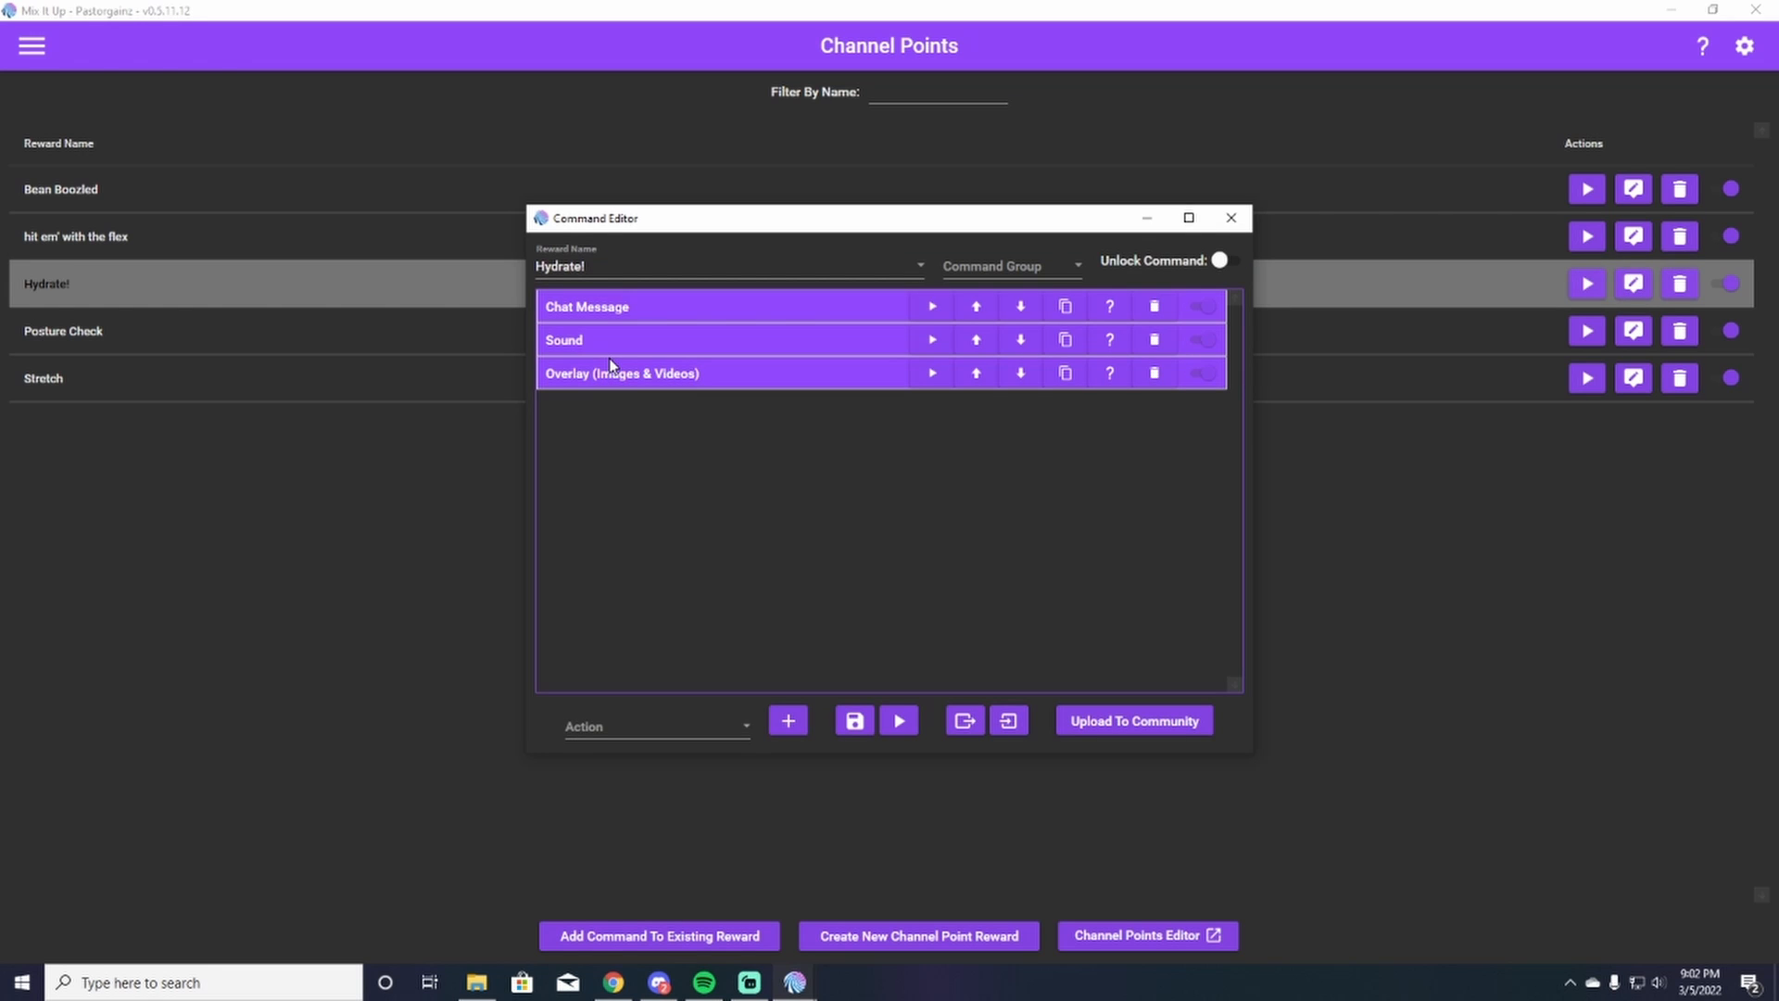
mouse_move(583, 361)
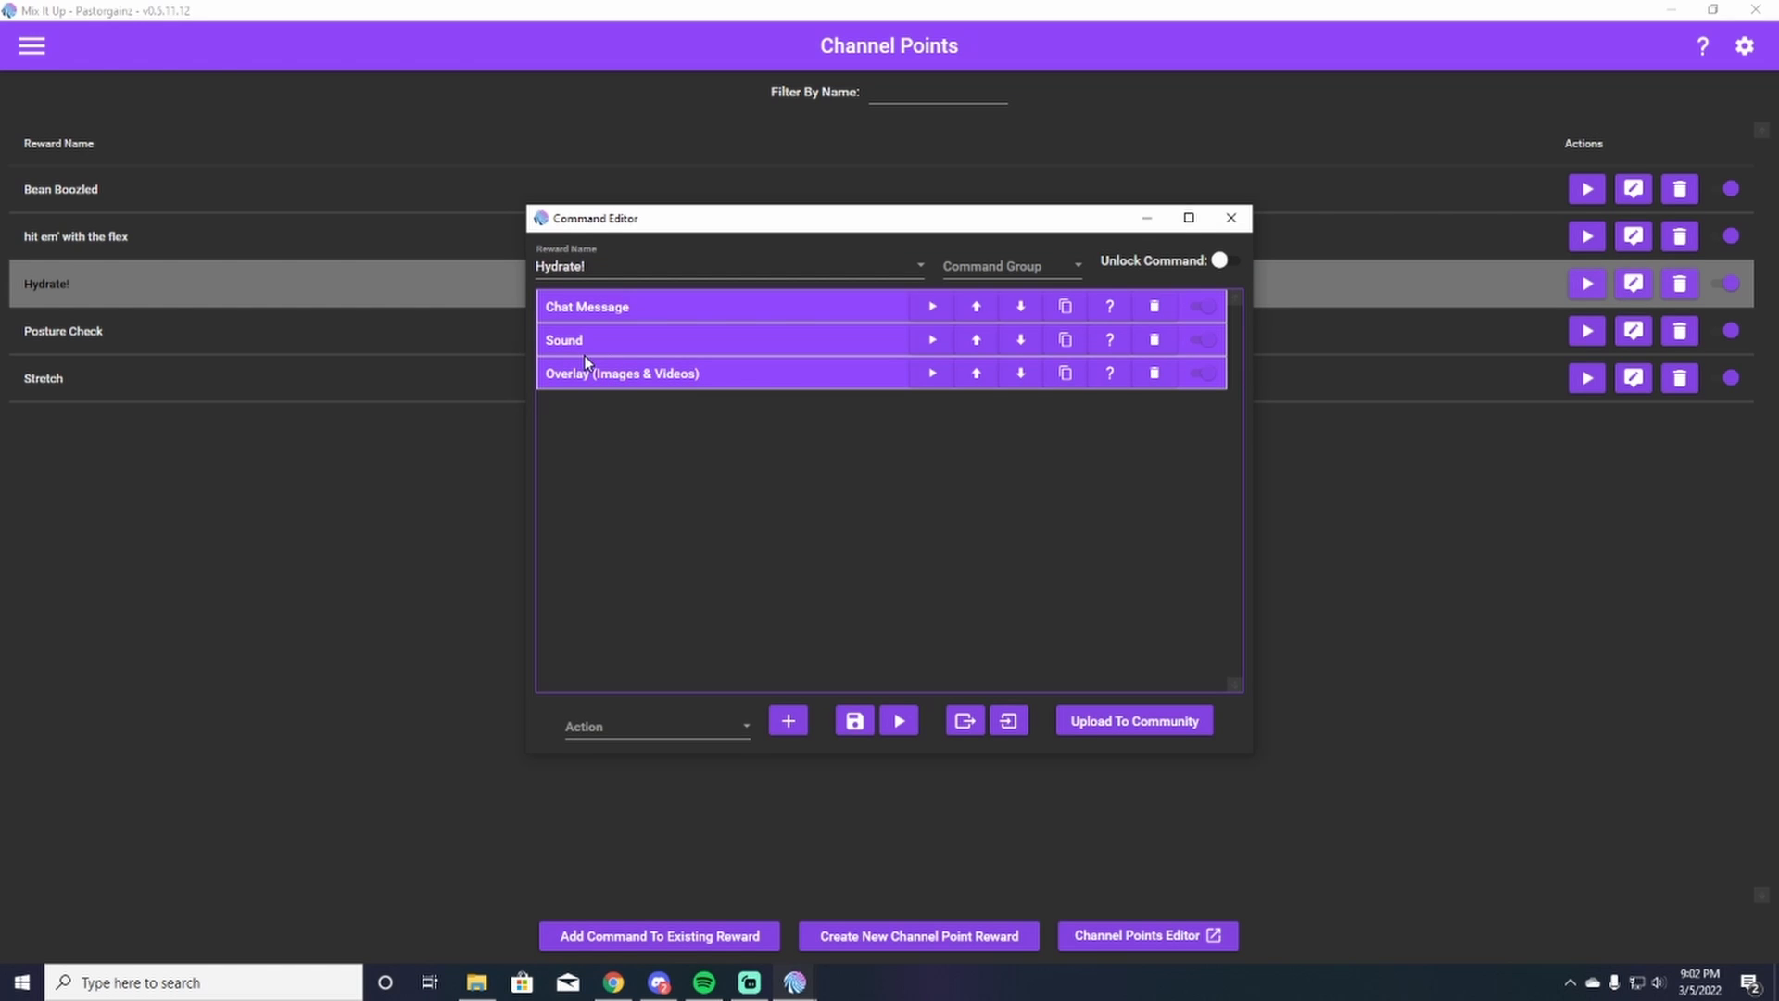
mouse_move(693, 347)
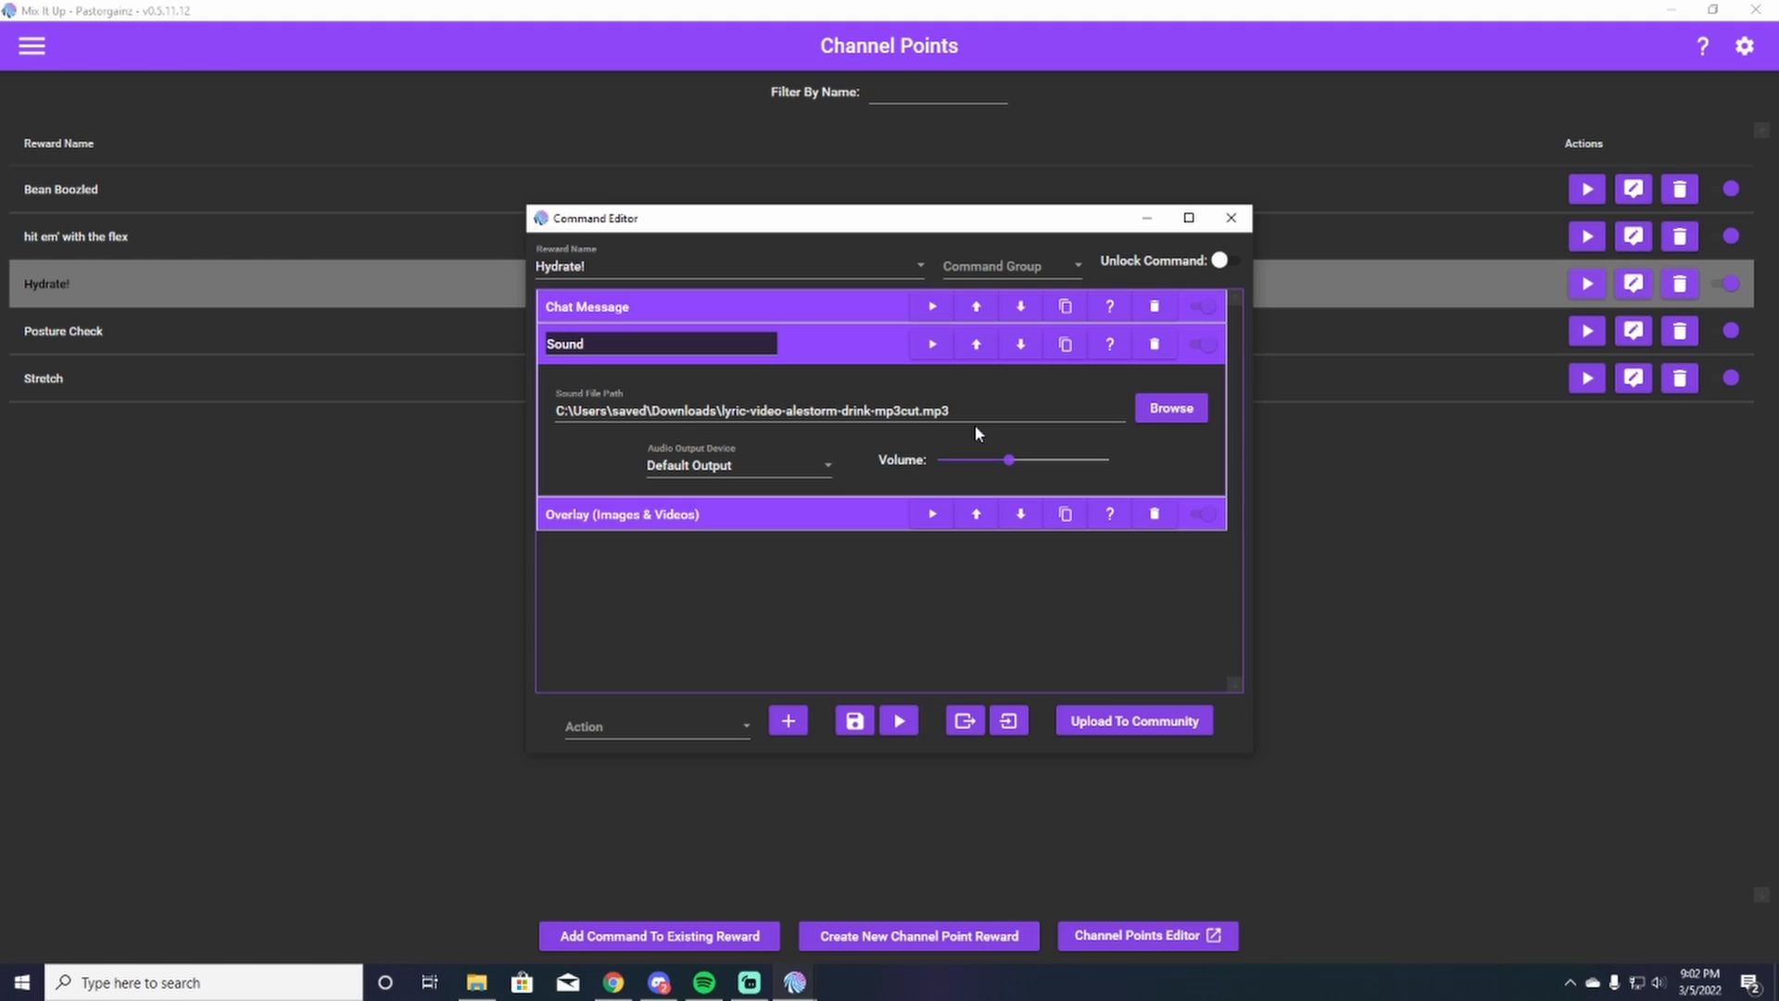
- Pick Sound from the action types, close the editor and reopen Hydrate! for editing
left_click(654, 726)
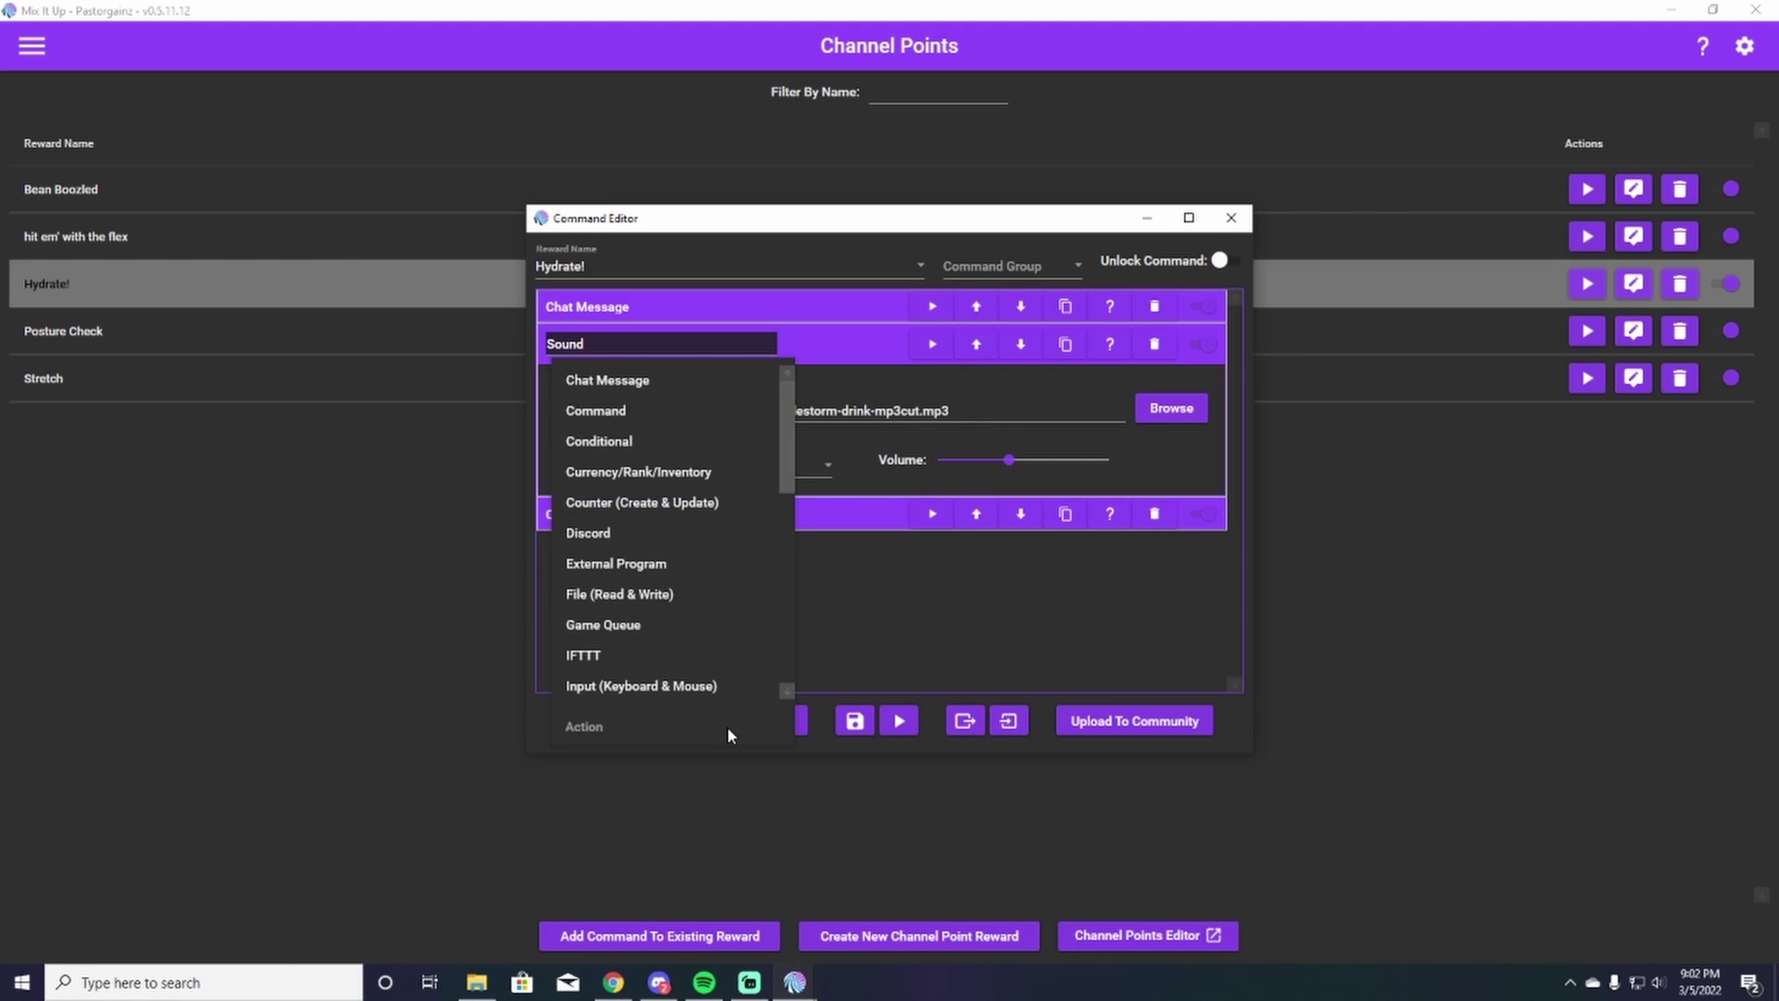
scroll("down", 3)
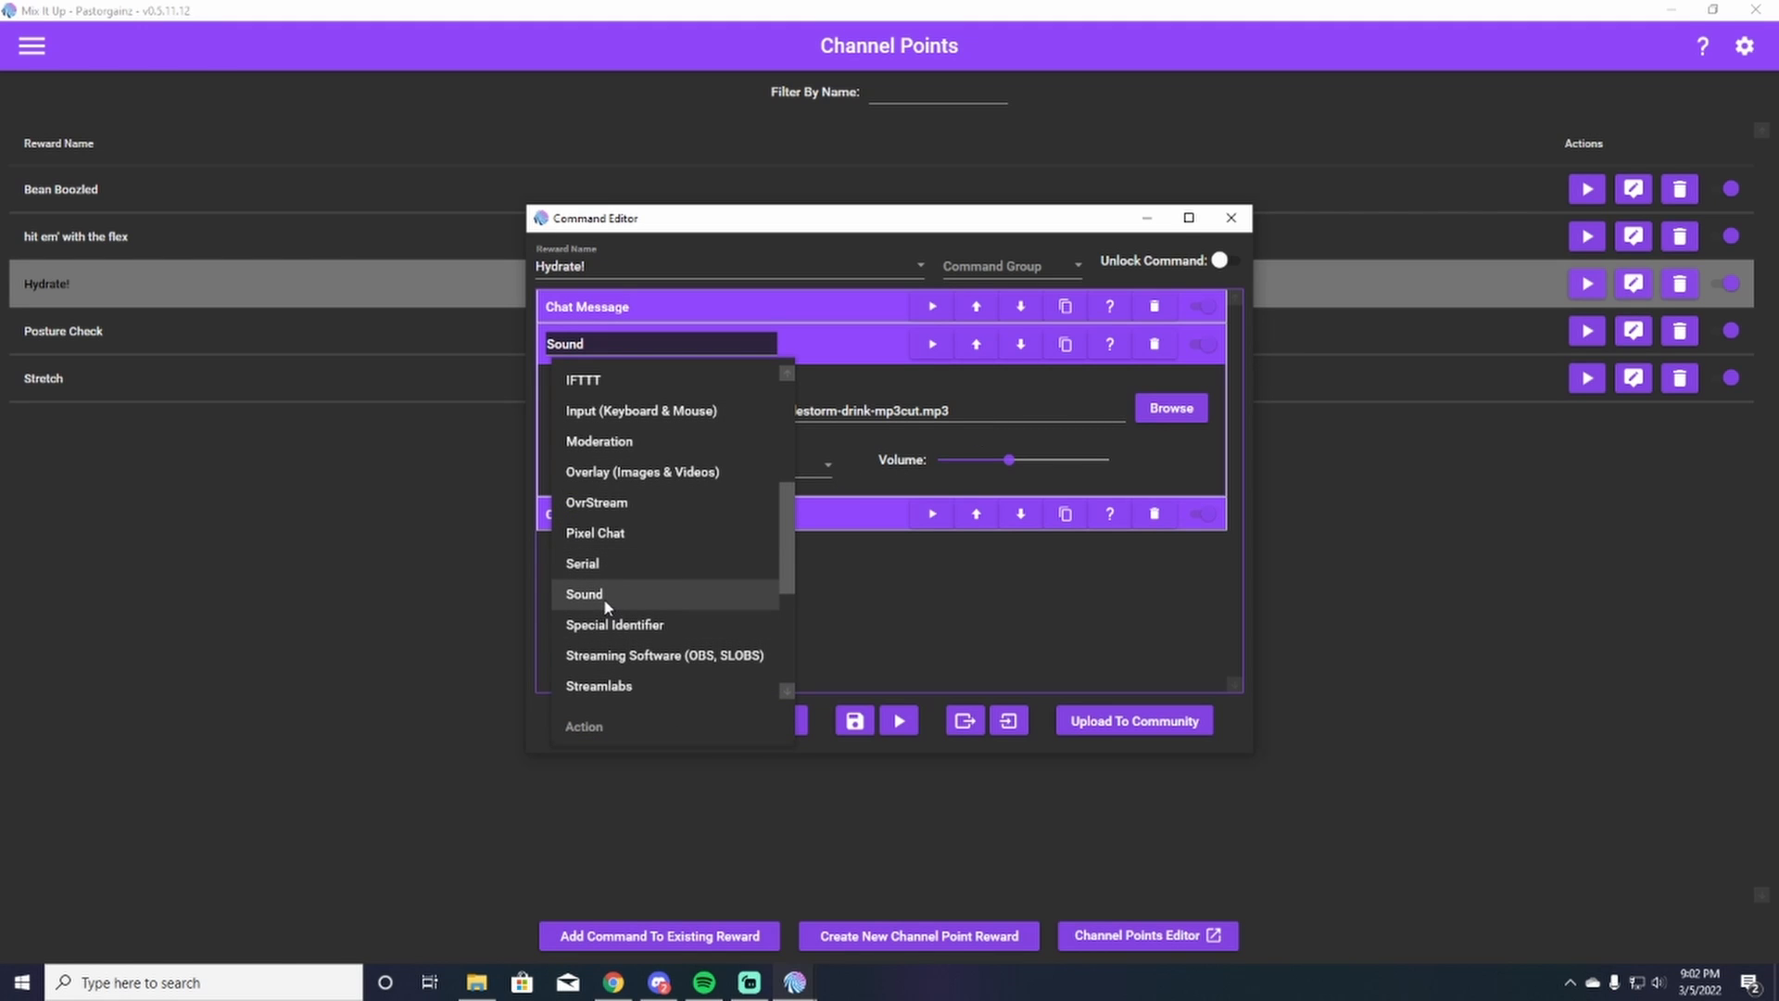
left_click(584, 593)
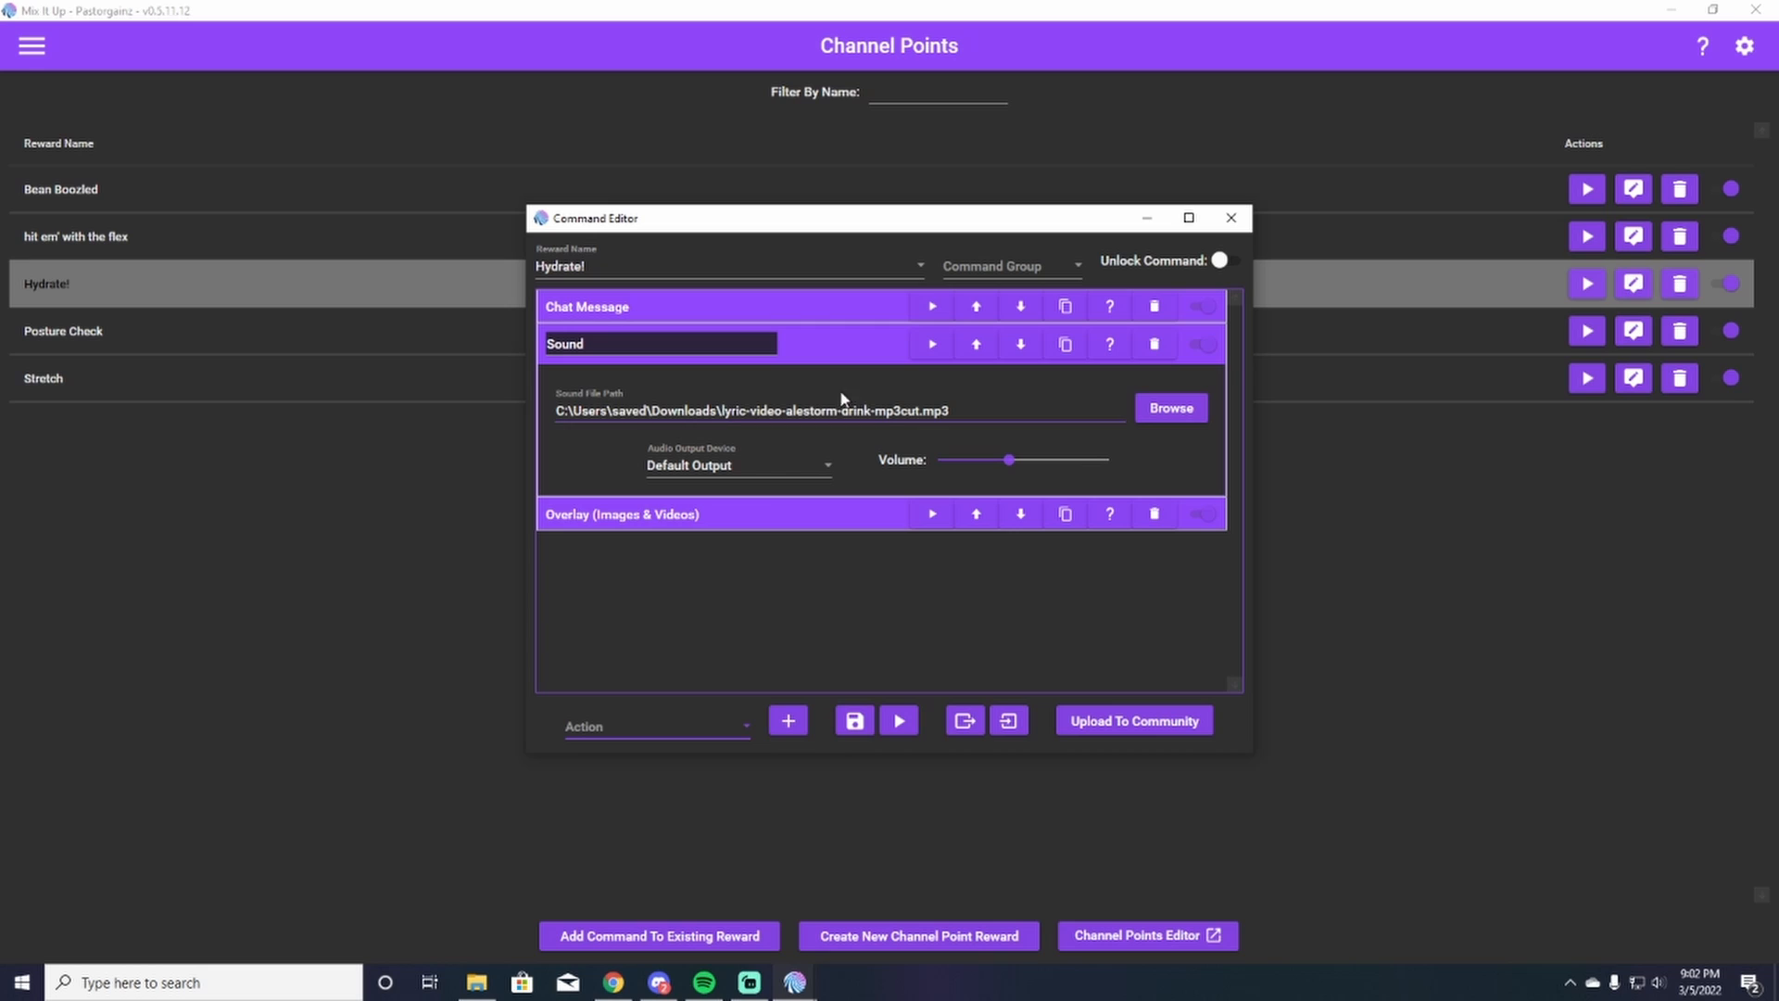
mouse_move(726, 432)
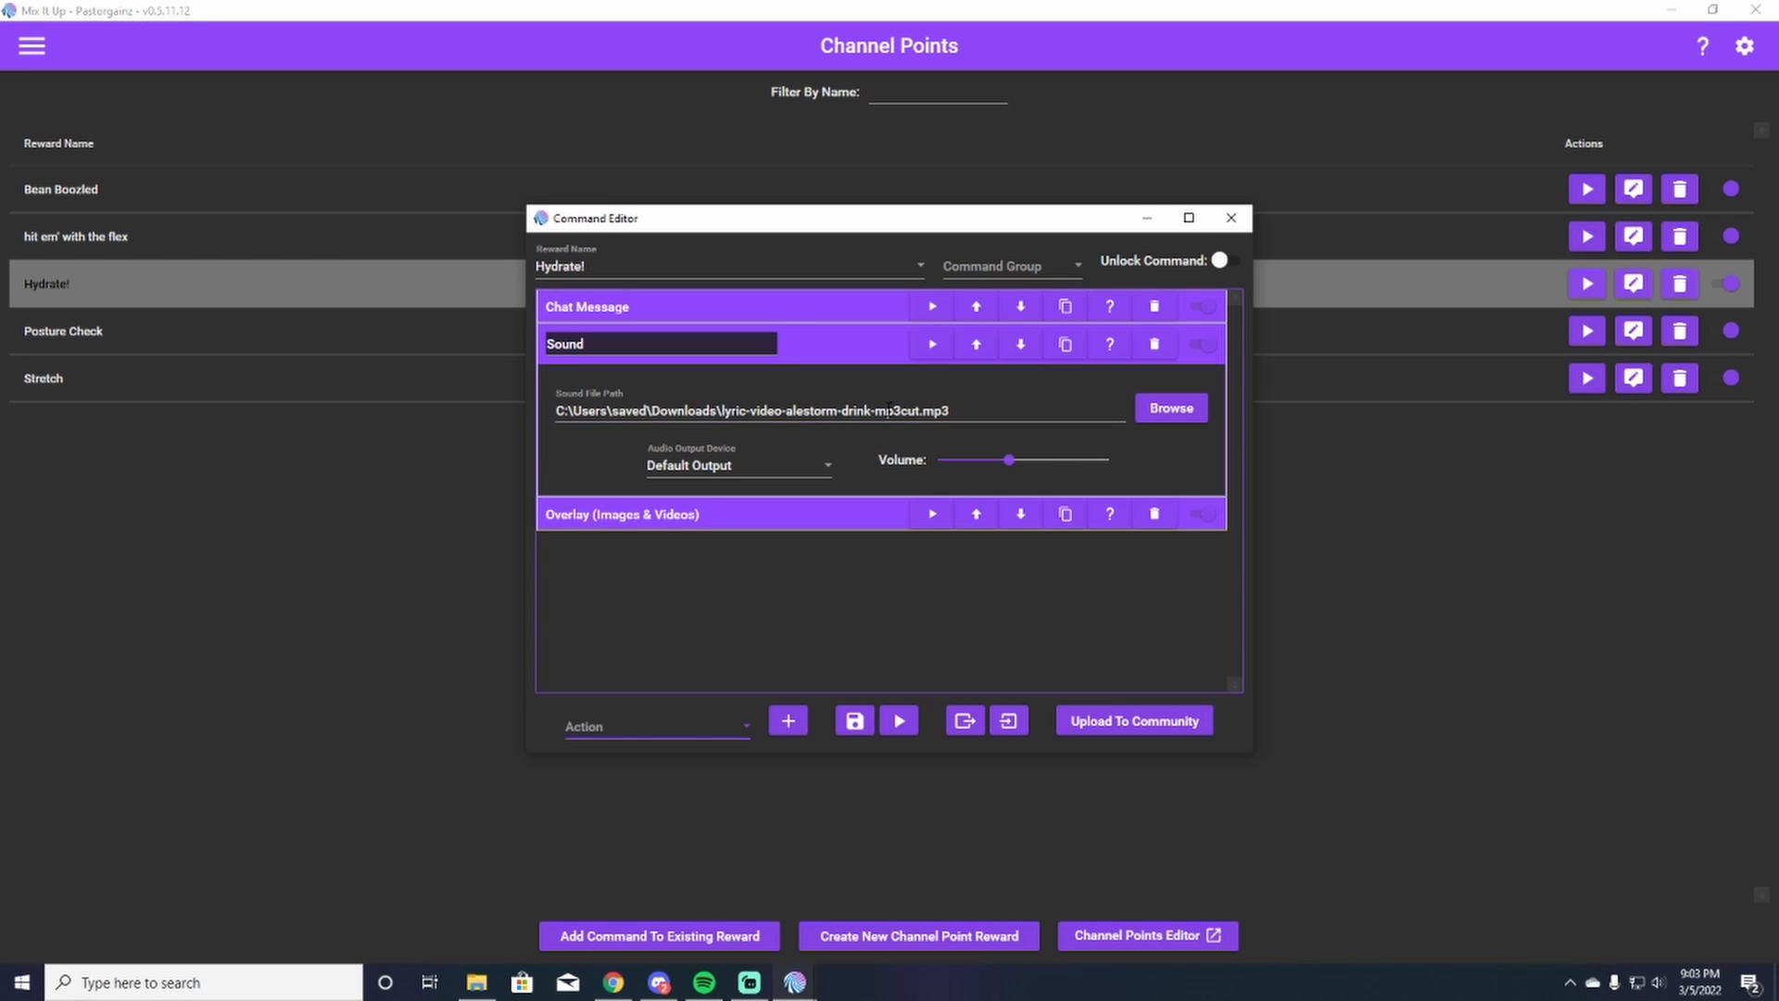
left_click(1229, 219)
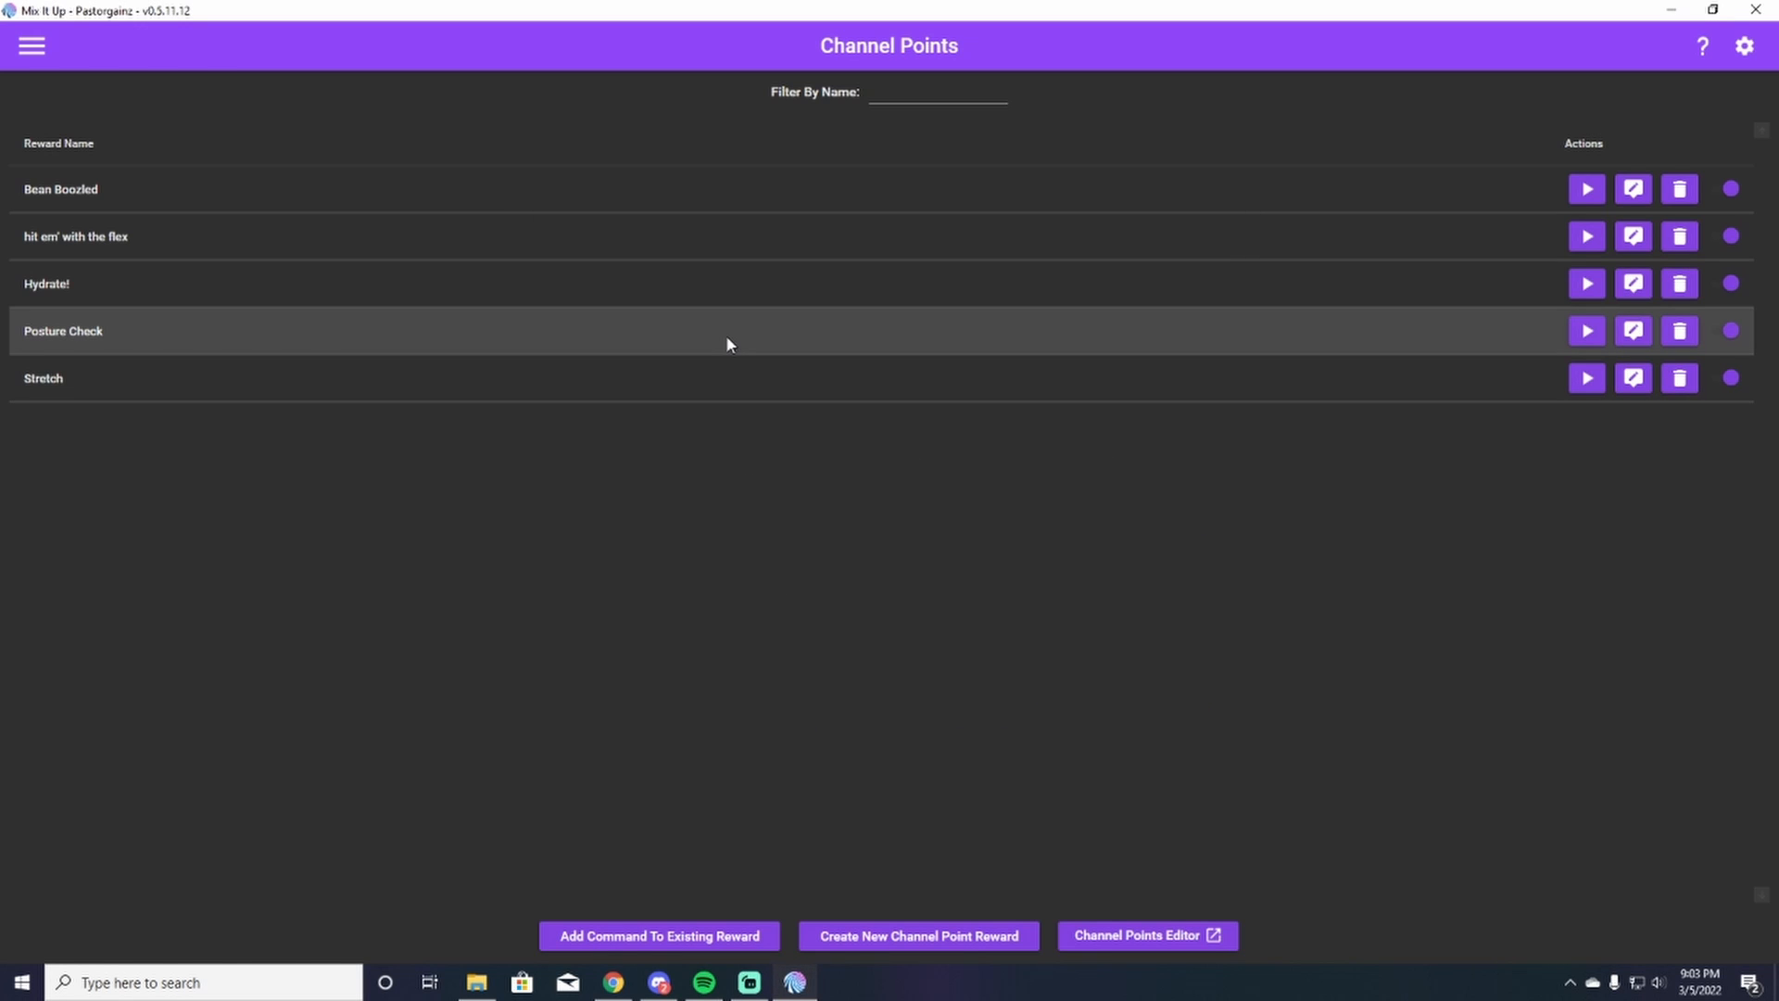
left_click(1630, 284)
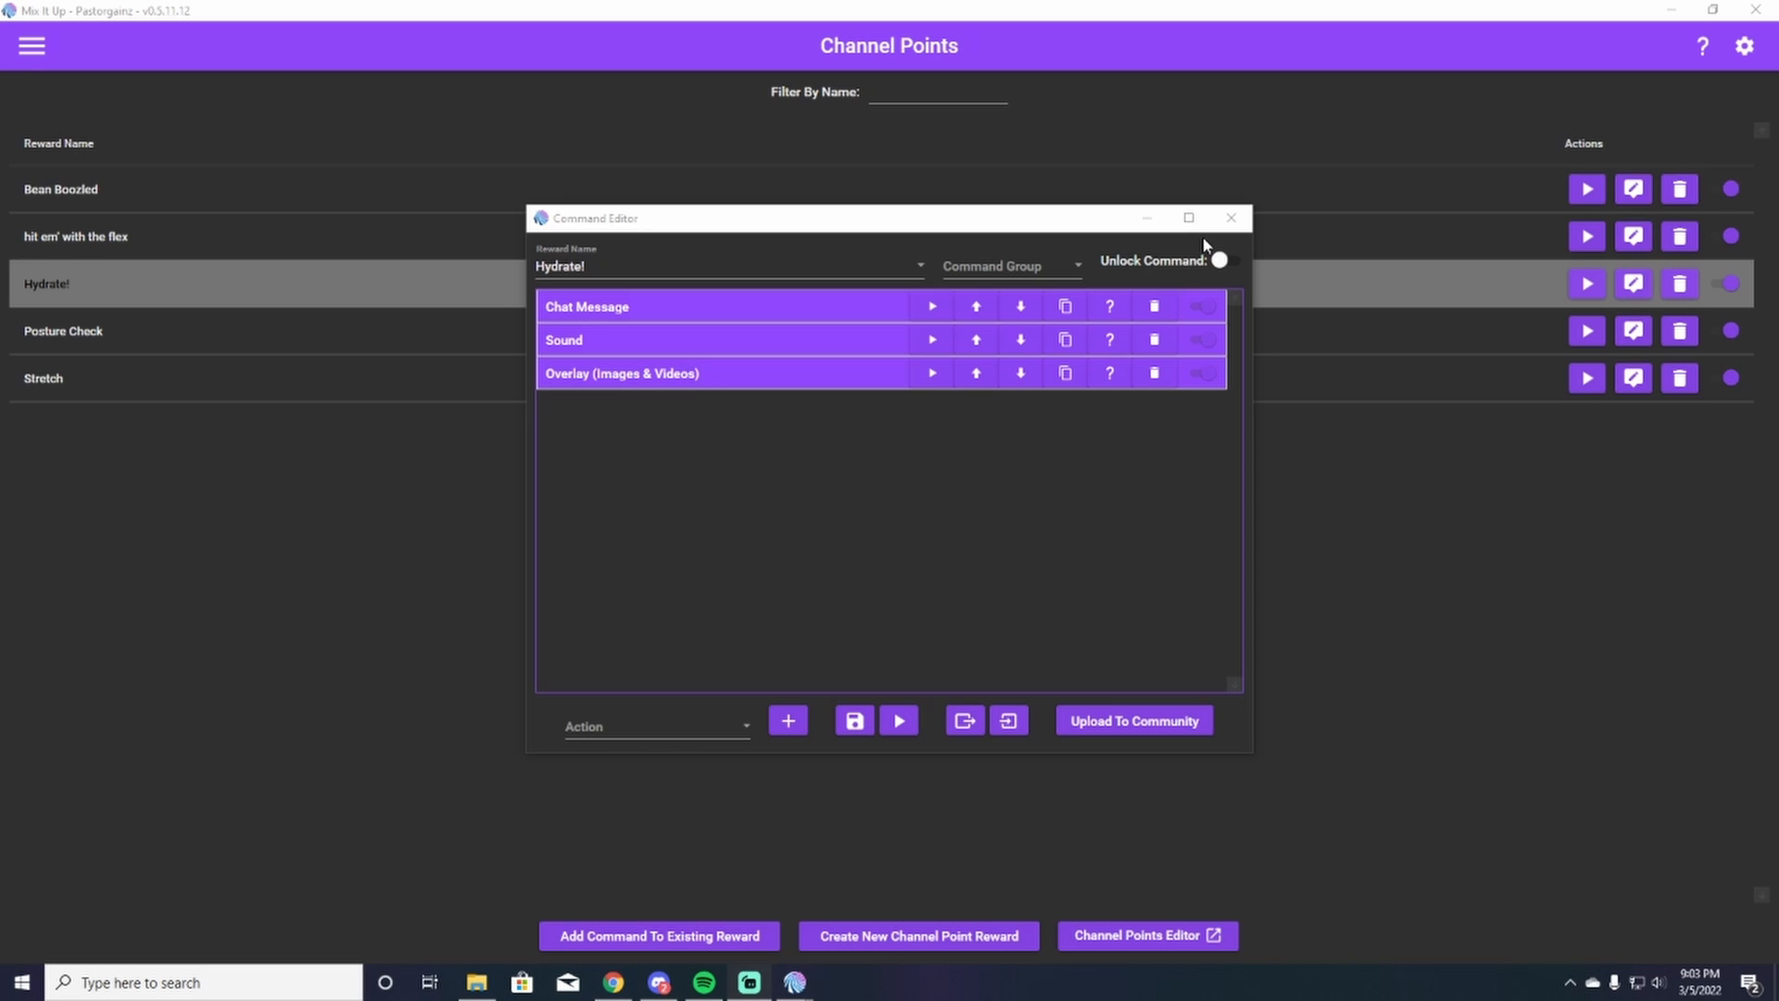
mouse_move(671, 323)
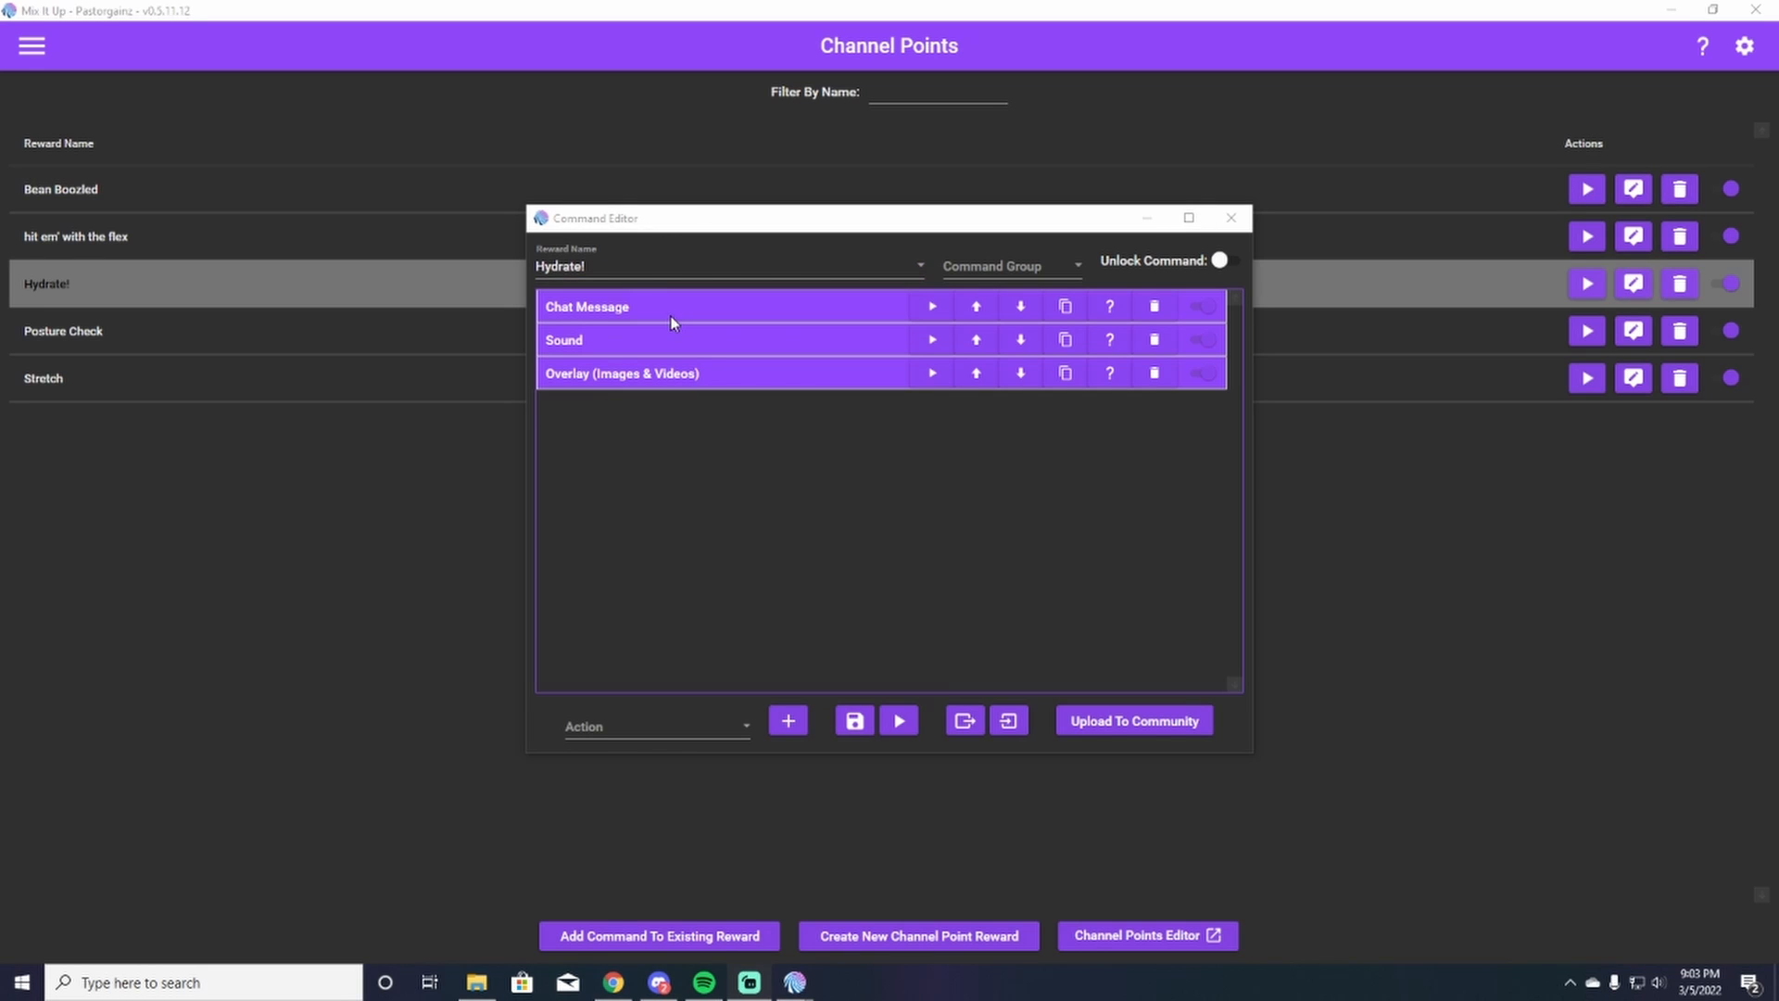
mouse_move(665, 317)
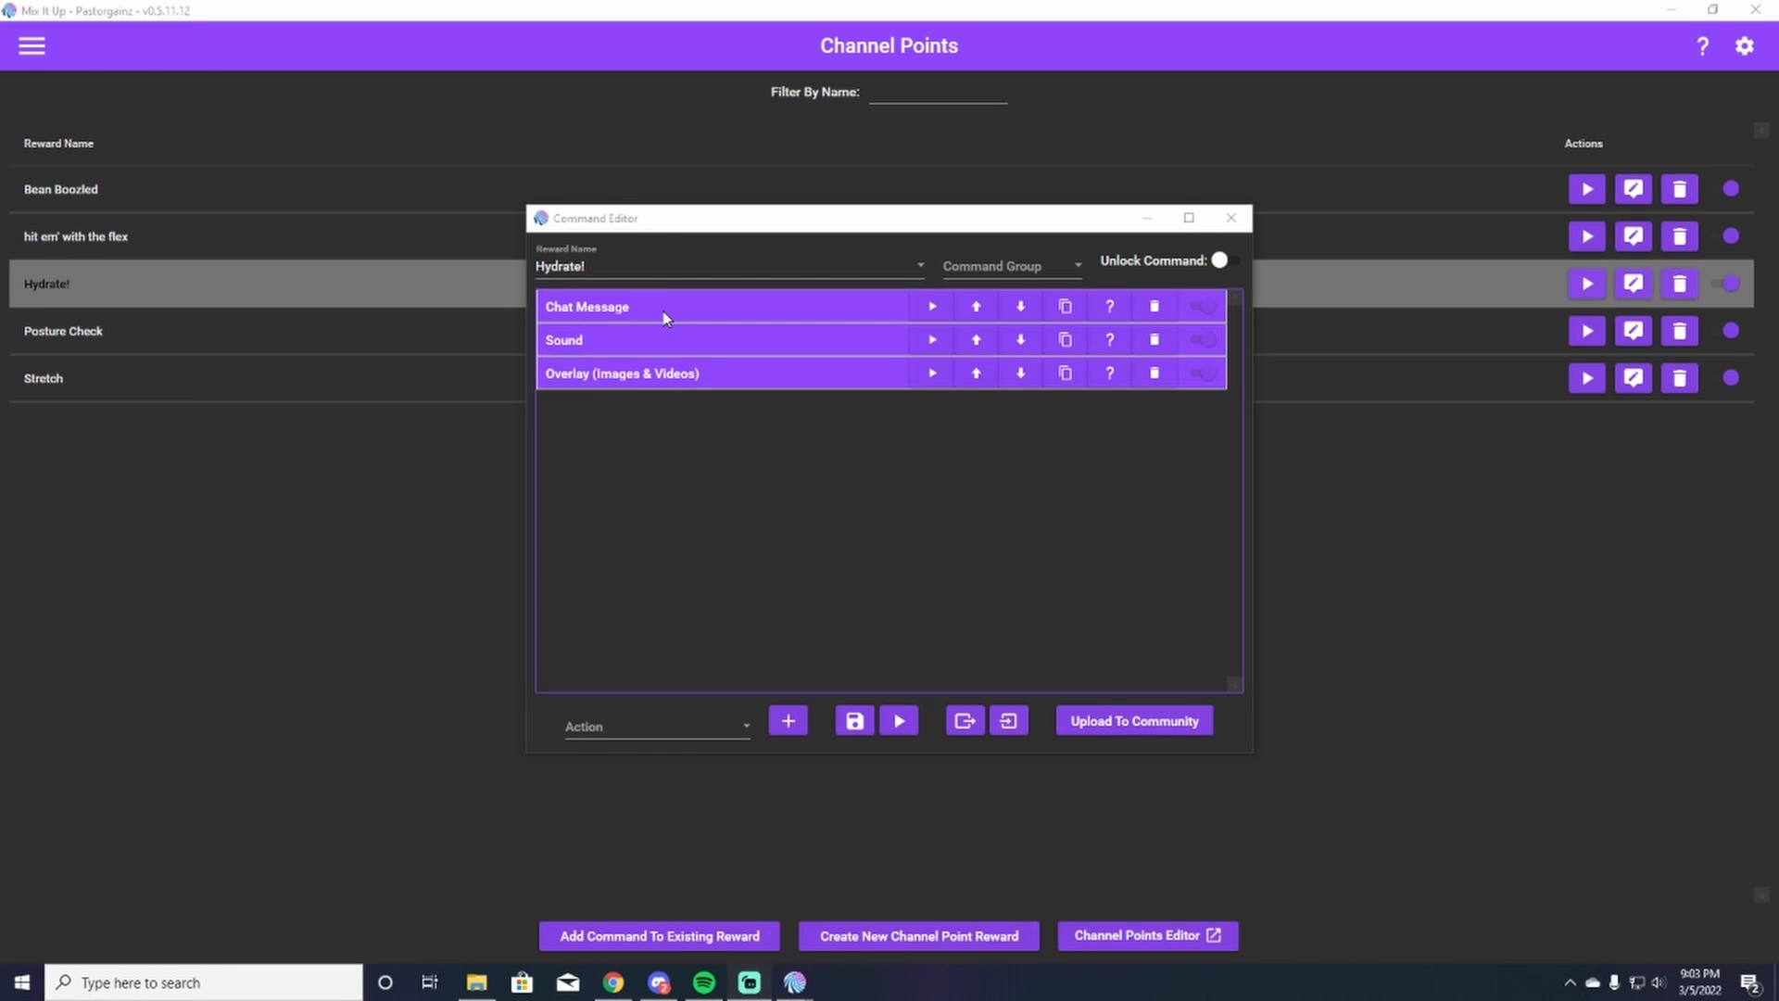
mouse_move(645, 366)
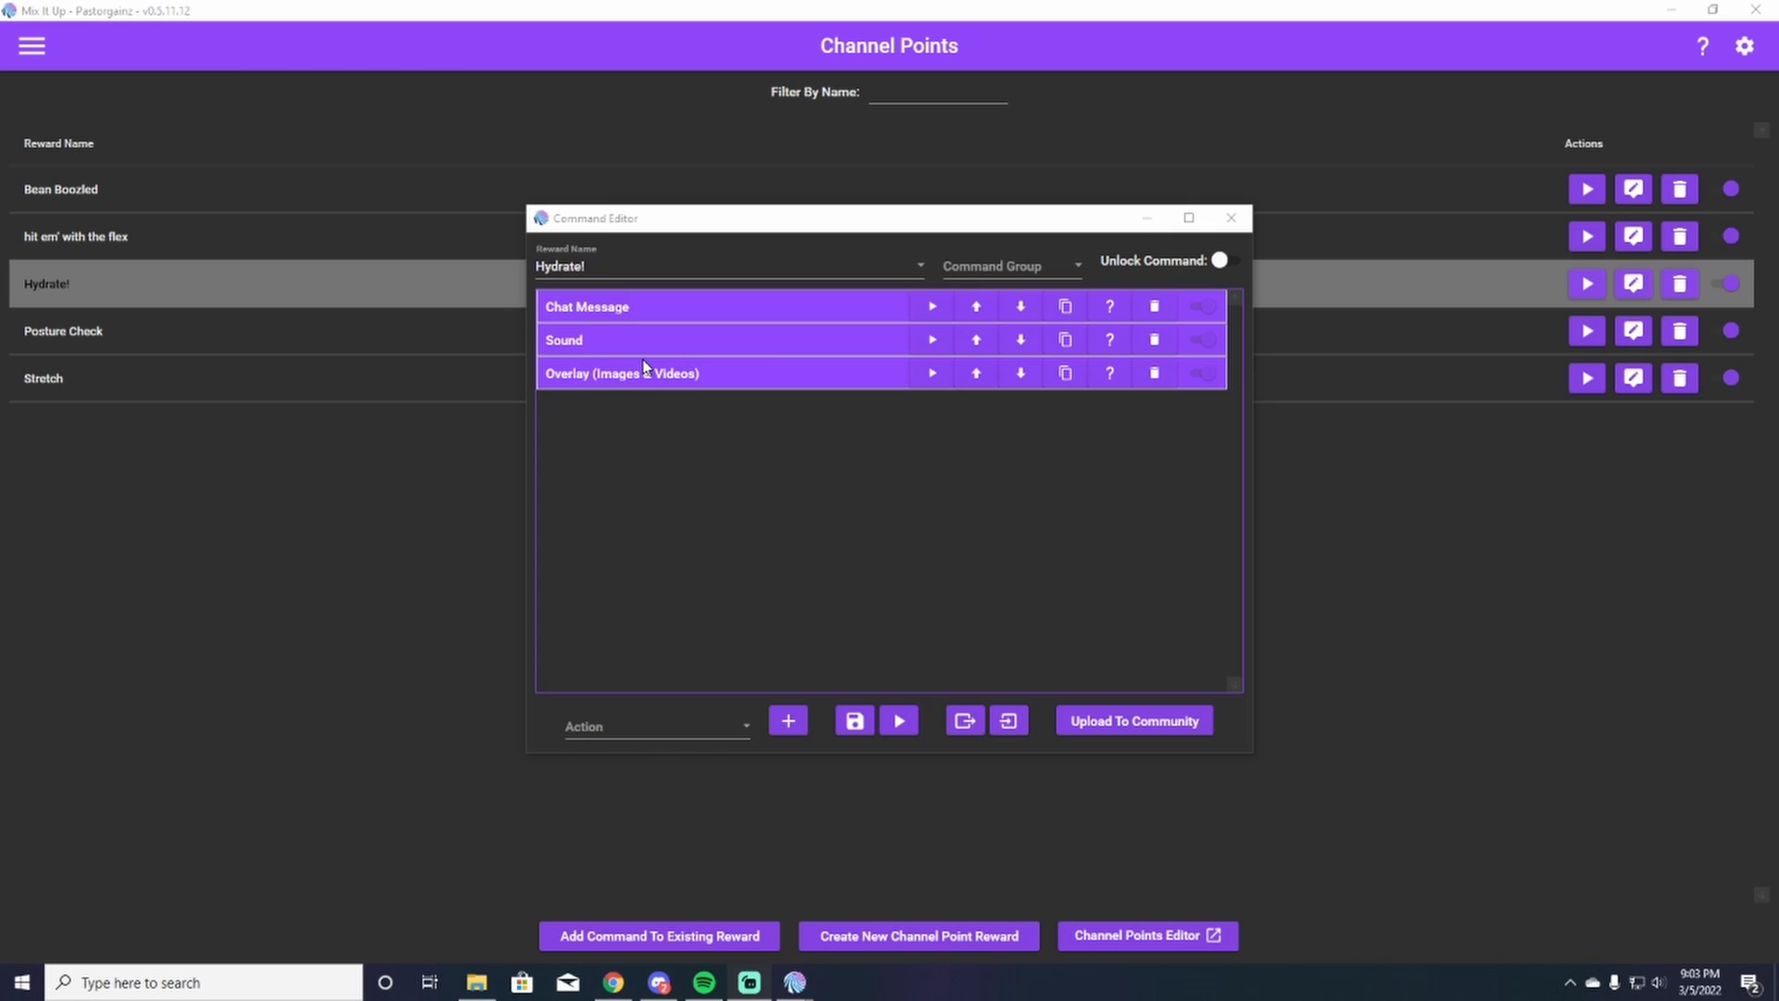
- Expand the Overlay action (Stream Deck Backgrounds image, 6 s, Fade In/Fade Out Down) and browse the action list without adding any
left_click(622, 373)
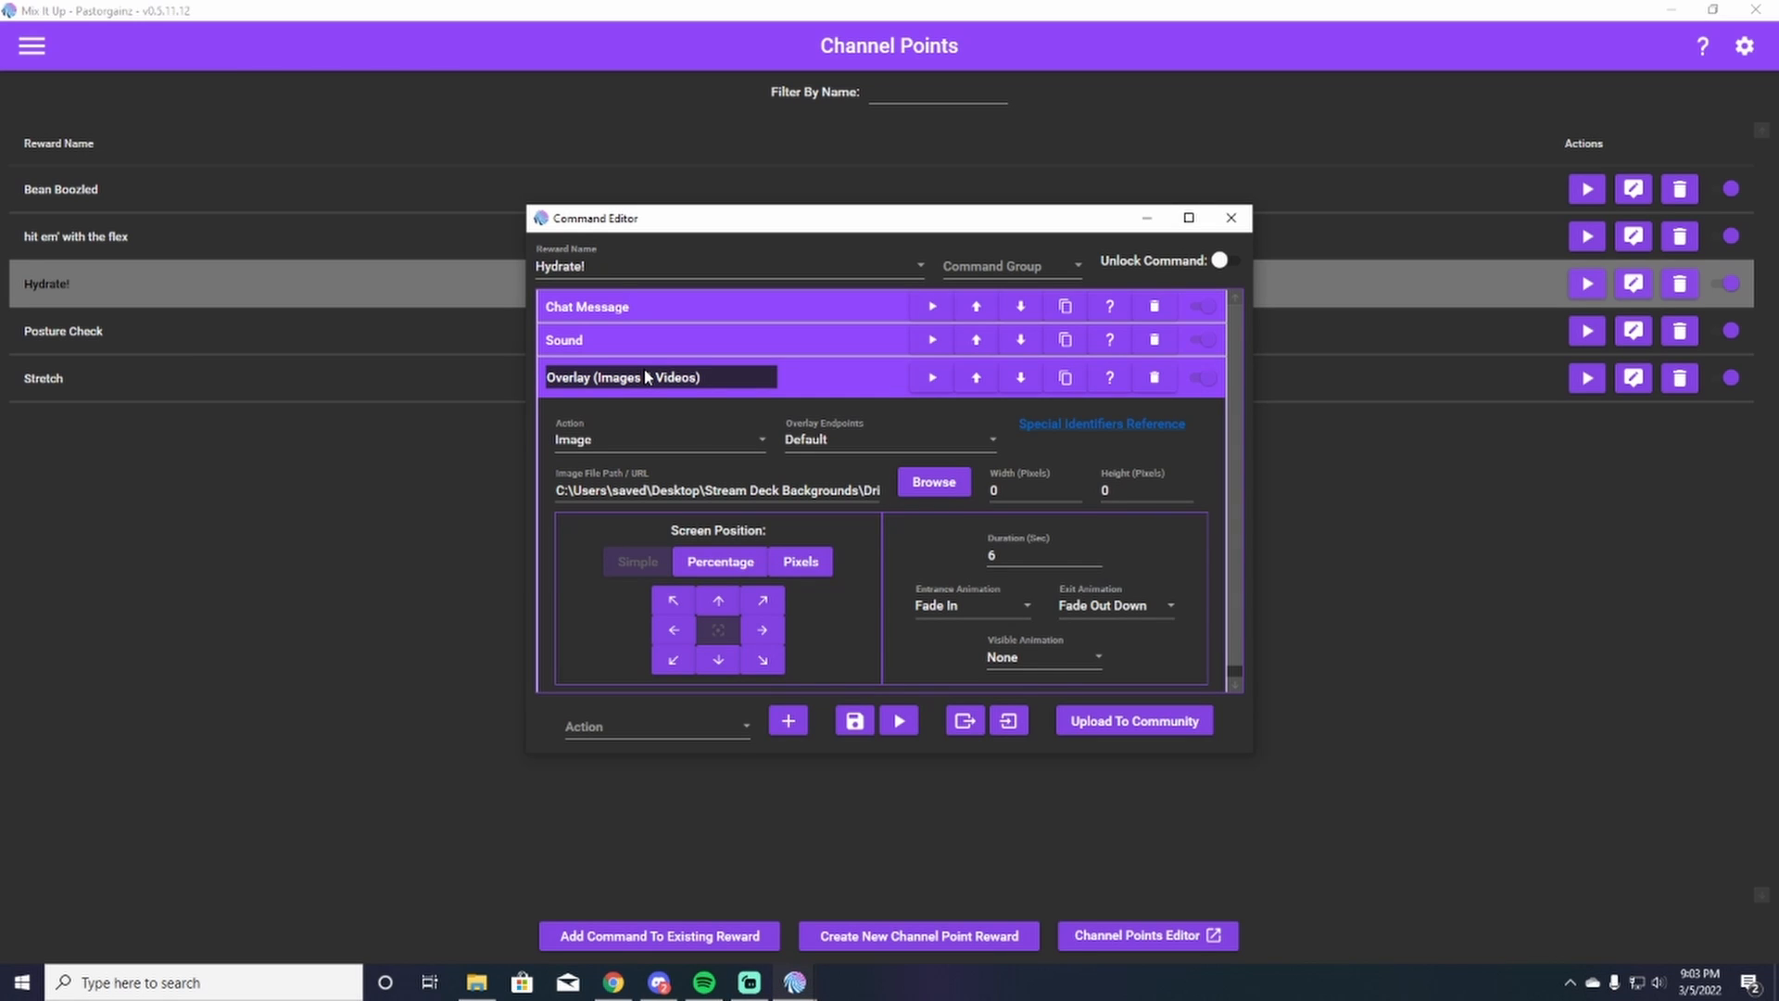
left_click(656, 727)
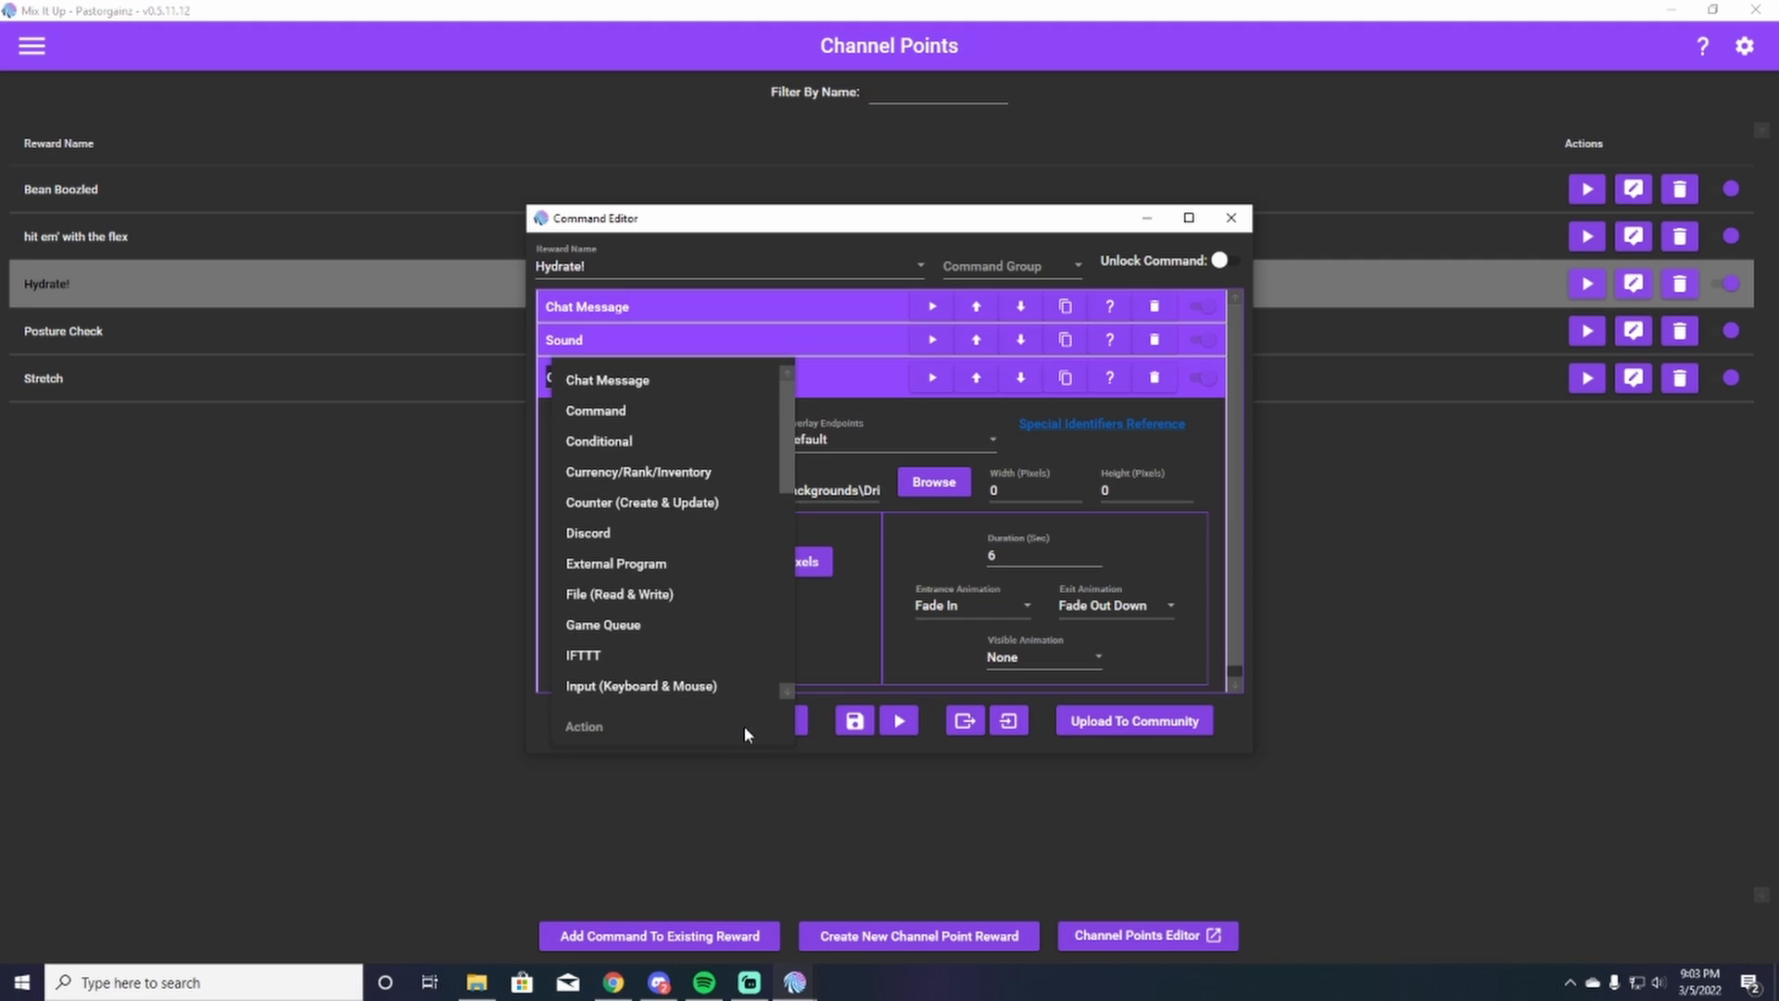
scroll("down", 3)
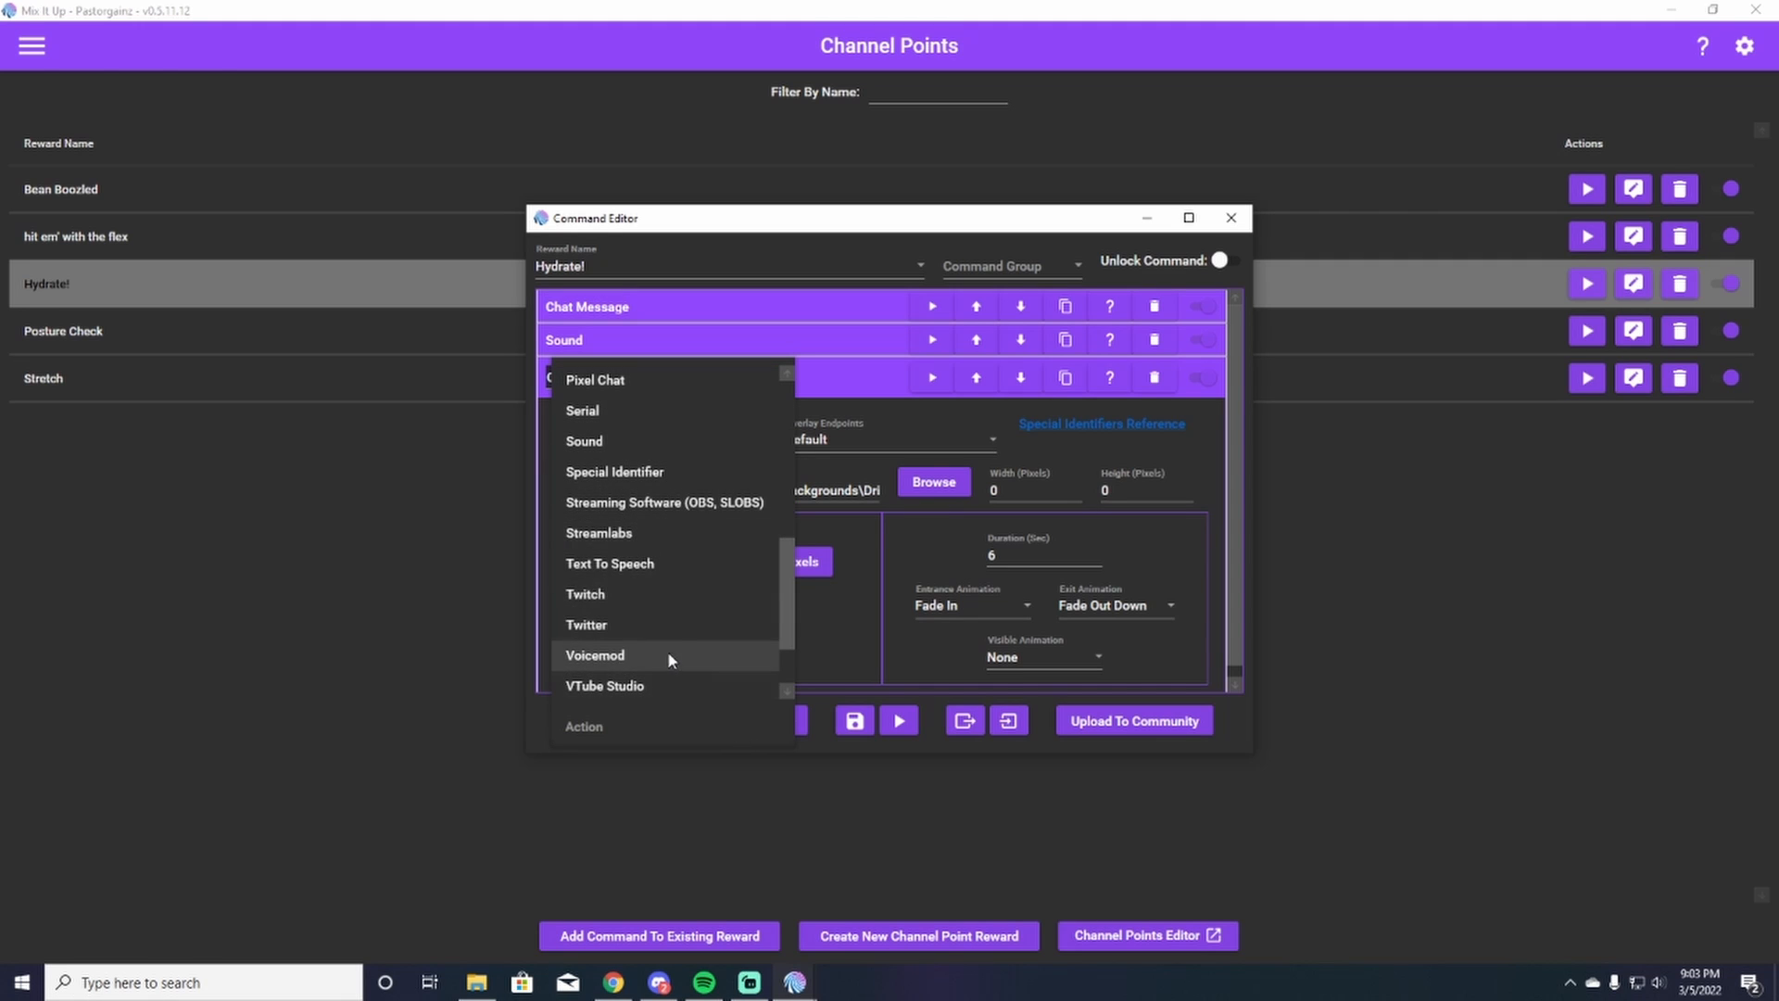
scroll("up", 3)
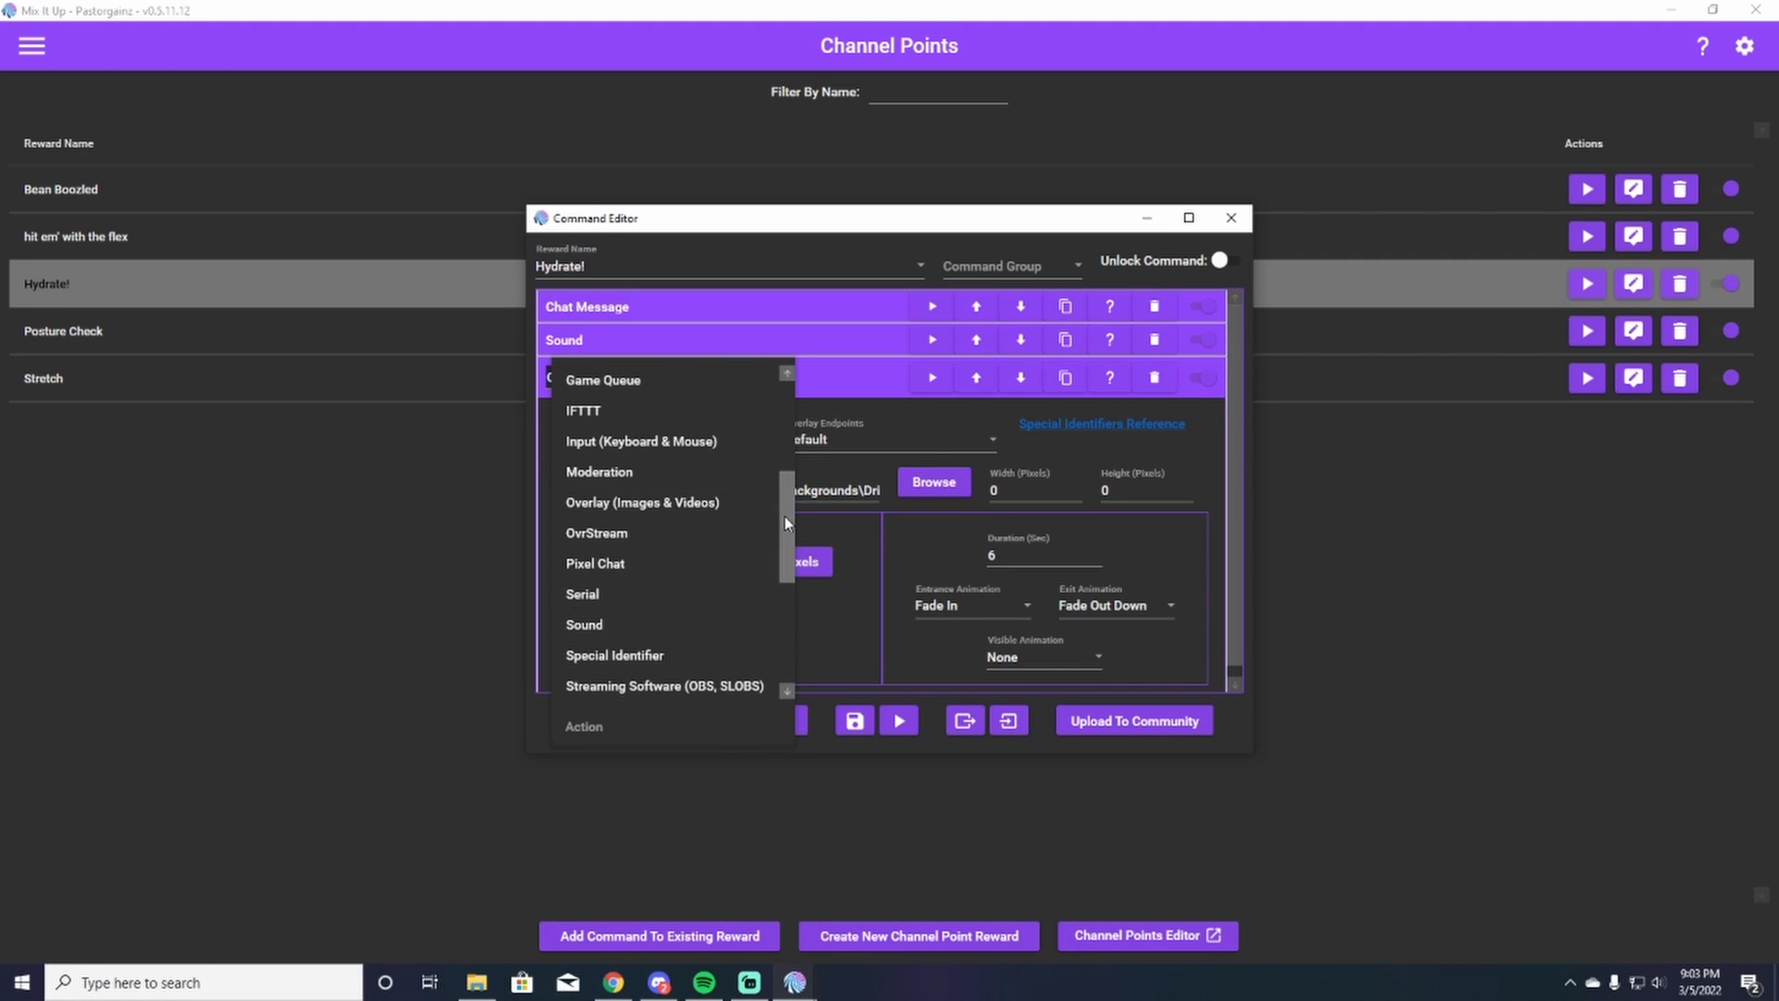
mouse_move(919, 423)
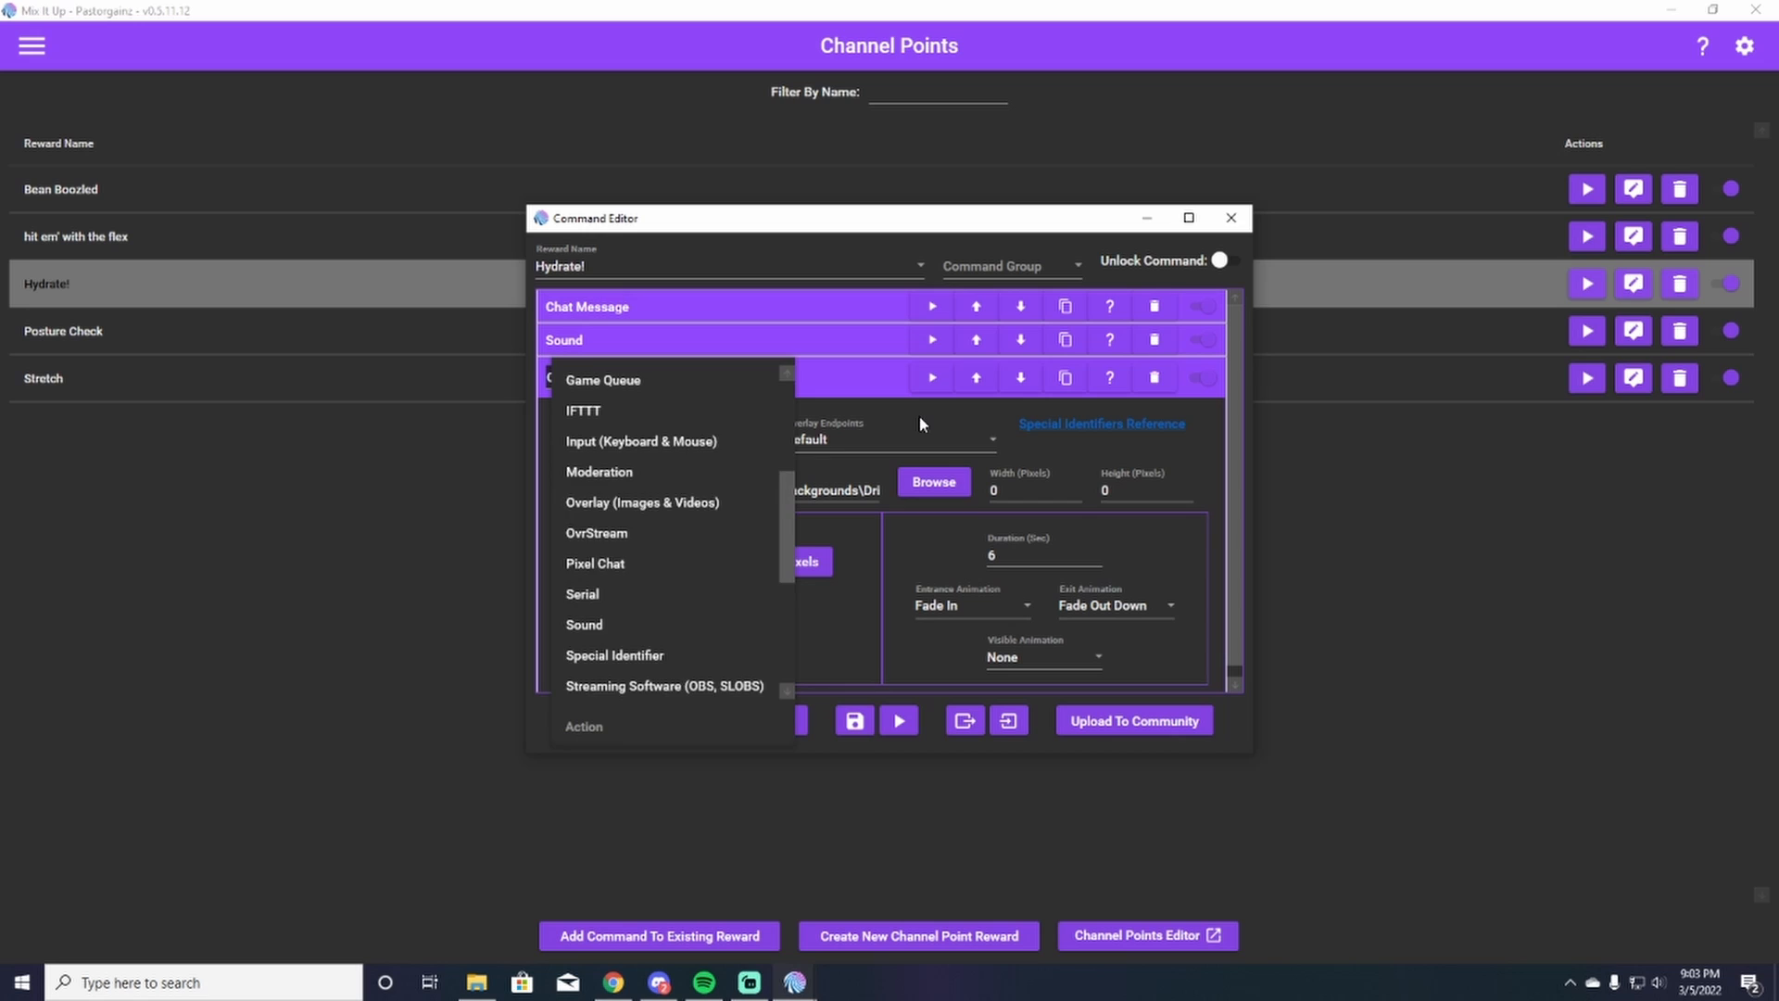
left_click(641, 503)
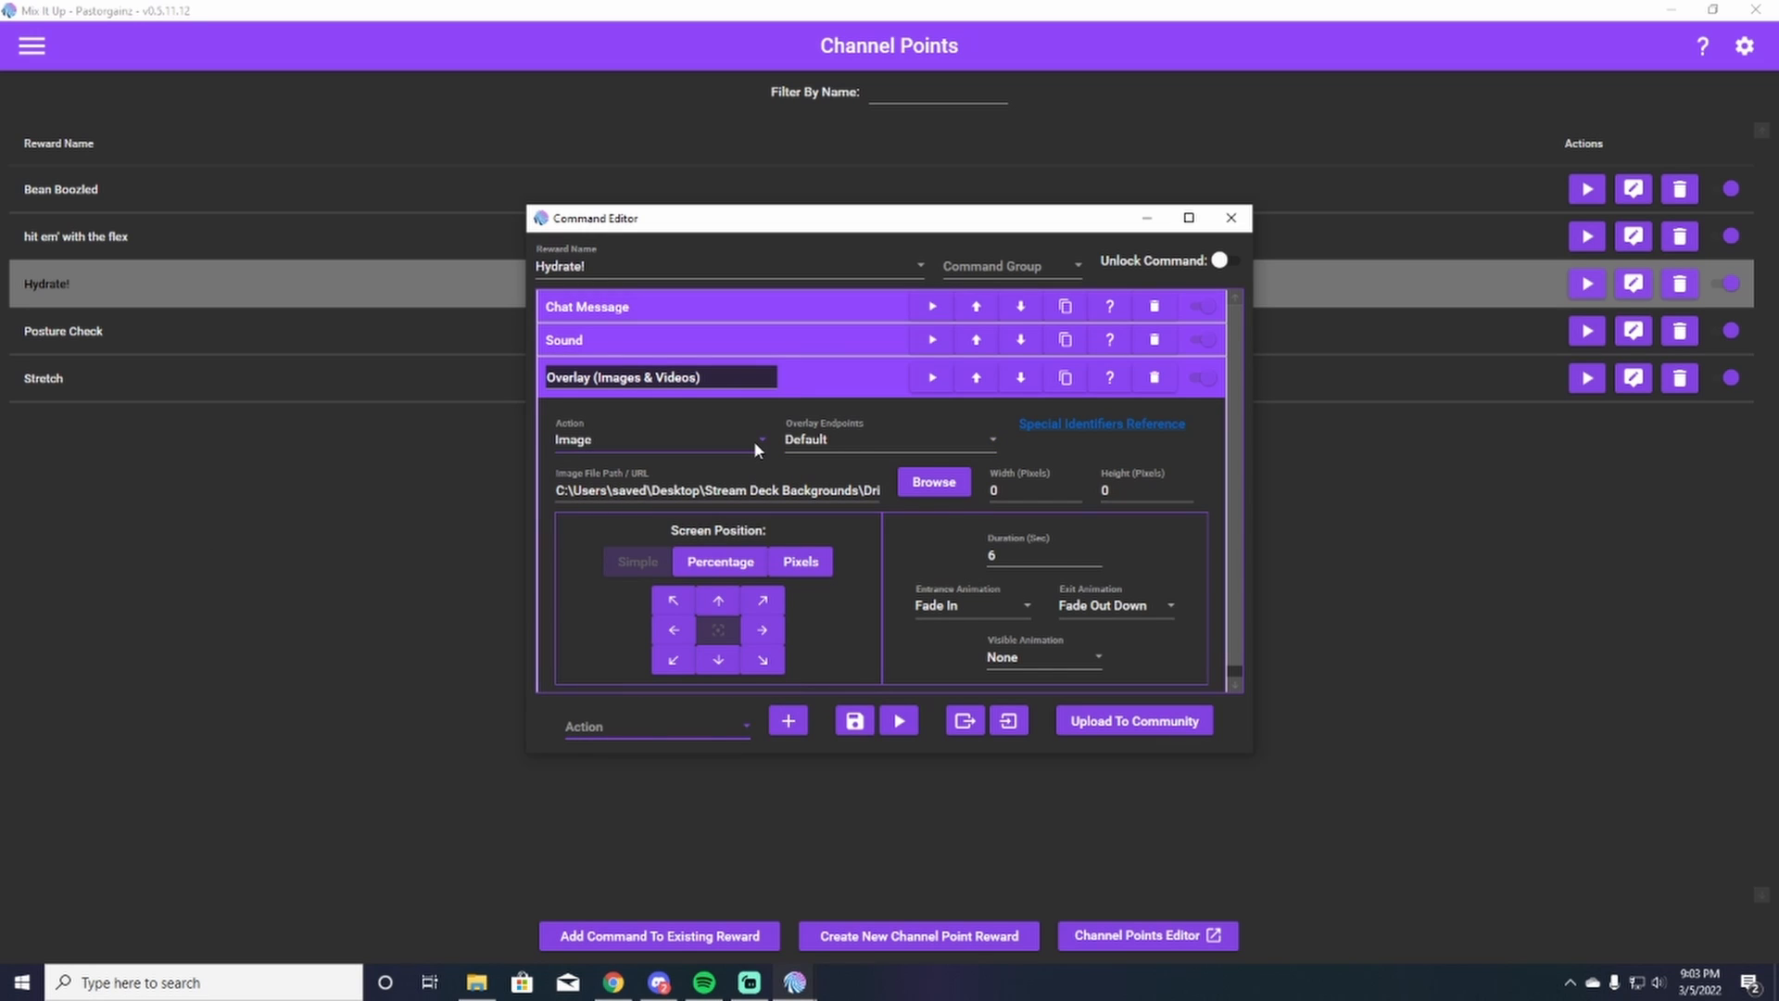
mouse_move(960, 647)
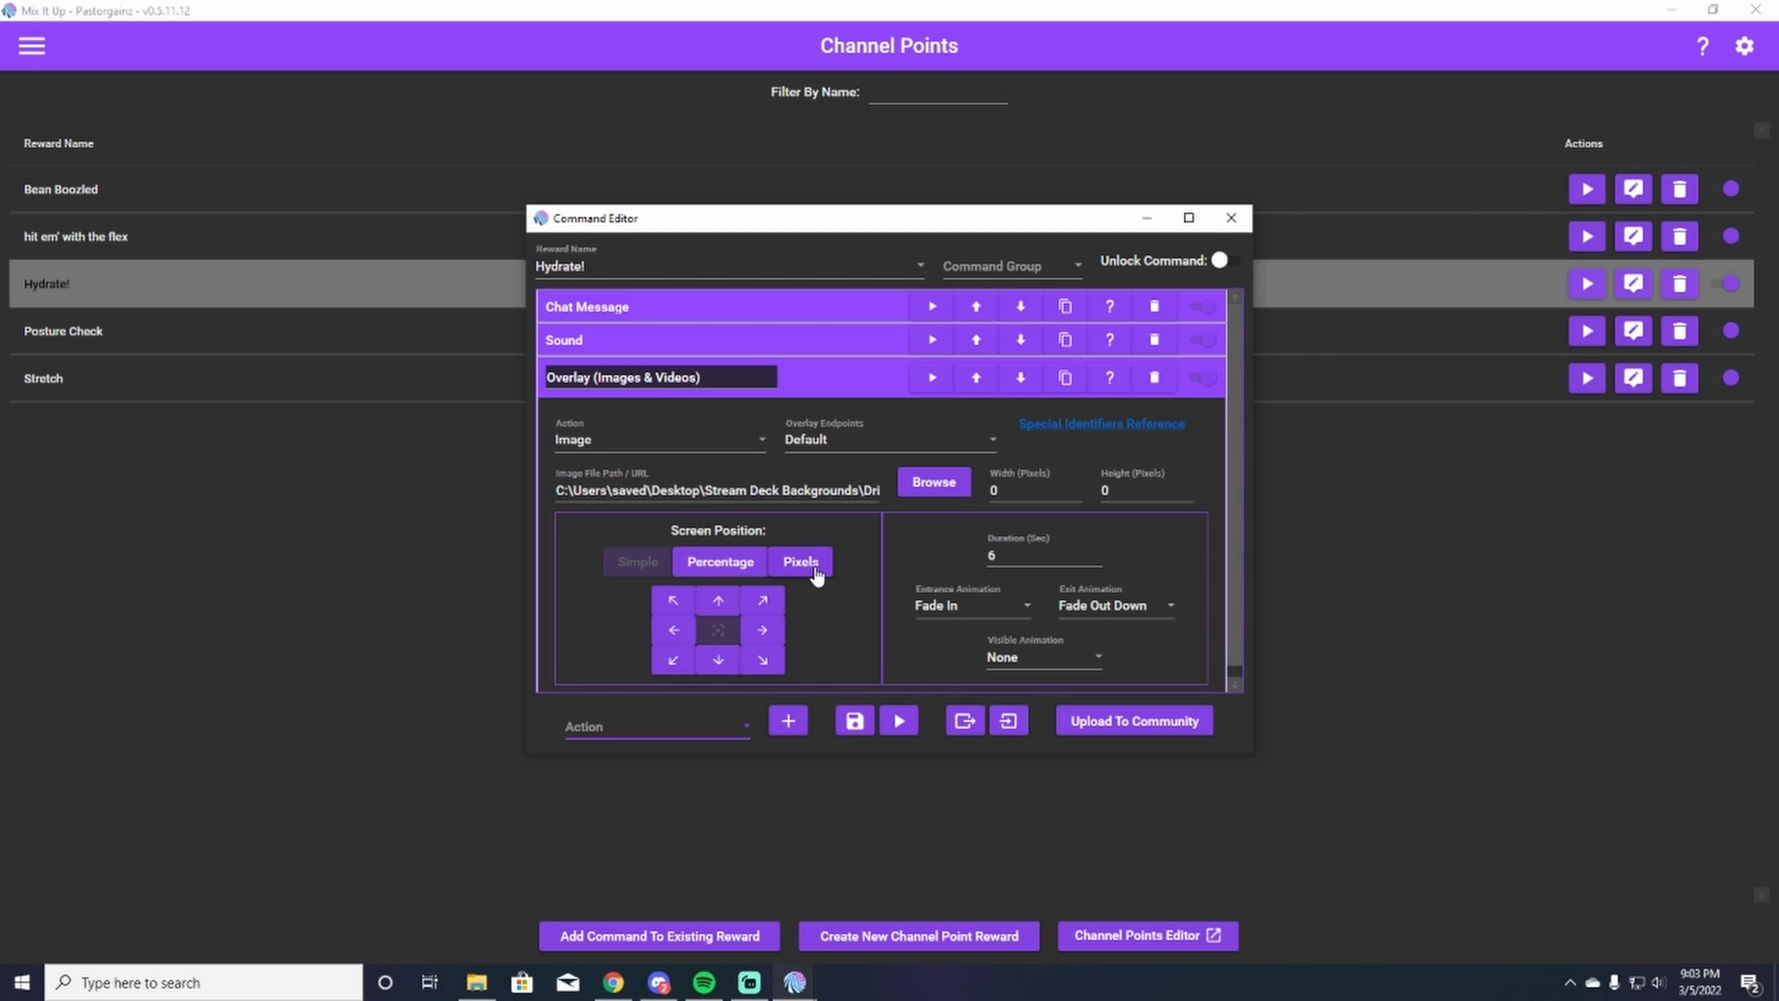
mouse_move(726, 602)
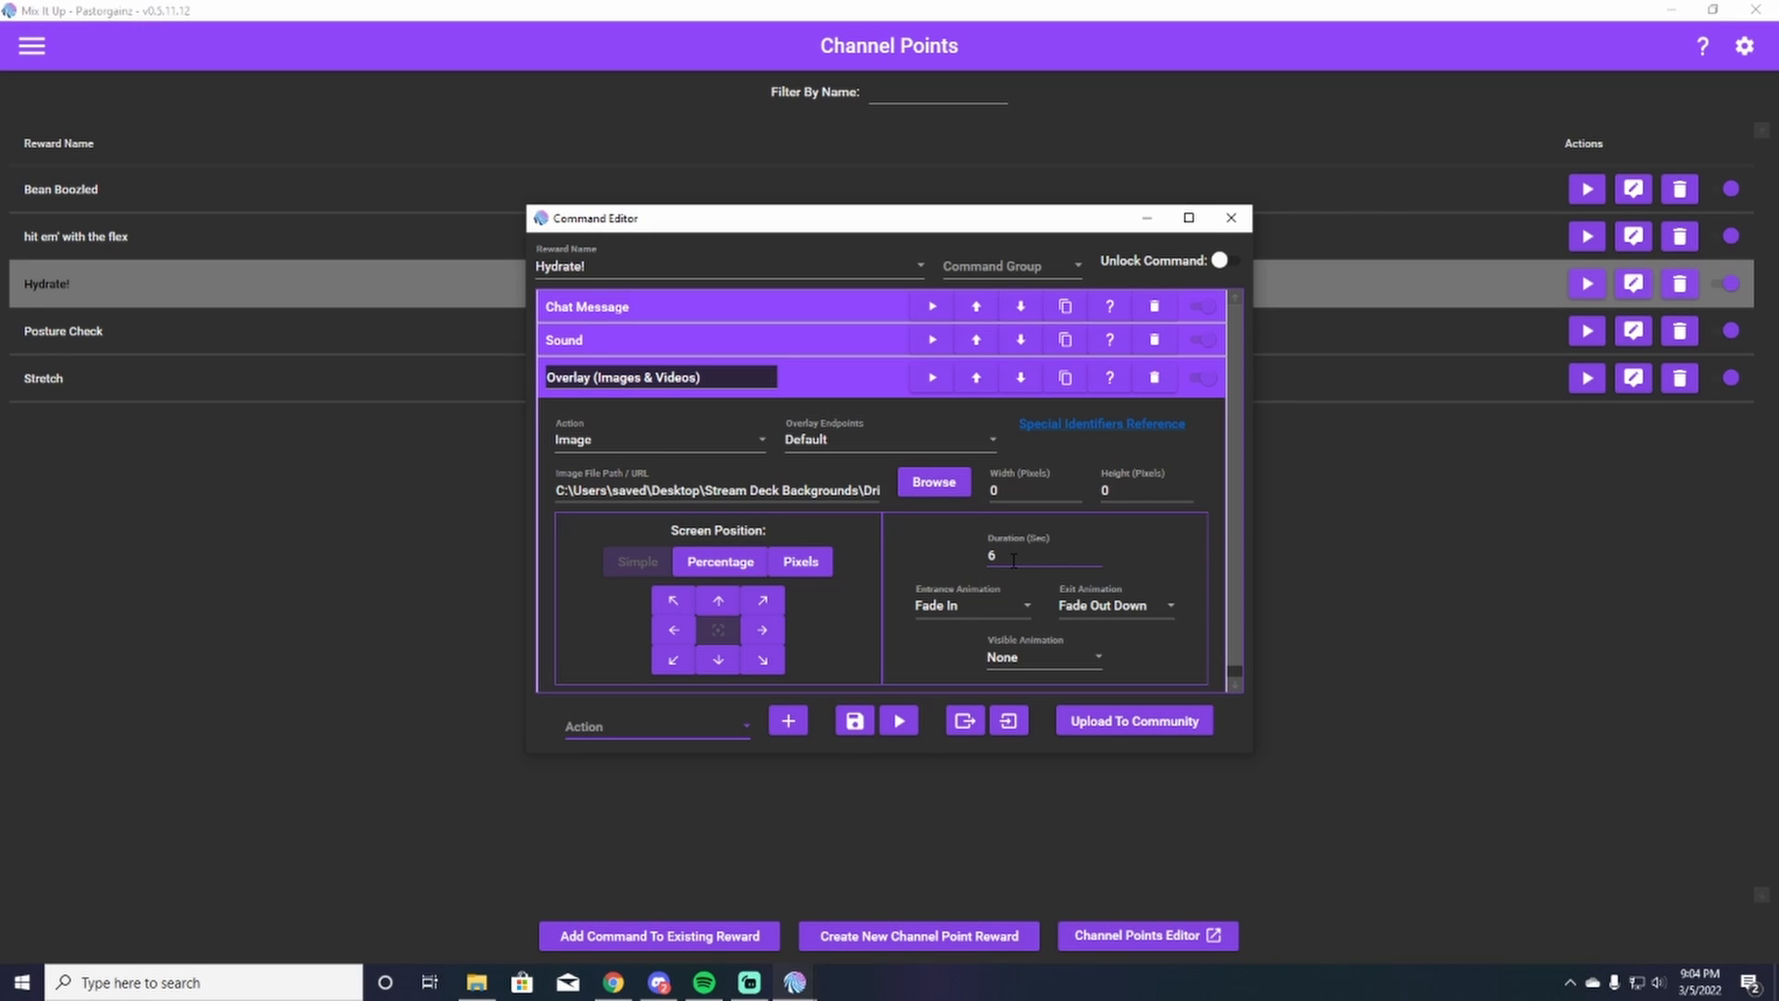
mouse_move(1012, 643)
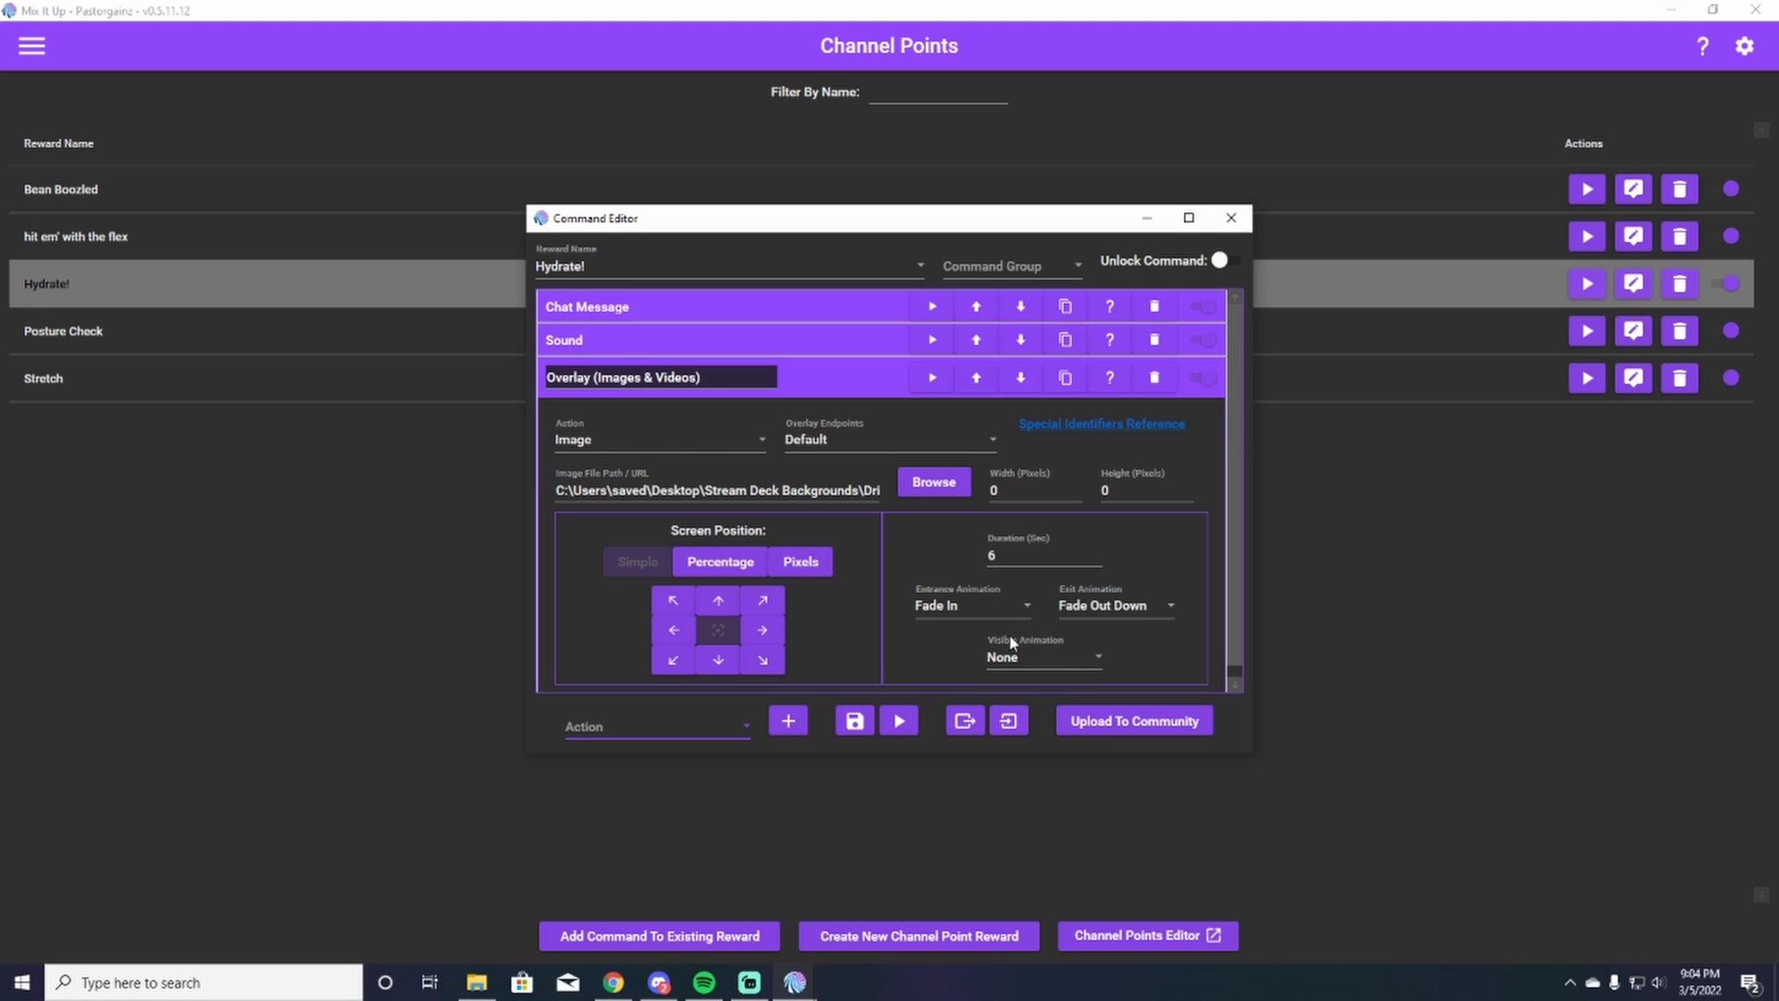
left_click(972, 604)
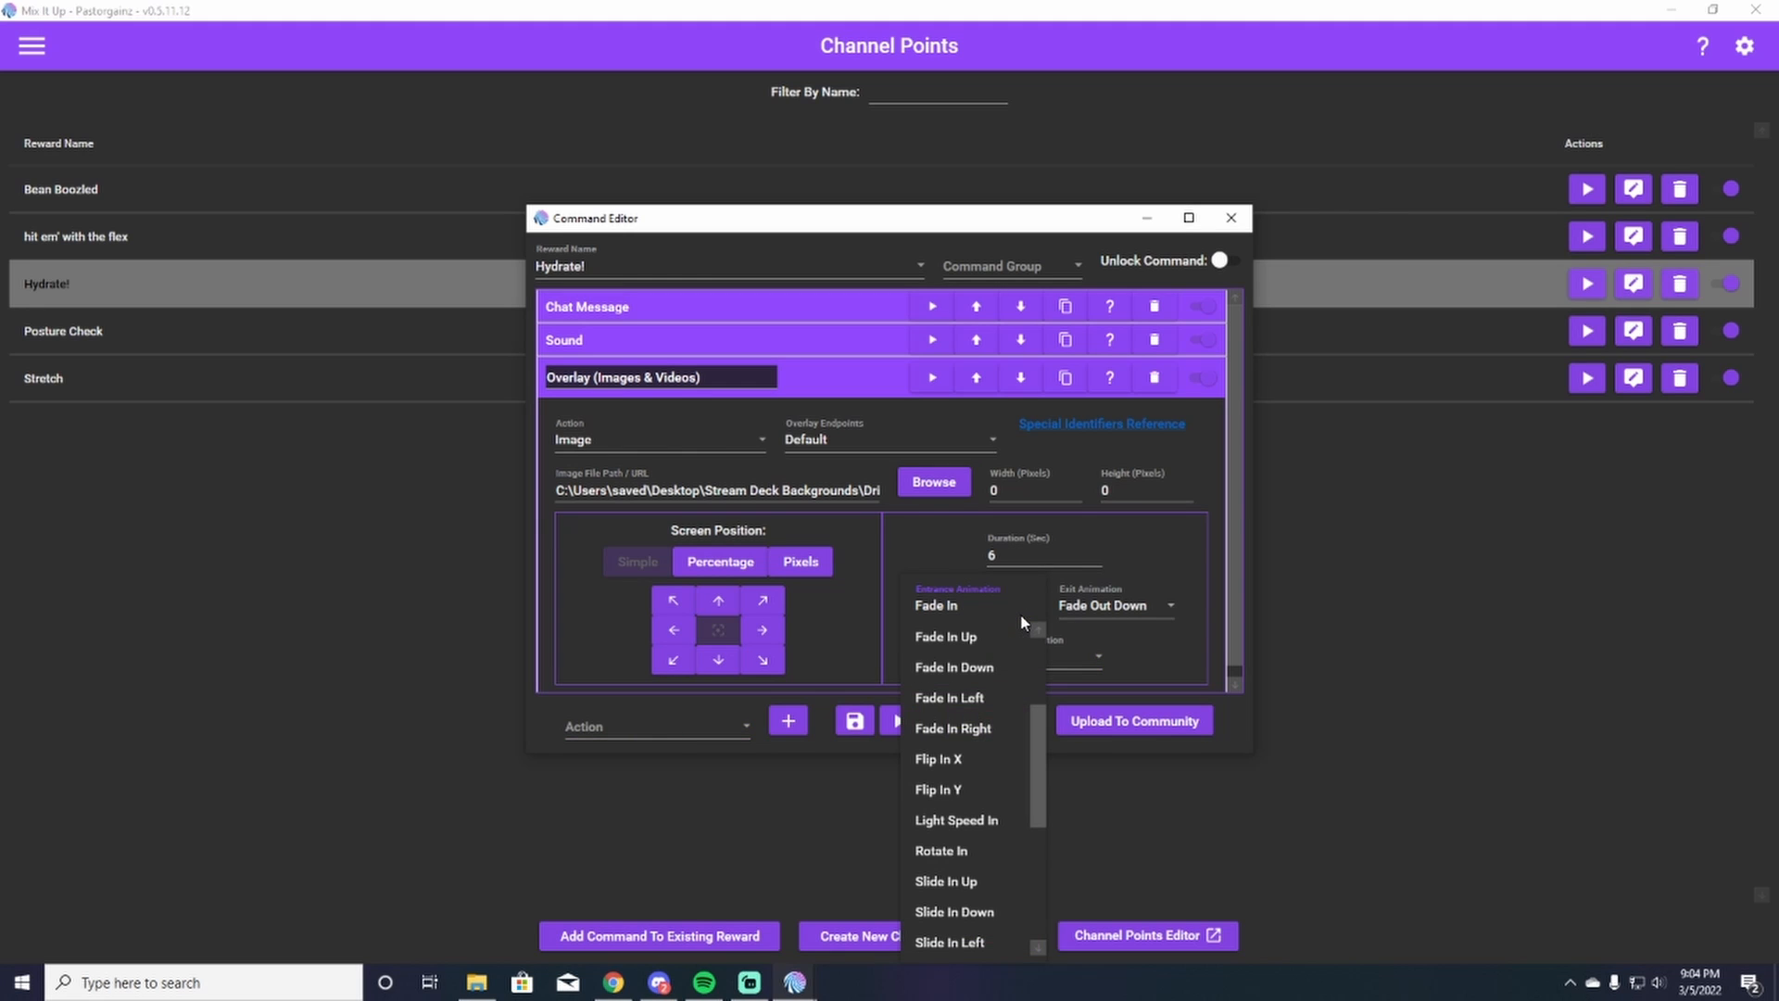
scroll("down", 3)
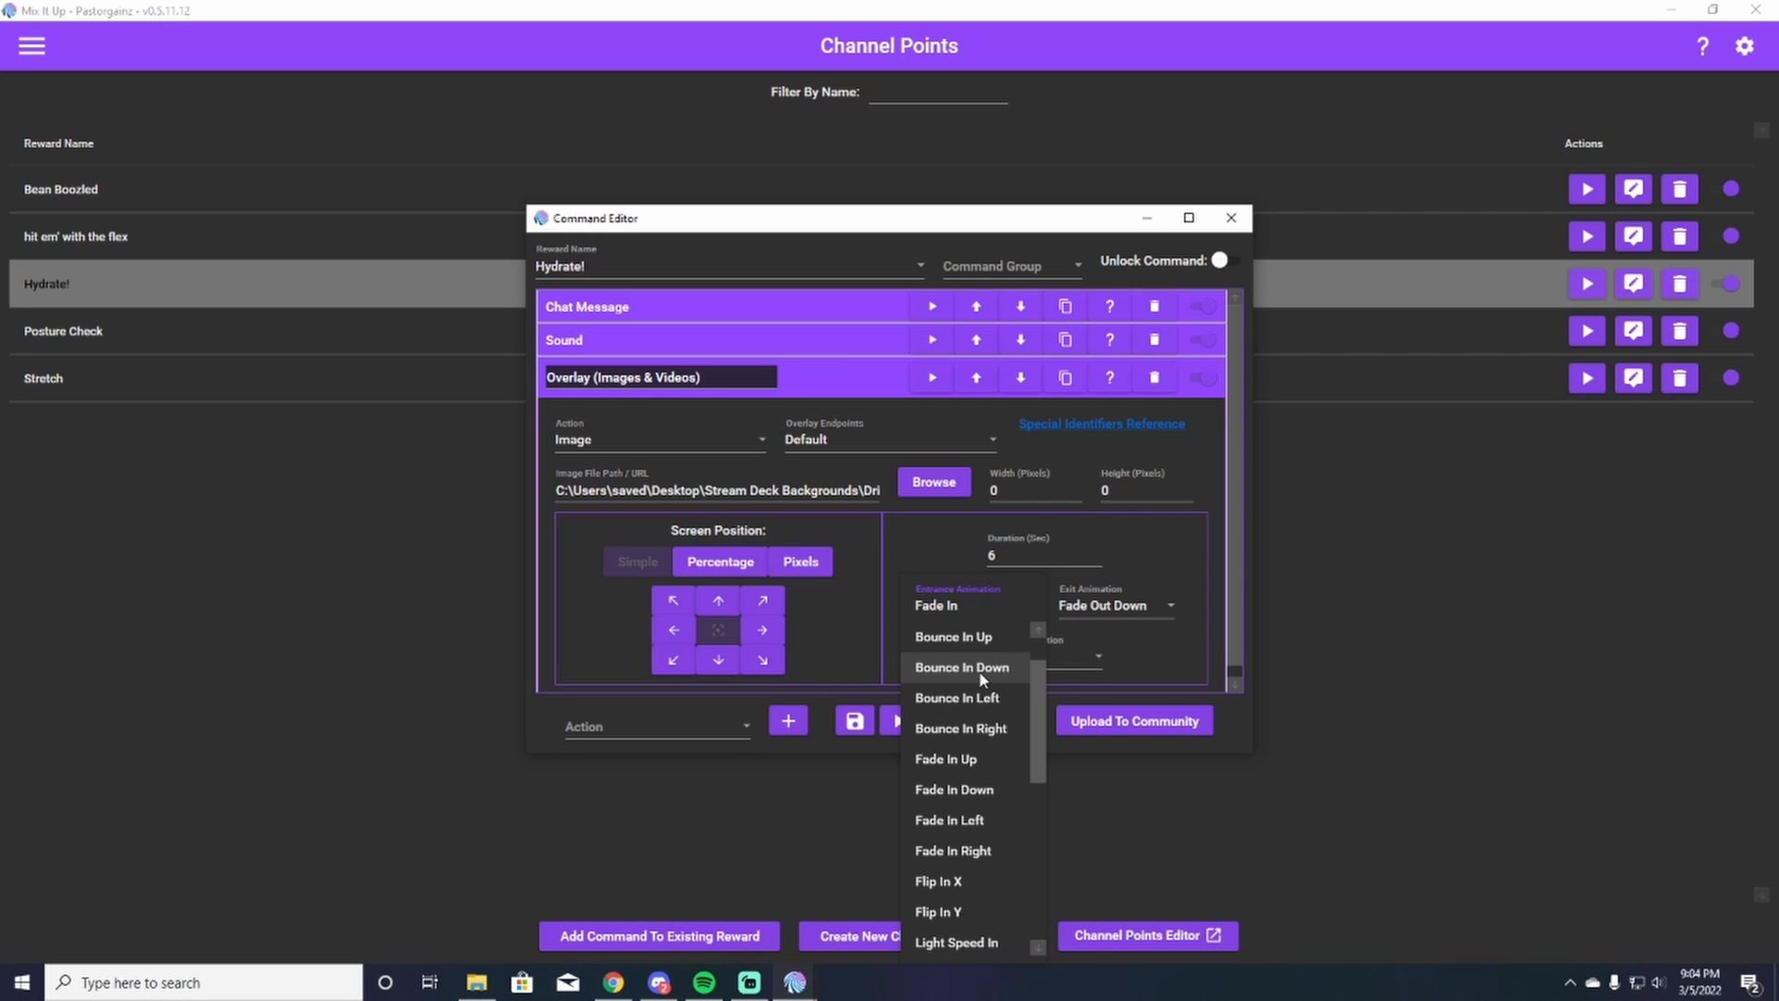
left_click(934, 604)
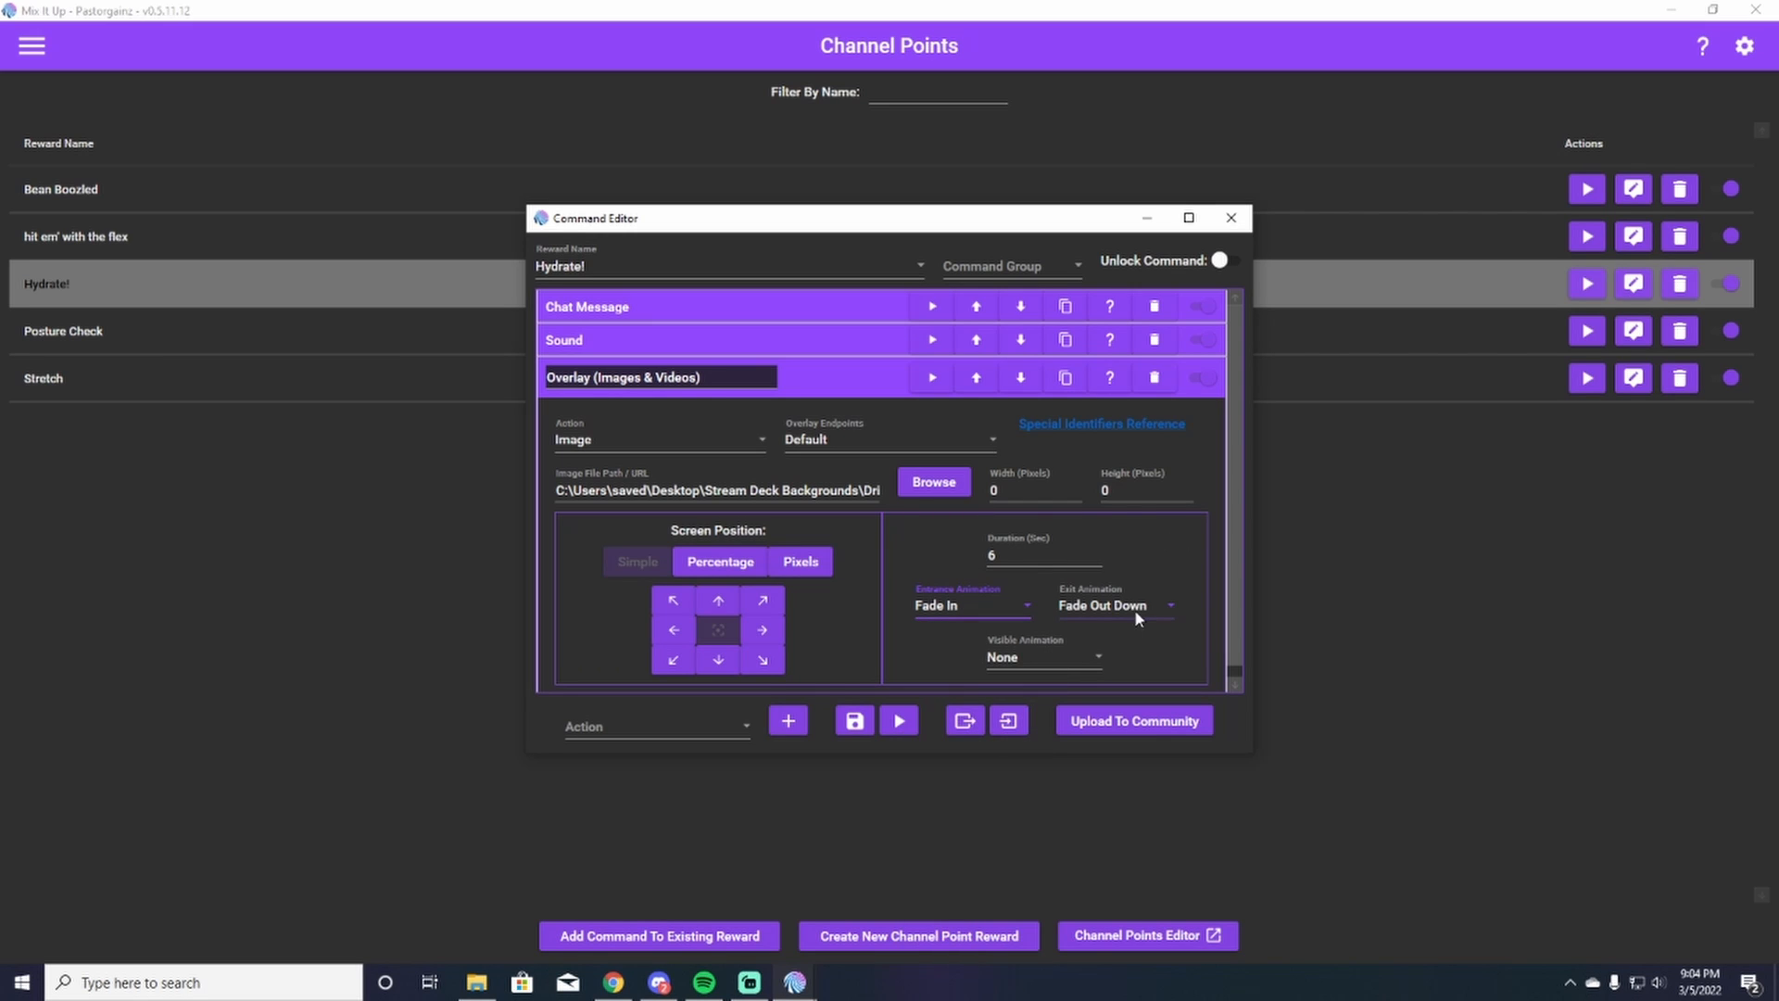
mouse_move(1138, 613)
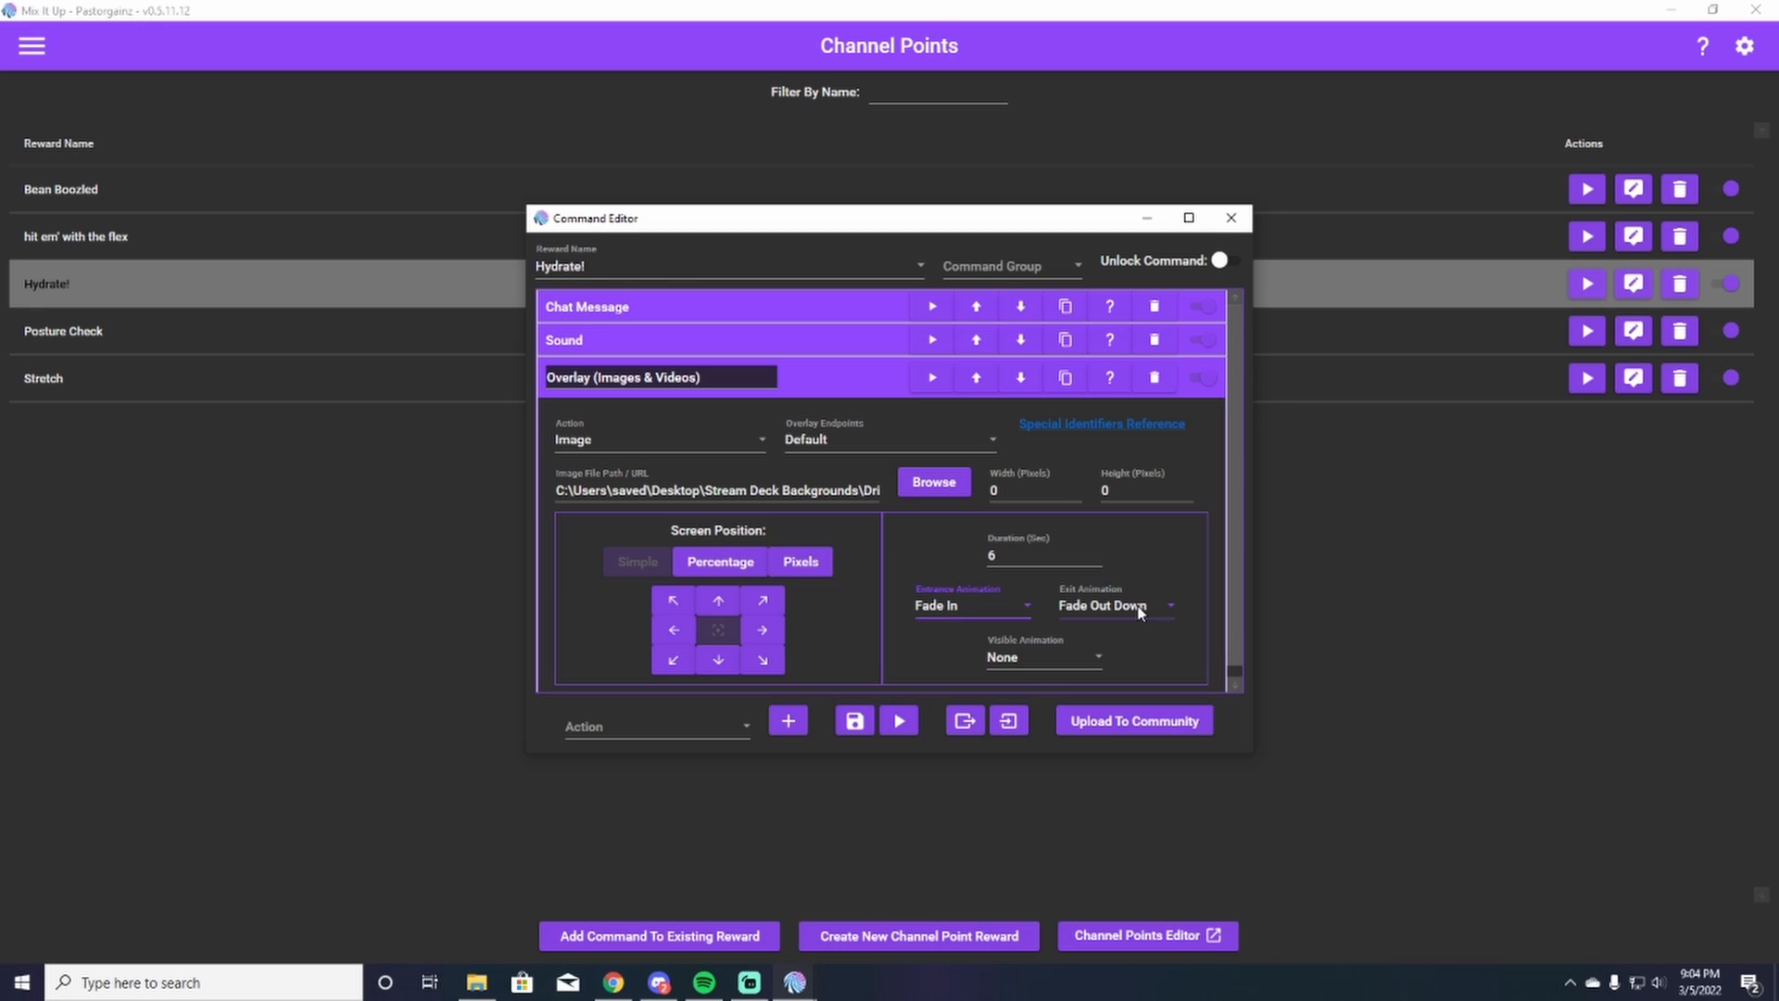
mouse_move(1099, 422)
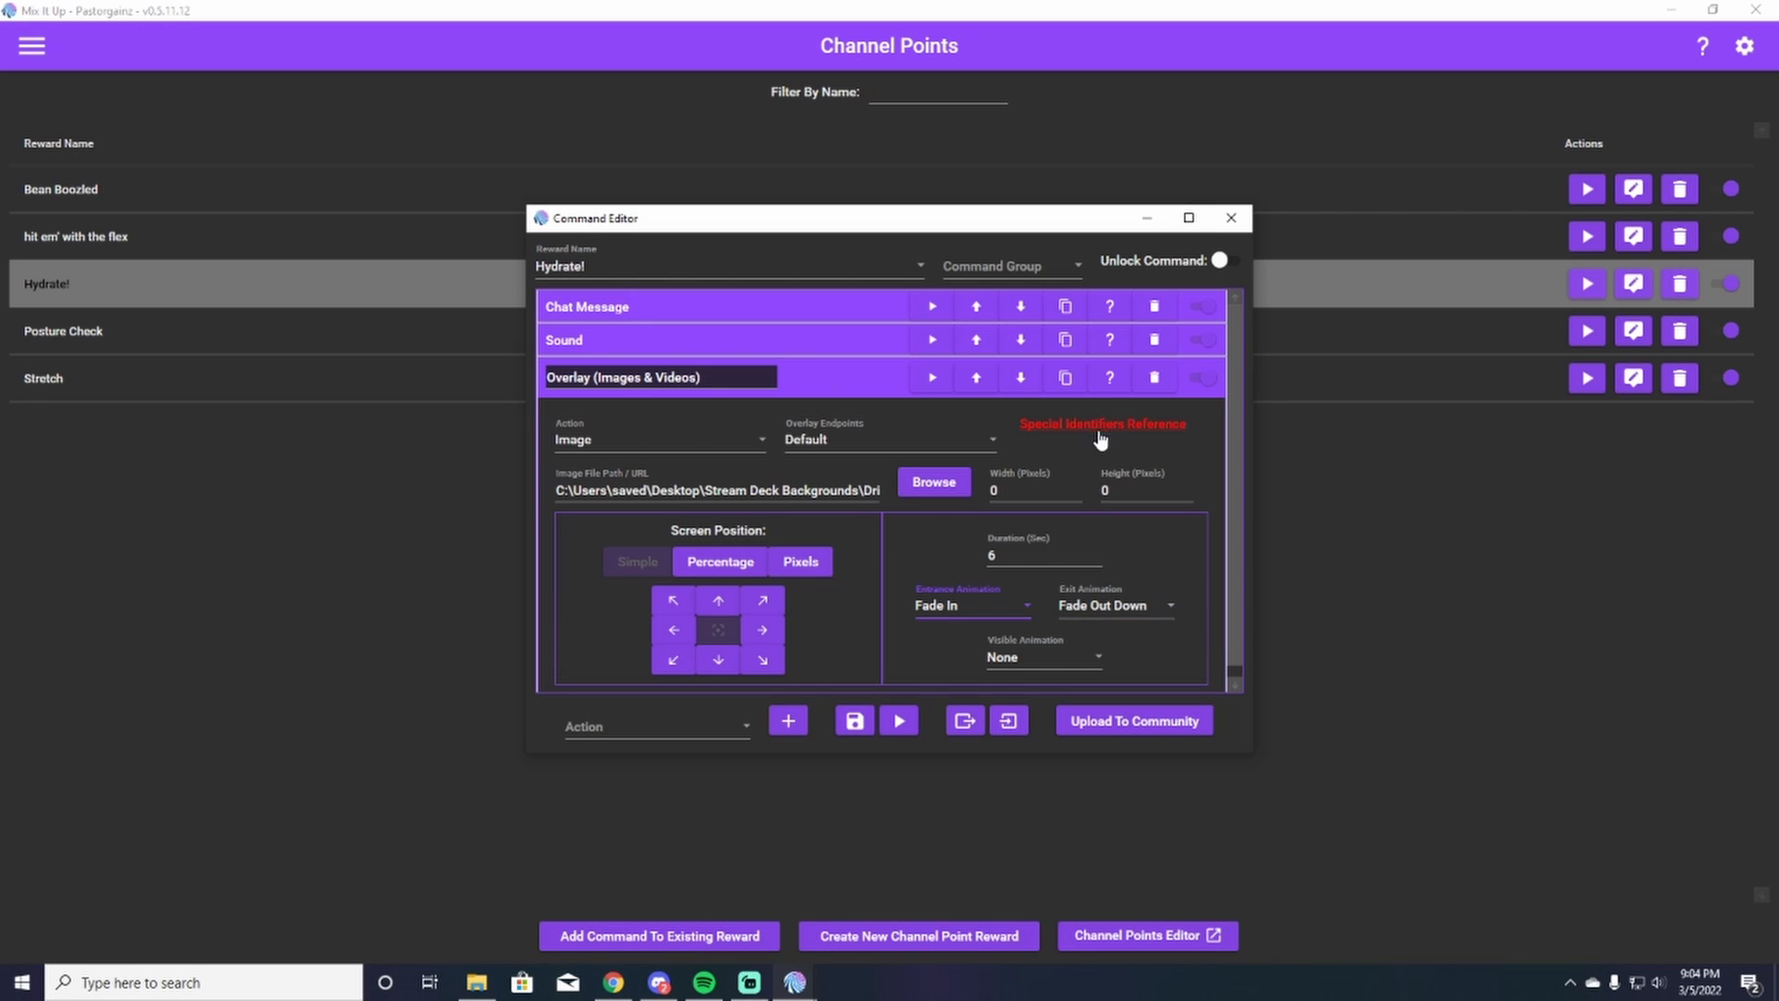
mouse_move(921, 538)
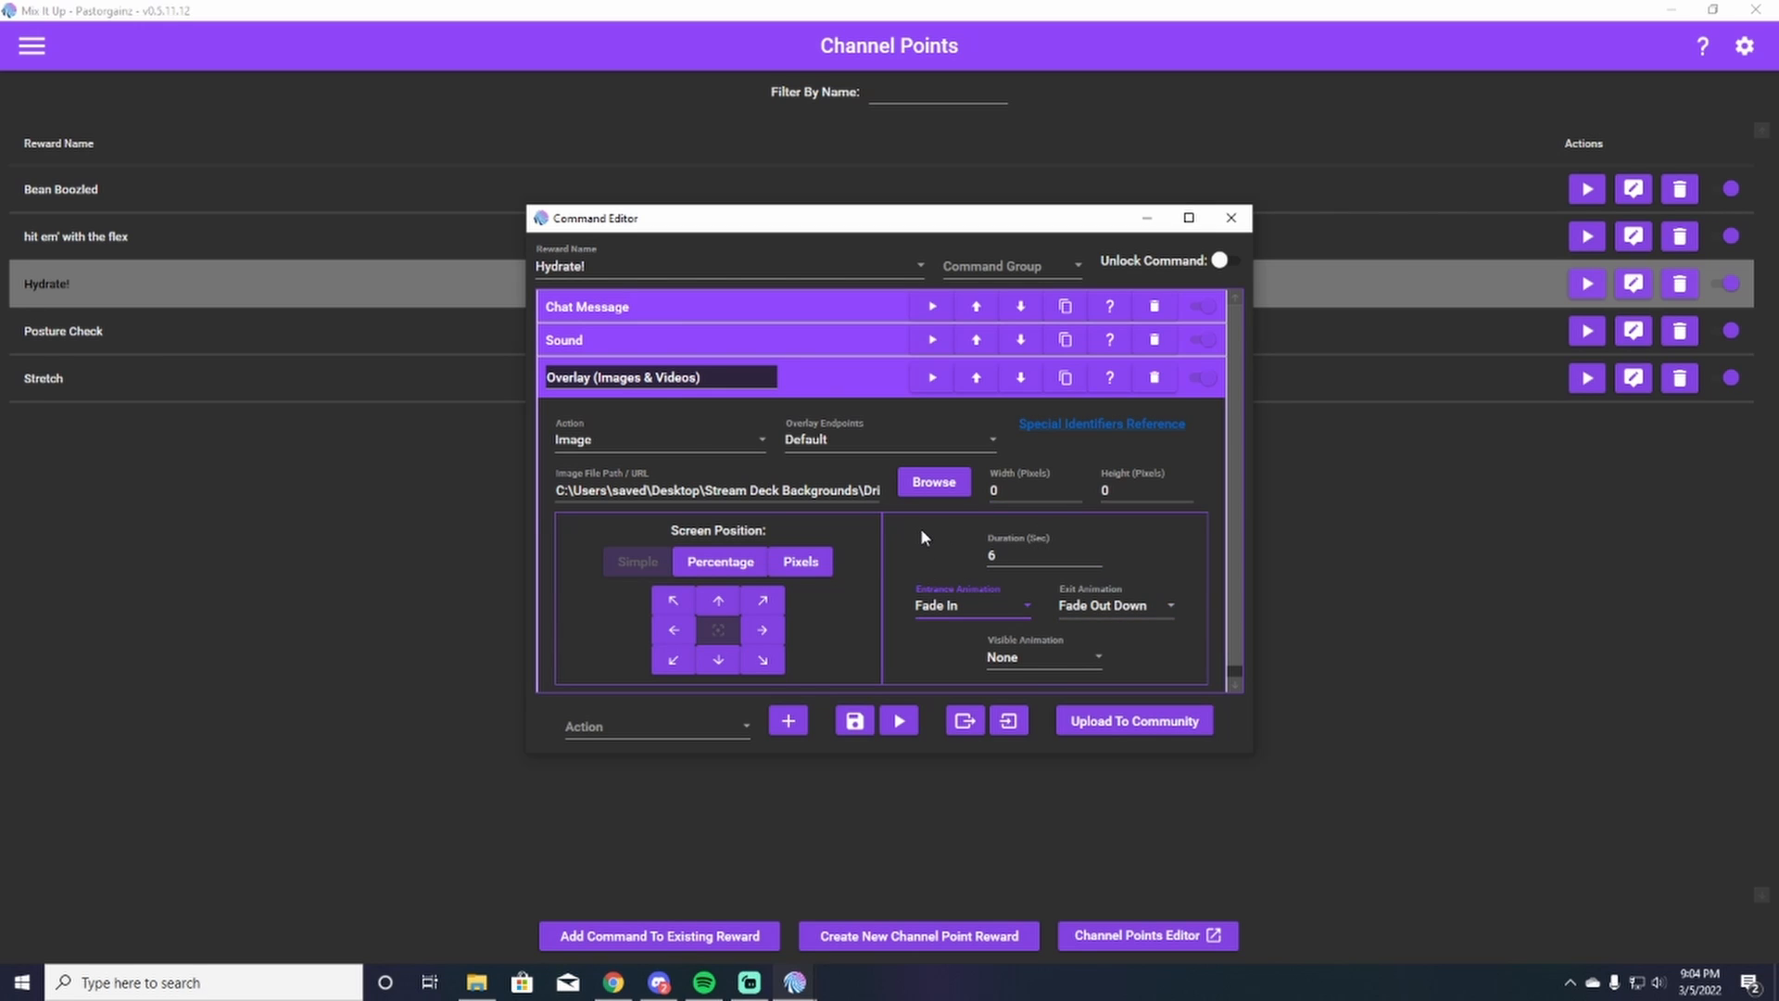
mouse_move(853, 740)
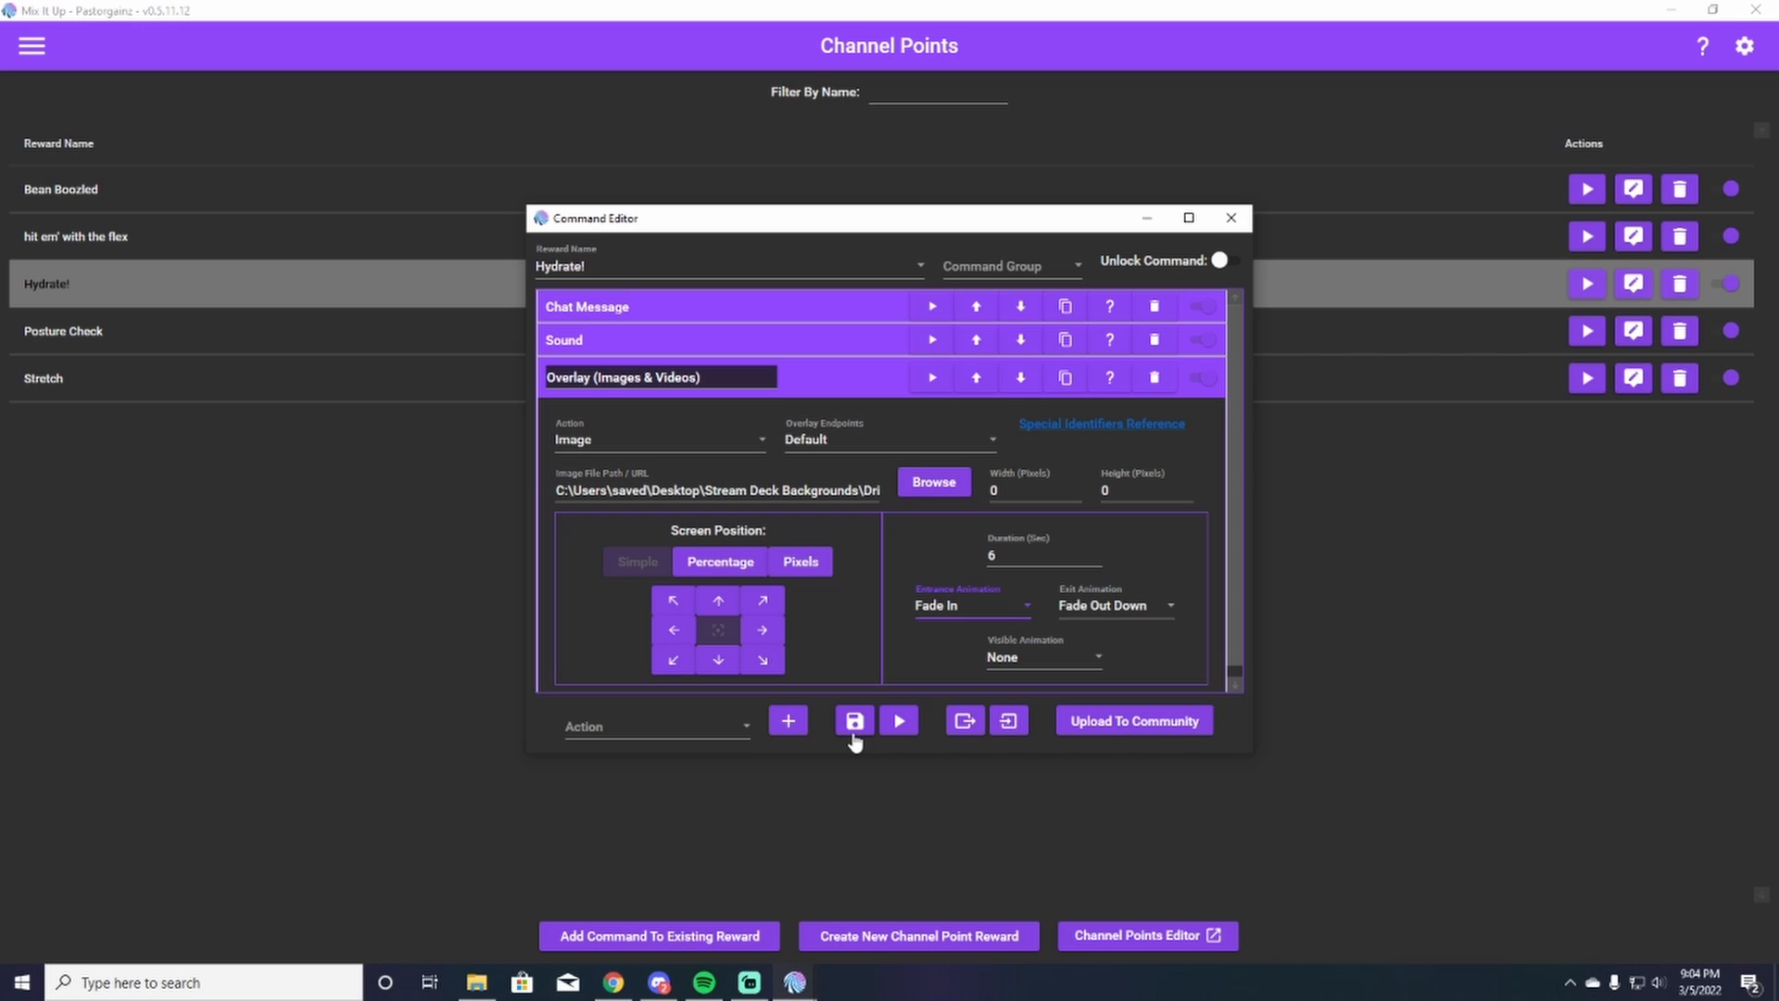
mouse_move(774, 464)
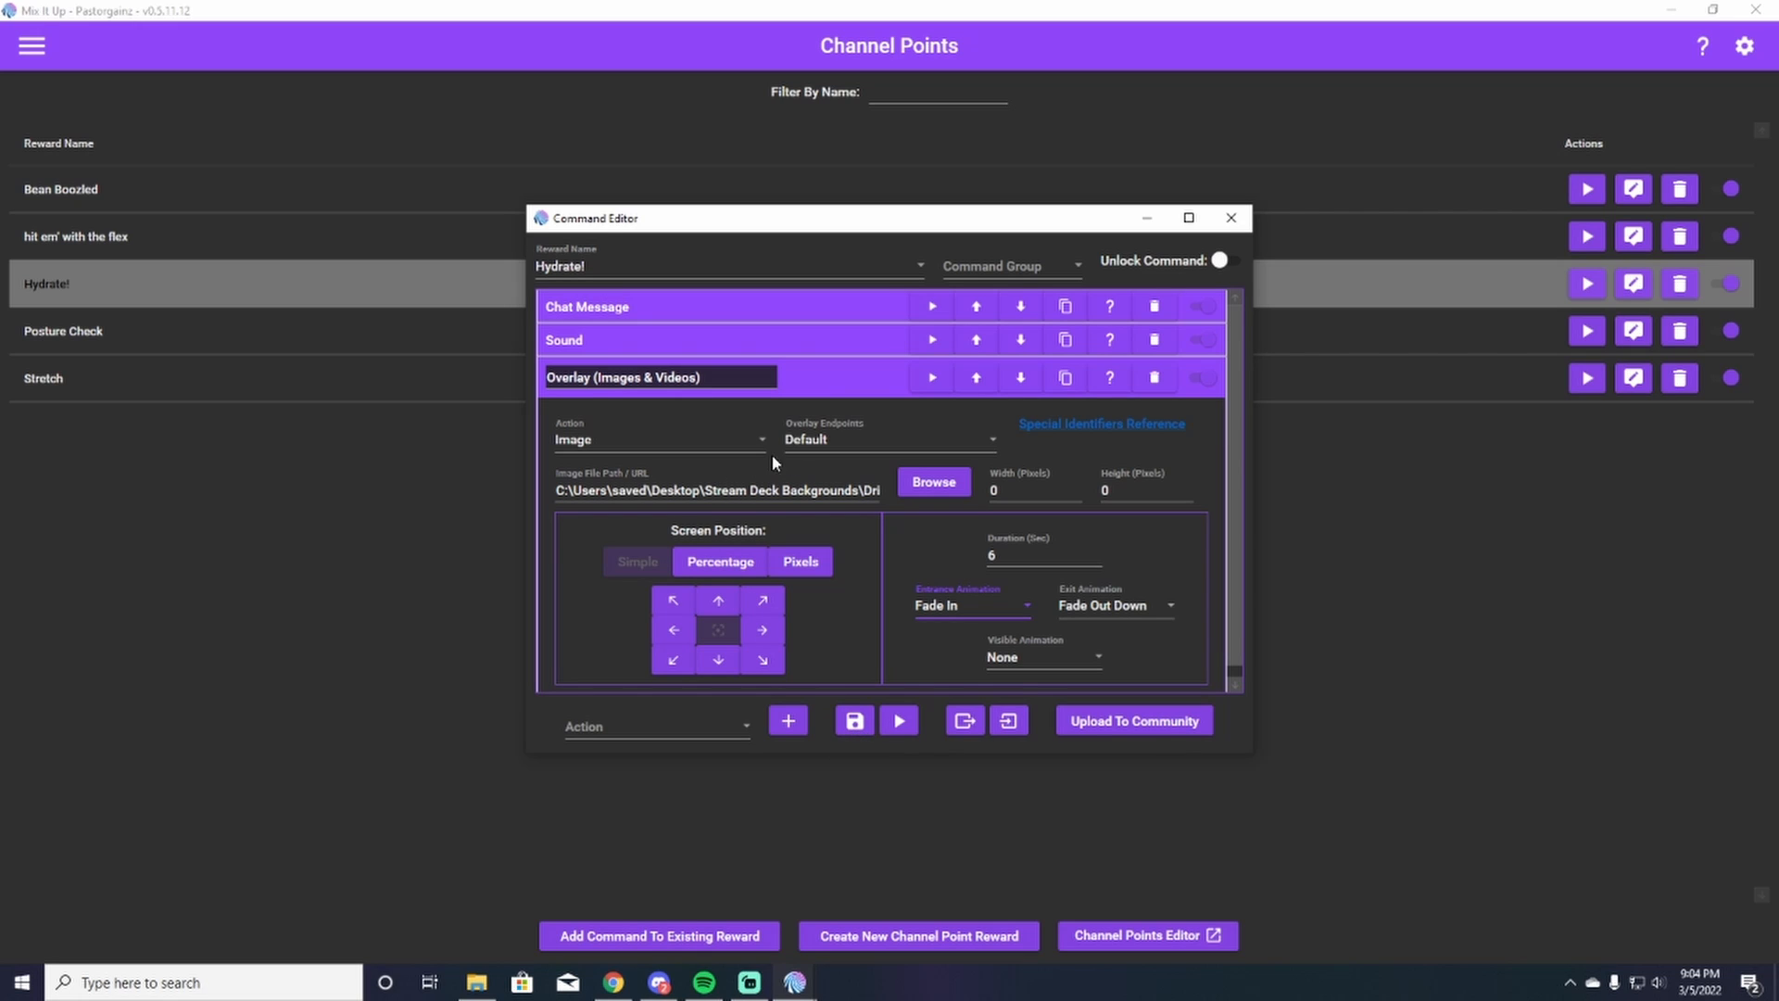
mouse_move(758, 448)
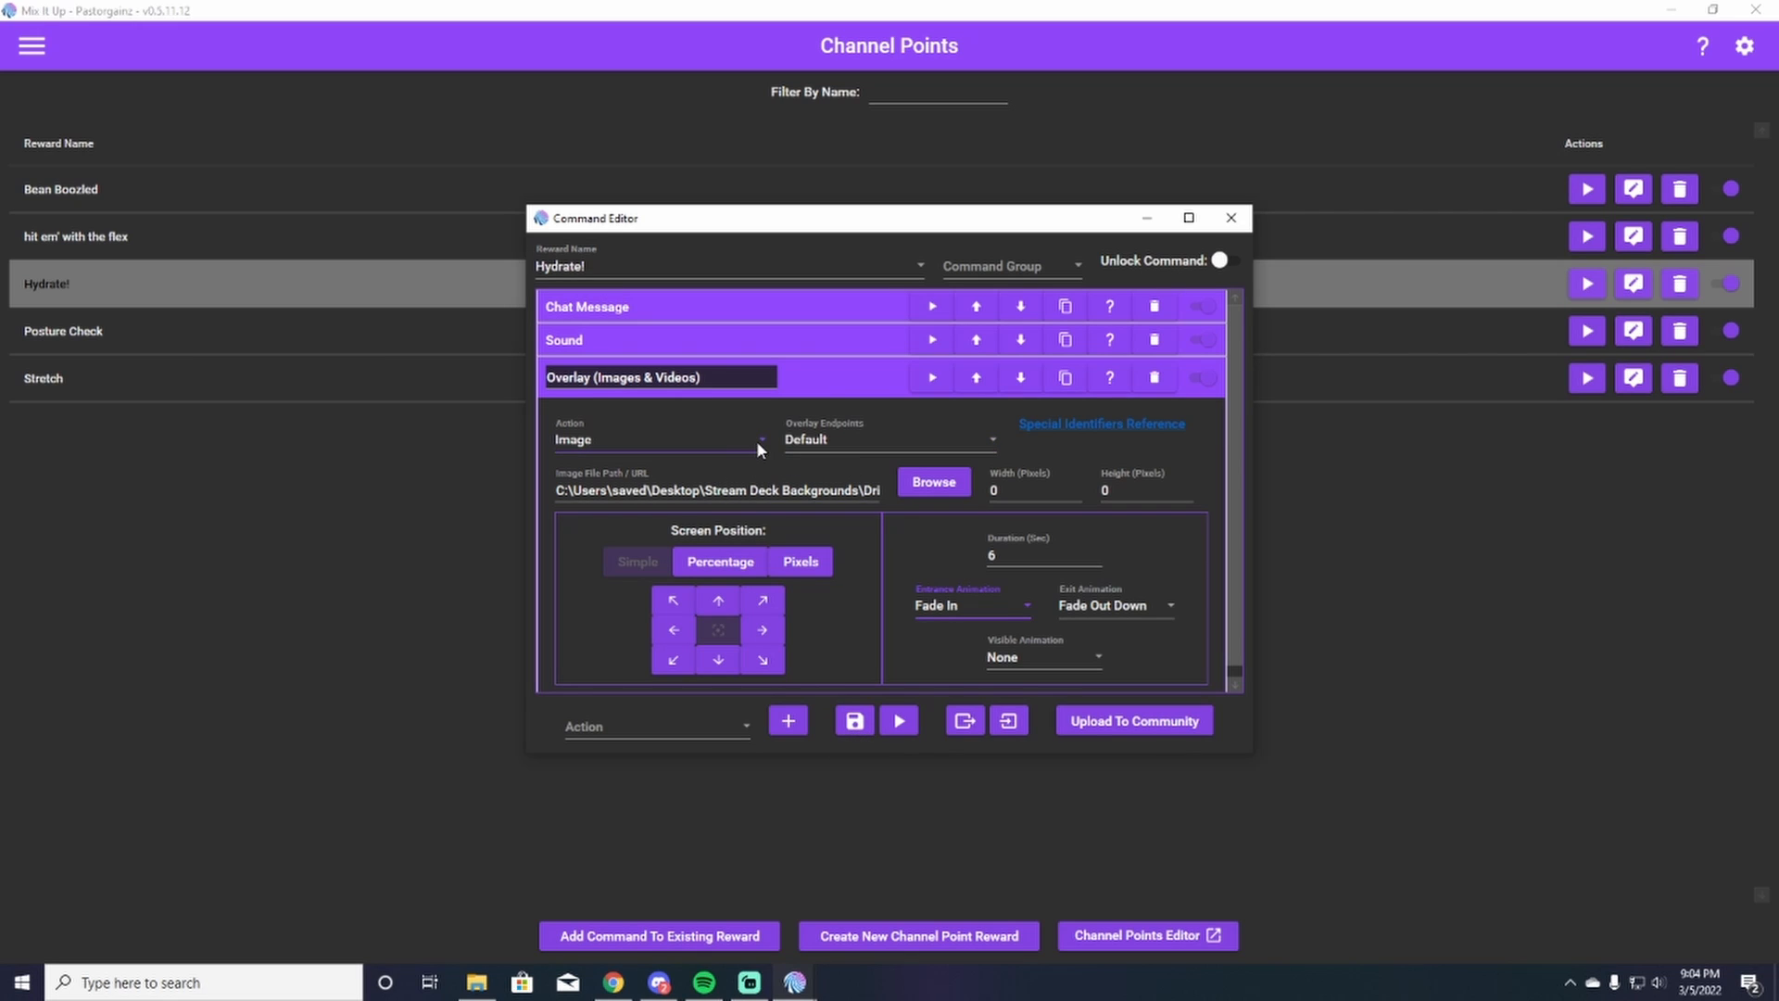
mouse_move(771, 475)
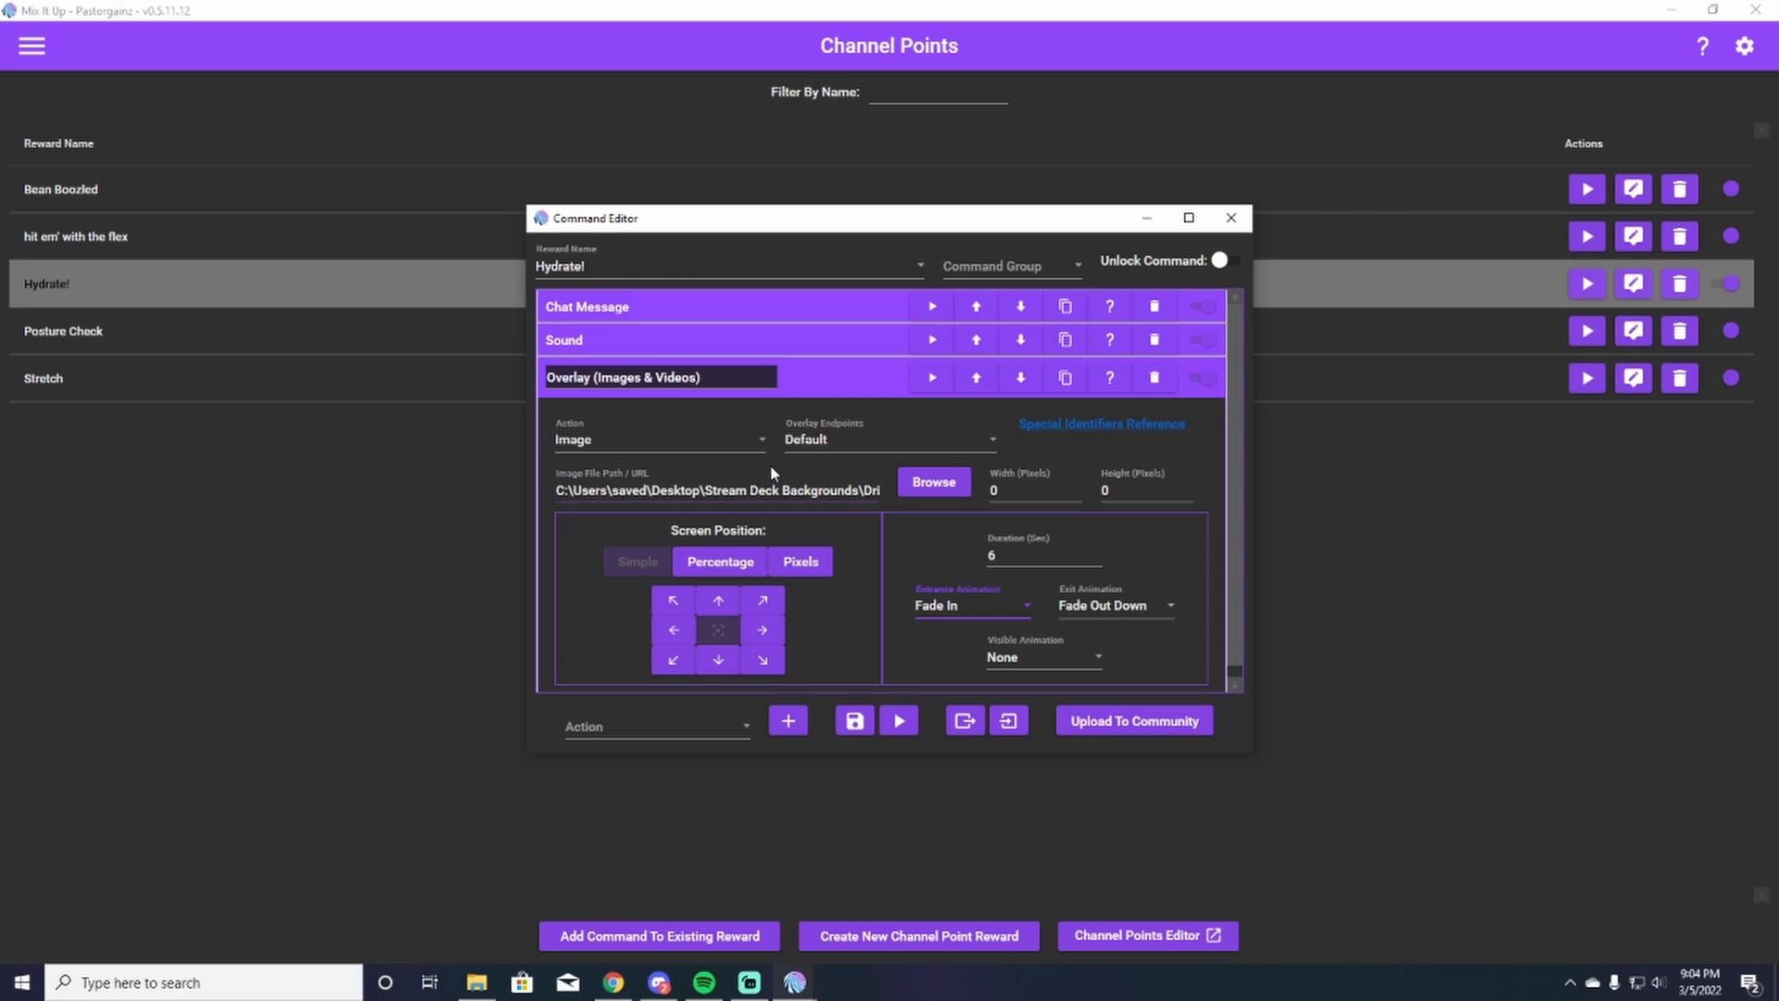